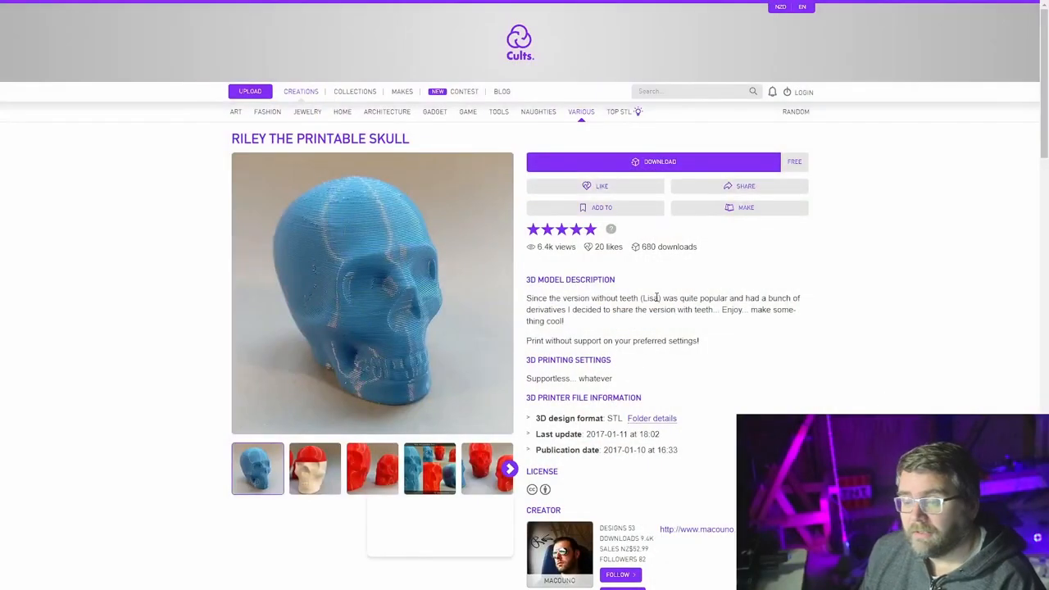
pyautogui.moveTo(840, 177)
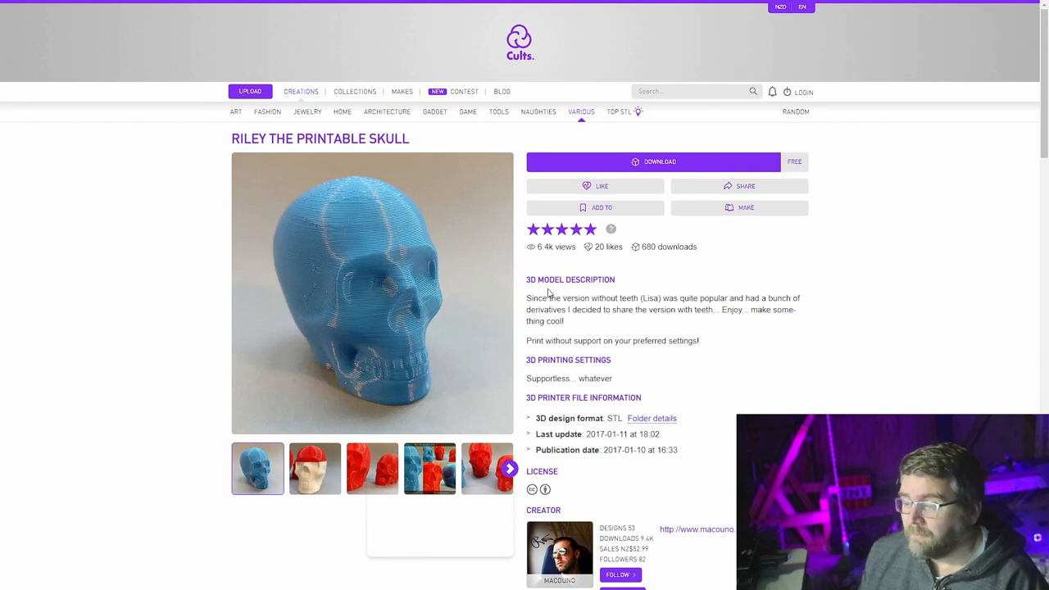
pyautogui.moveTo(291, 369)
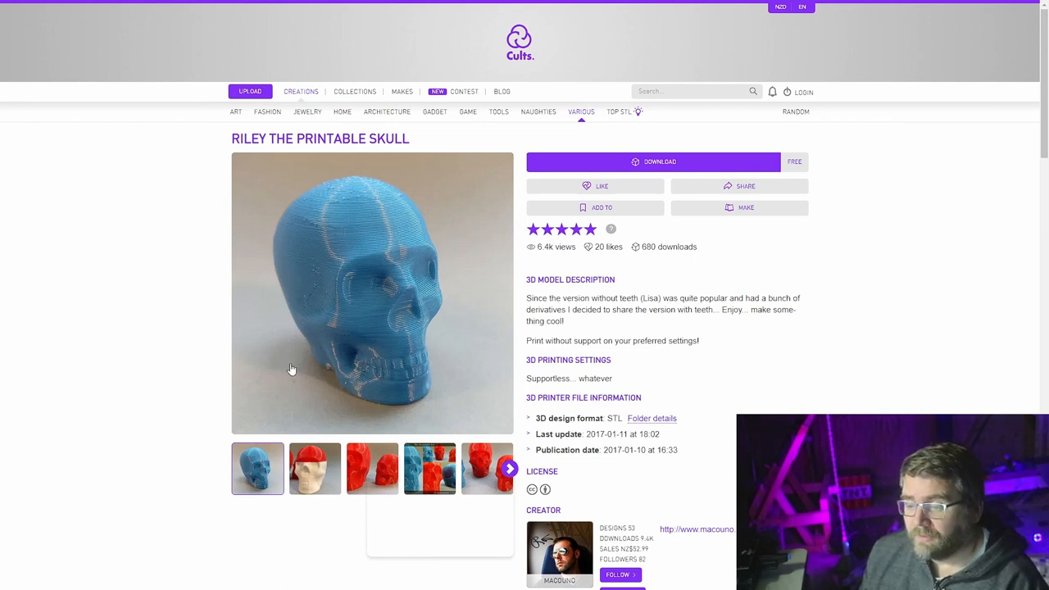
# Browse the reference photos of the skull
pyautogui.click(314, 468)
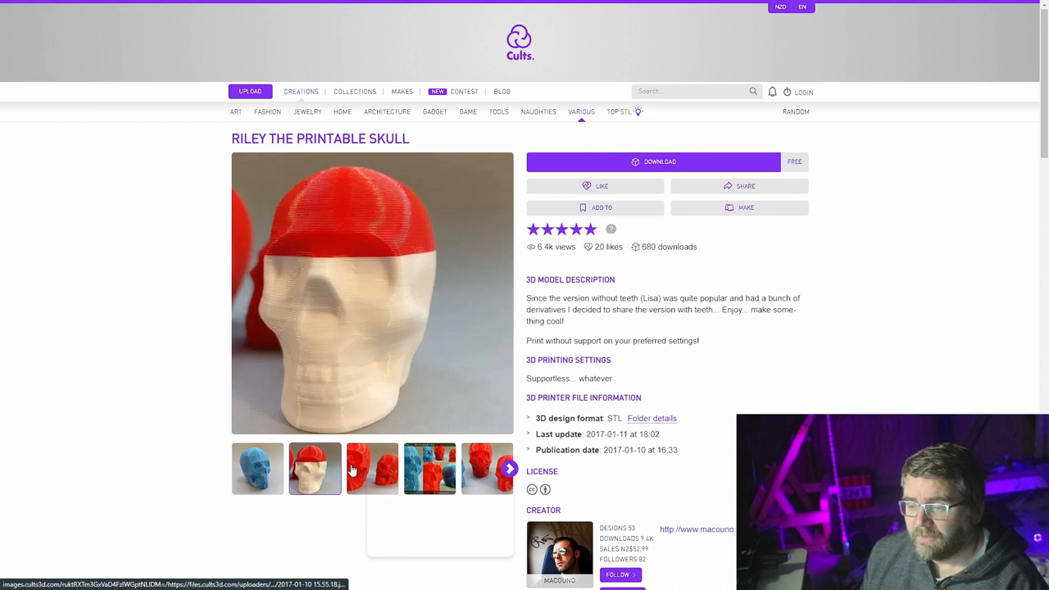
pyautogui.click(372, 469)
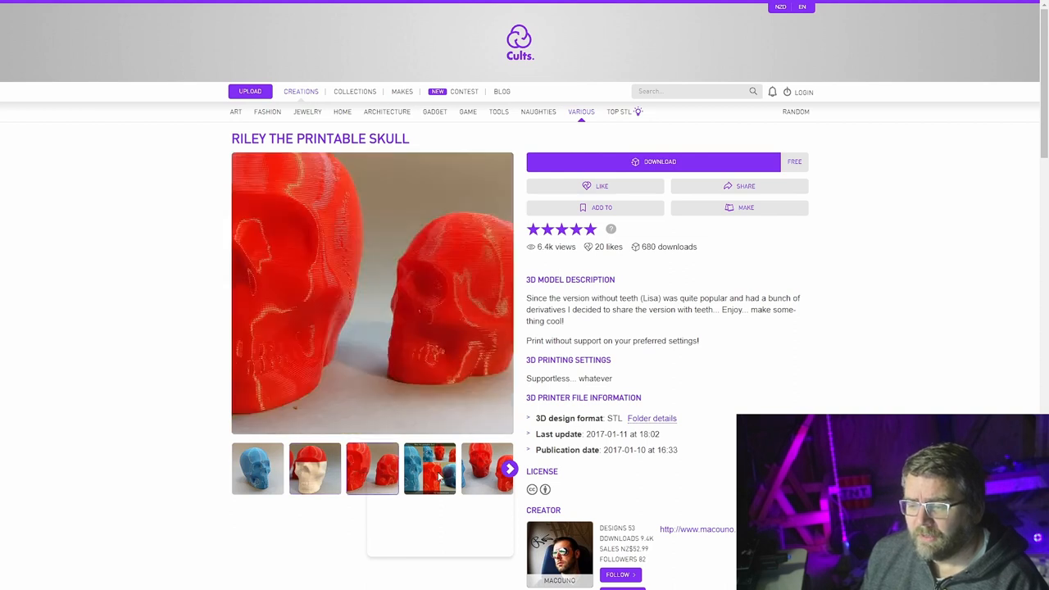
pyautogui.click(257, 468)
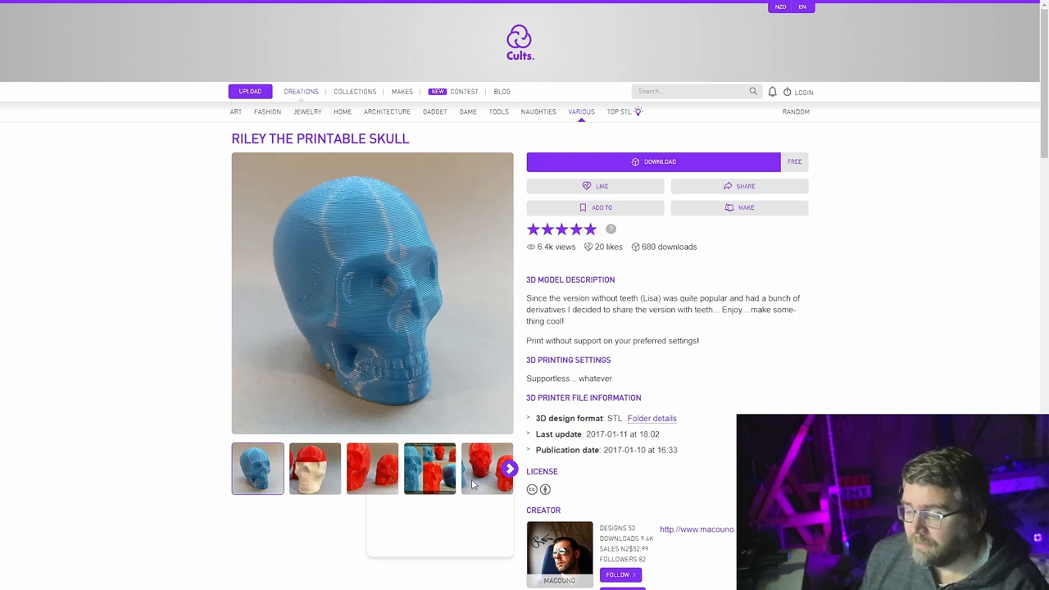
pyautogui.scroll(-3)
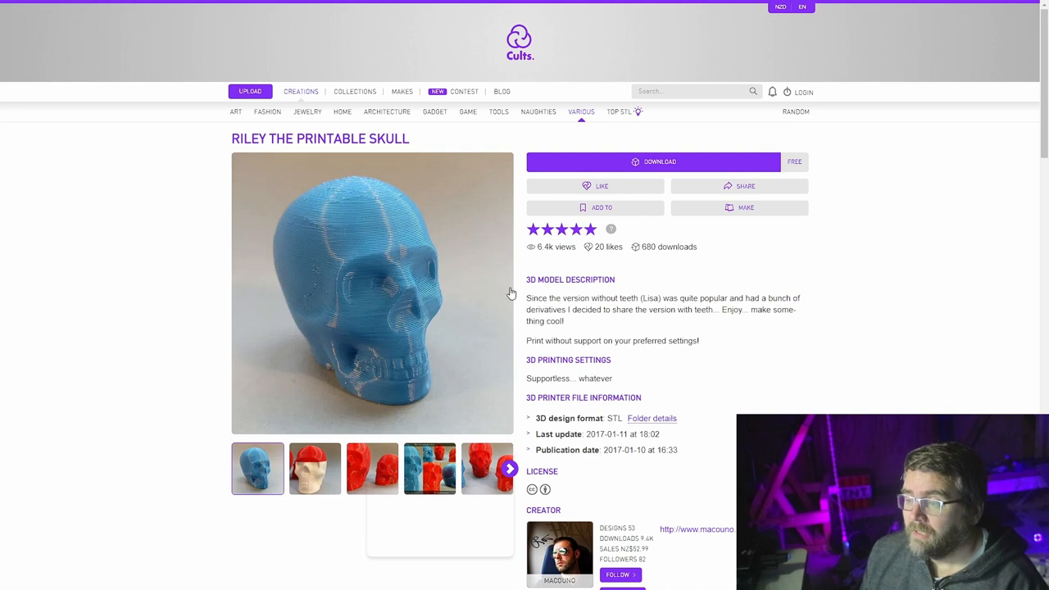
pyautogui.moveTo(363, 194)
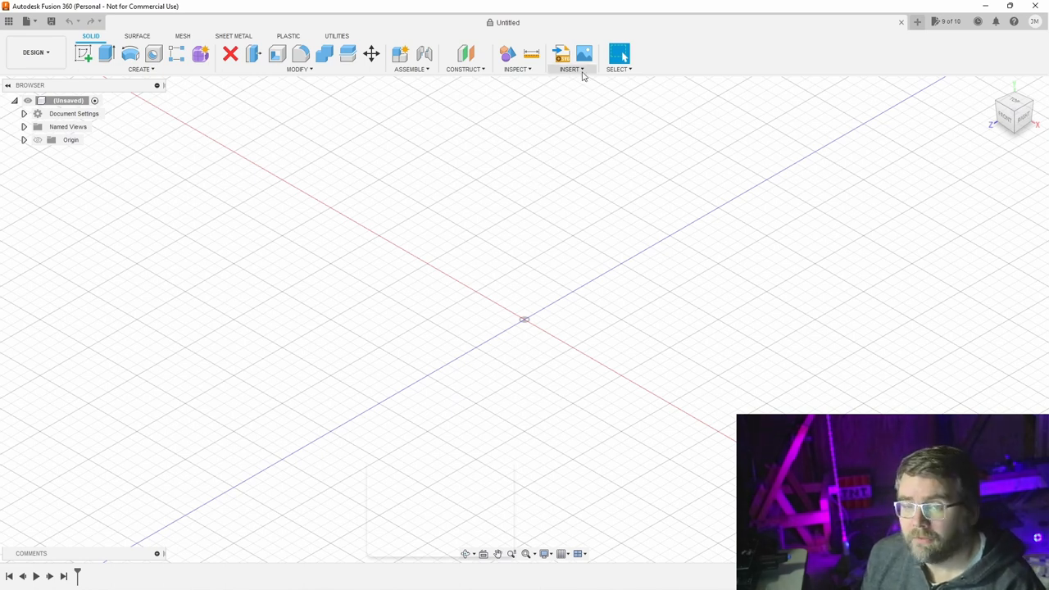
# Insert the skull STL mesh into the design as two copies
pyautogui.click(570, 69)
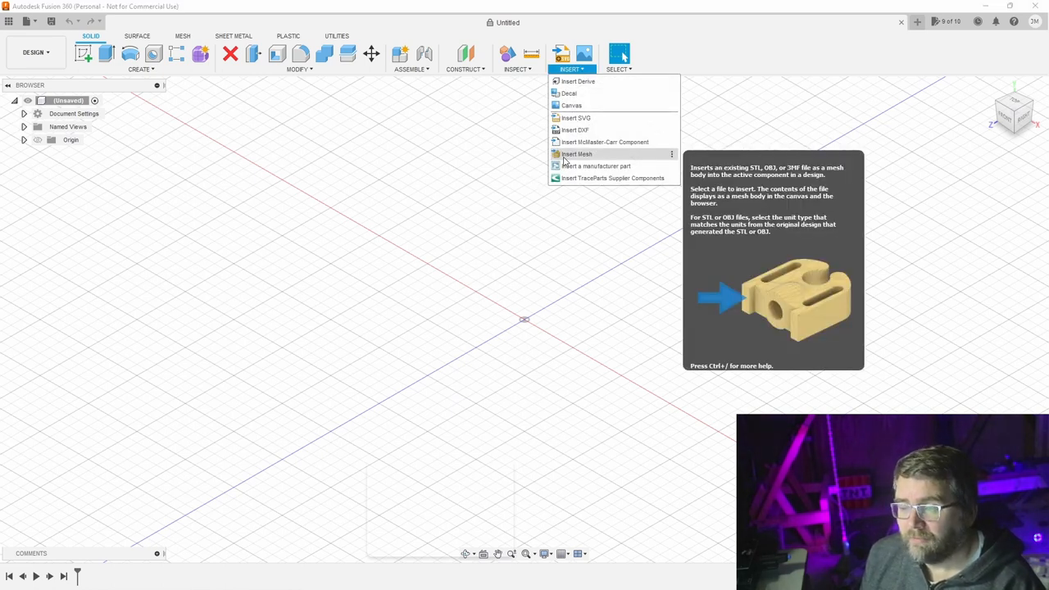
pyautogui.click(577, 154)
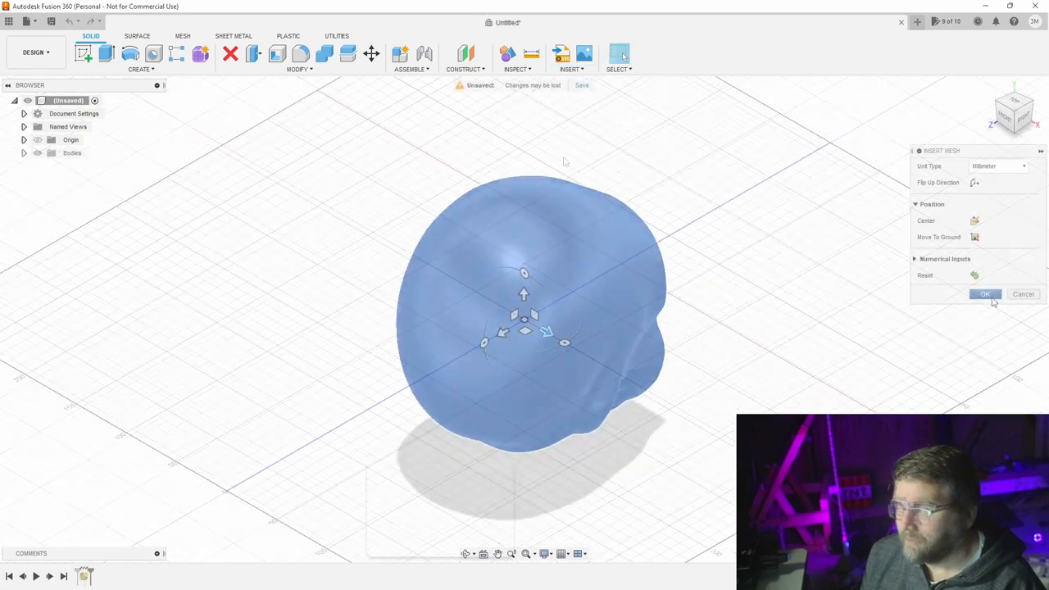
pyautogui.click(986, 294)
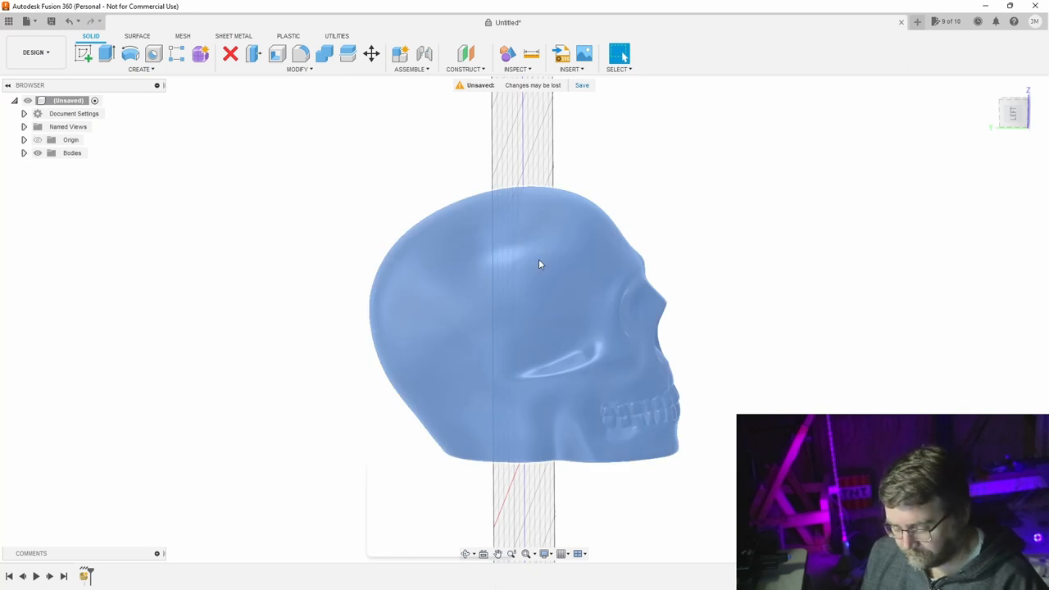
pyautogui.click(370, 53)
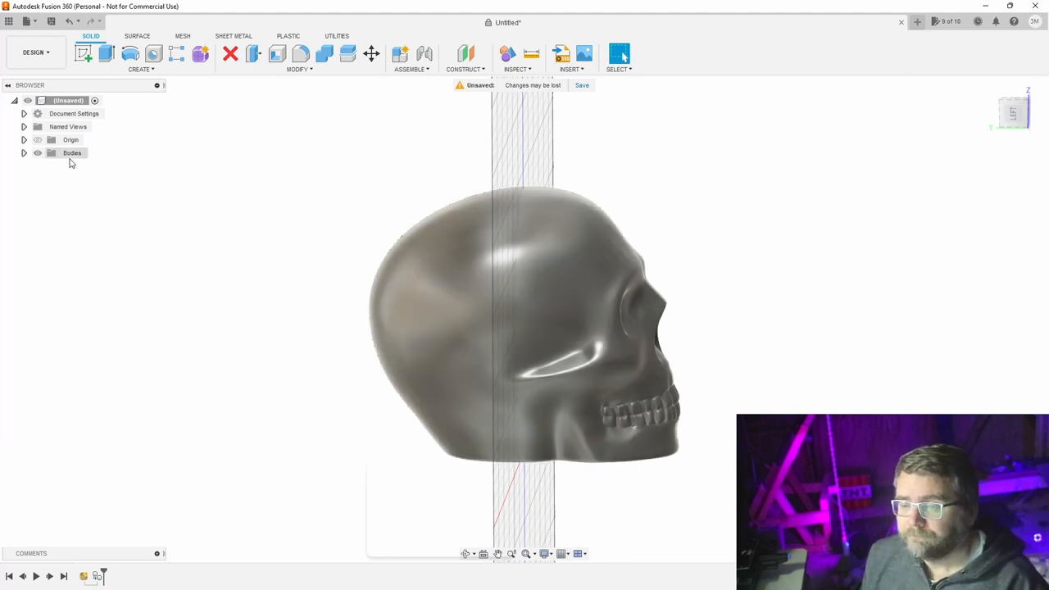
# Scale up the first skull body so it encloses the other copy
pyautogui.click(24, 153)
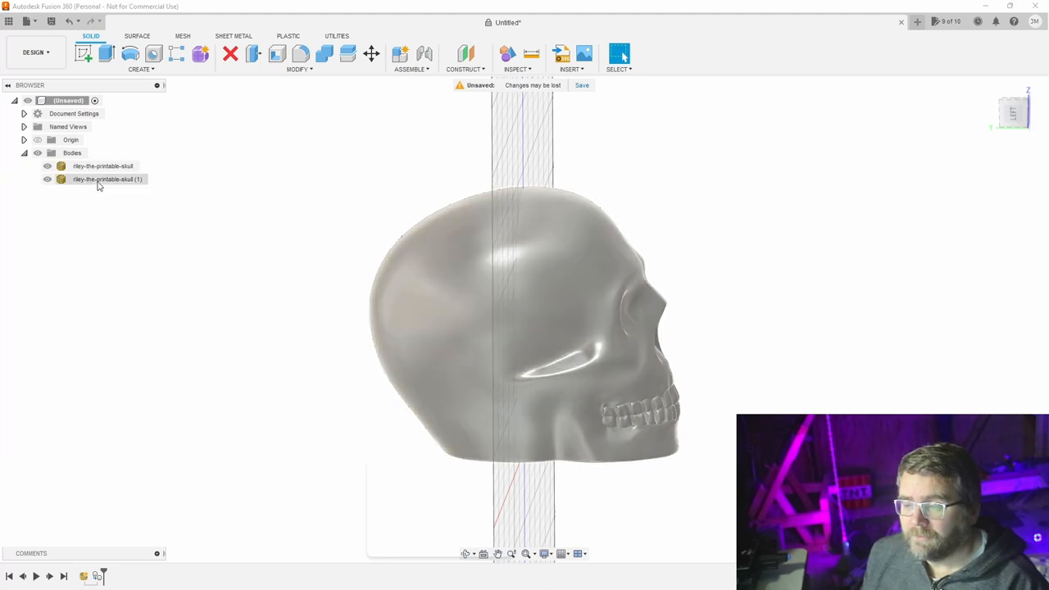
pyautogui.click(102, 165)
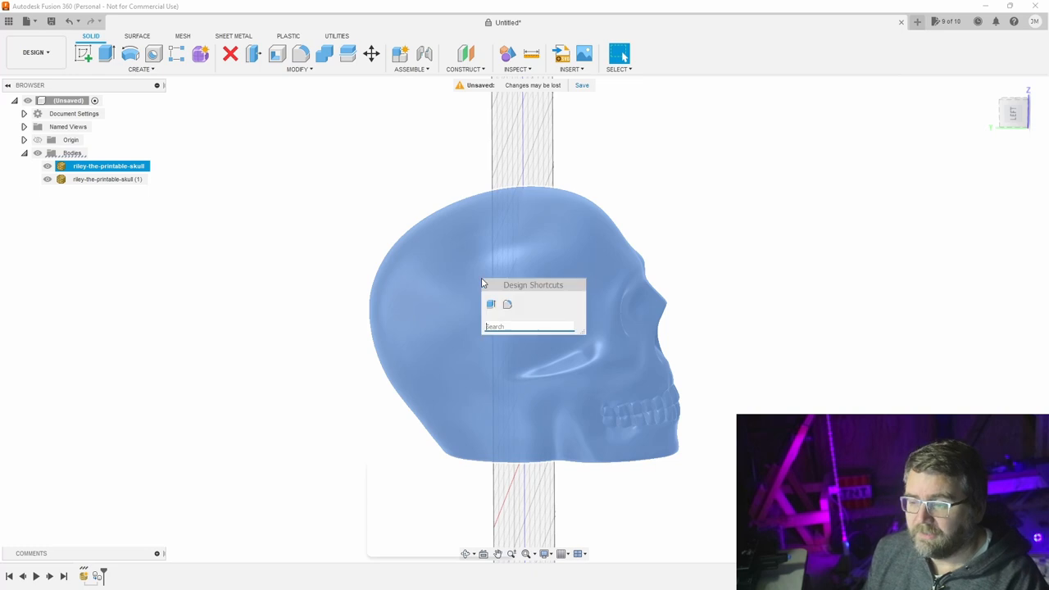
pyautogui.write('s')
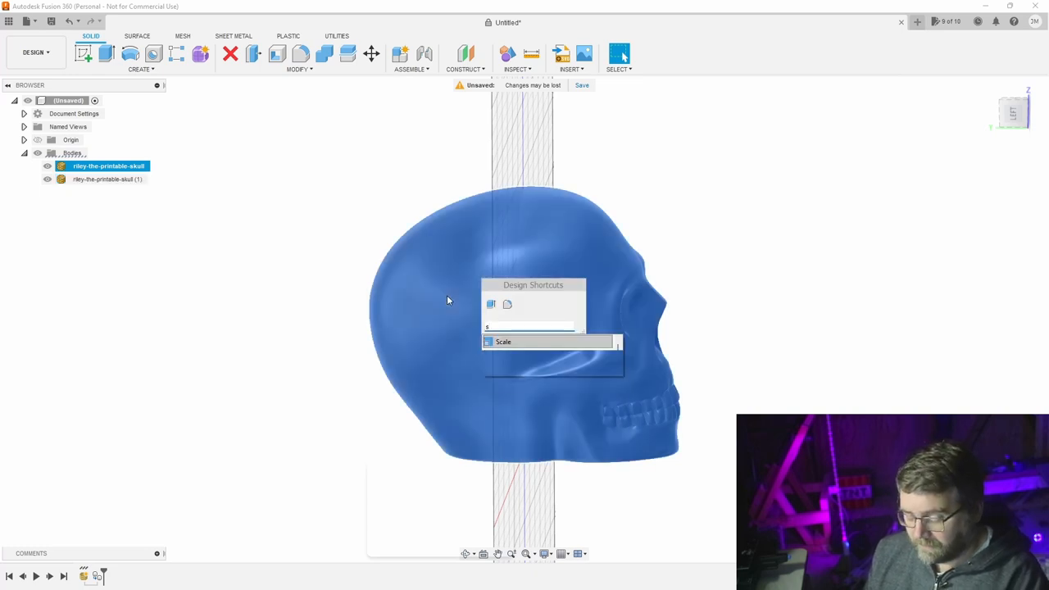
pyautogui.click(503, 342)
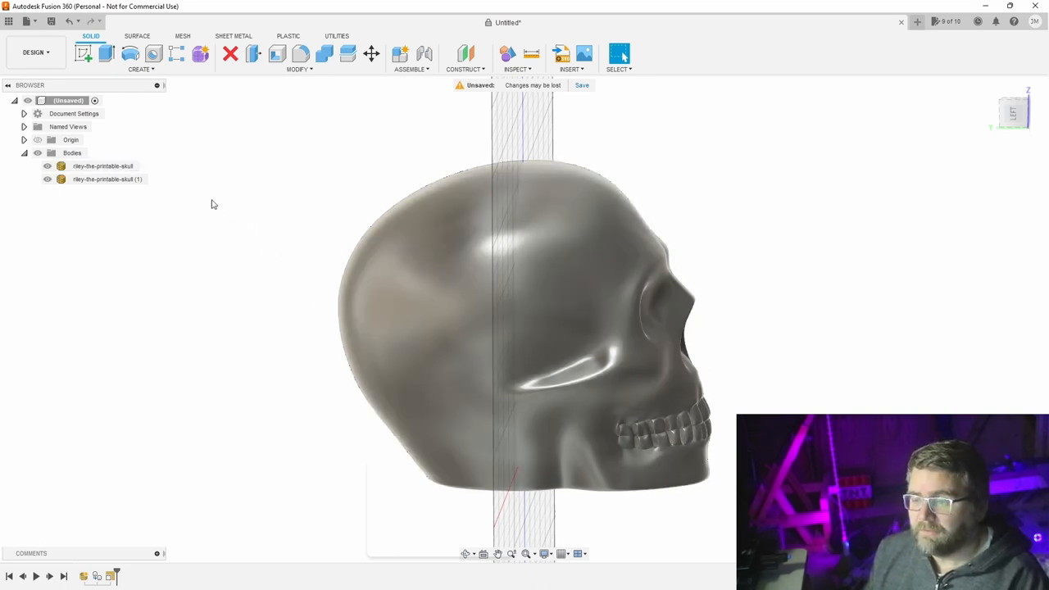
pyautogui.click(107, 179)
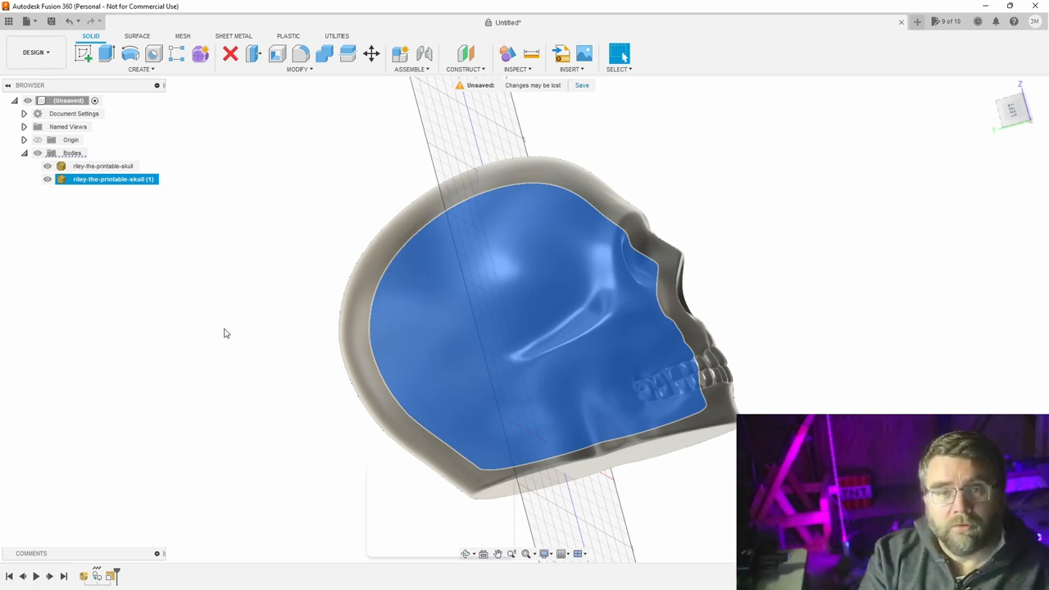
pyautogui.moveTo(759, 334)
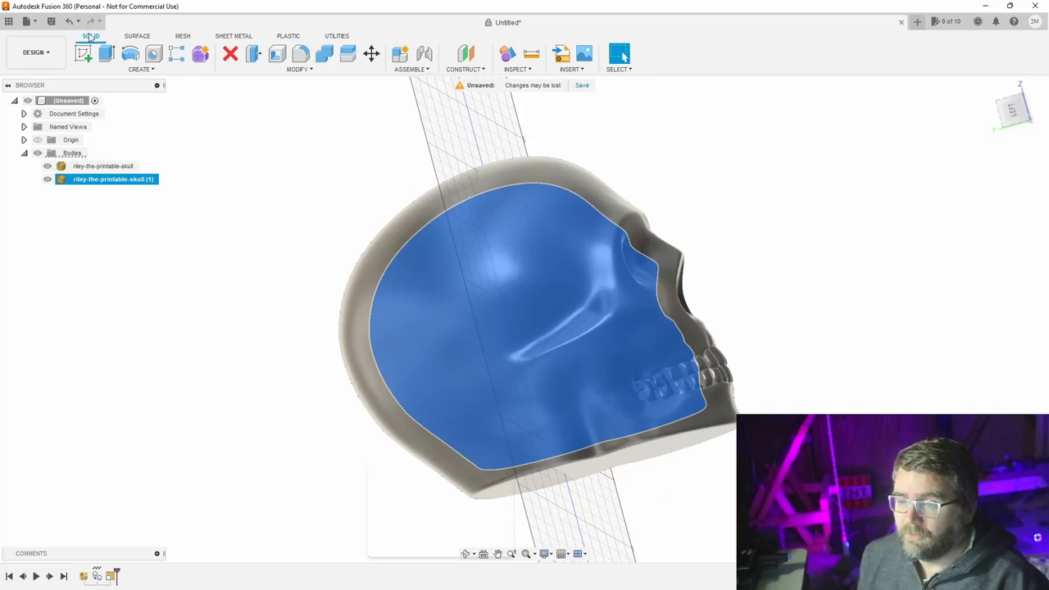
# Select both skull bodies and start a sketch on the side origin plane
pyautogui.click(103, 165)
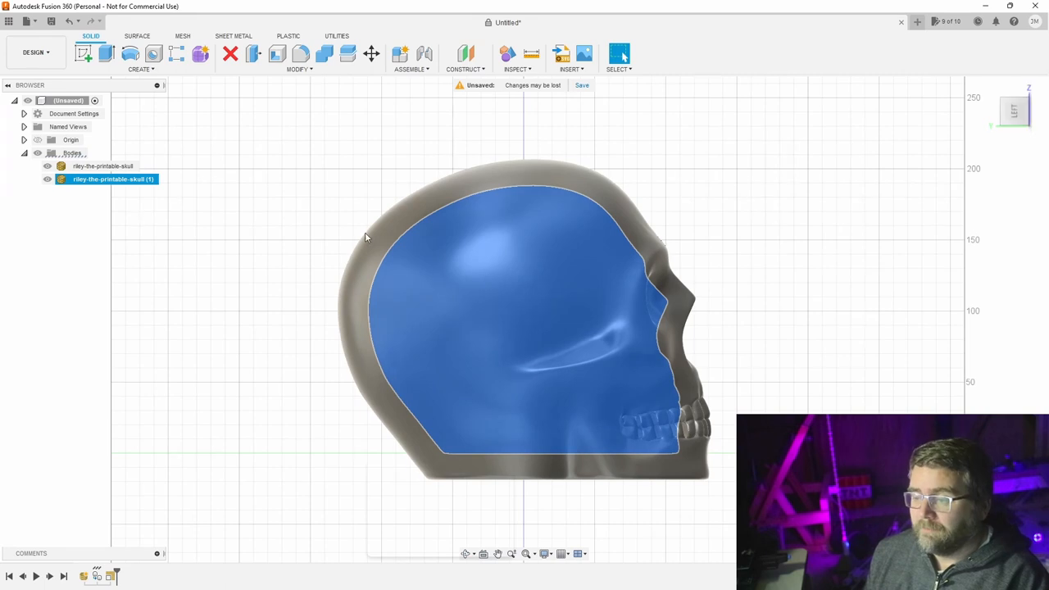
pyautogui.click(102, 165)
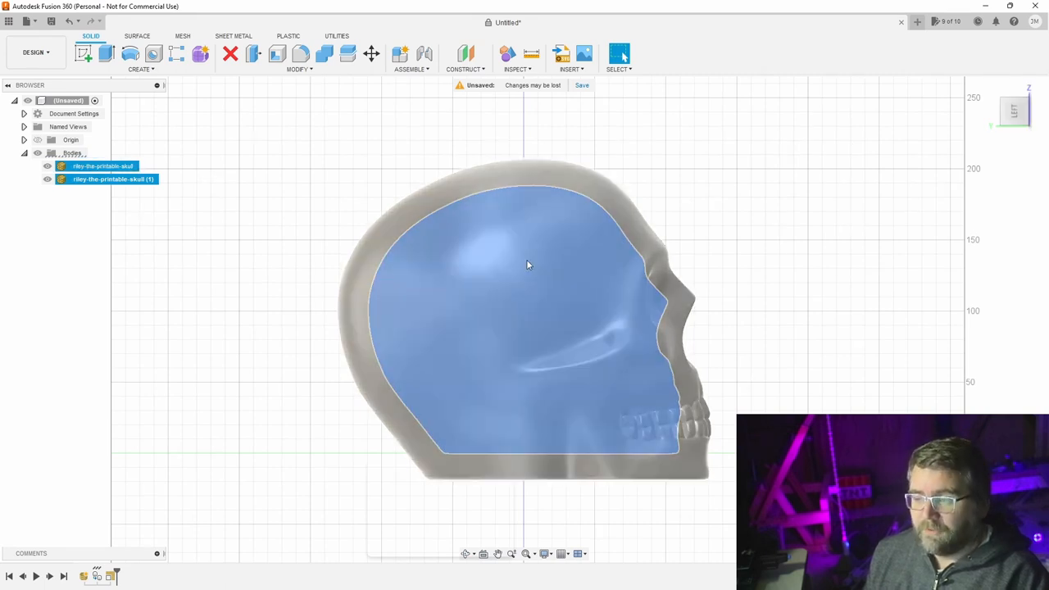
pyautogui.click(113, 178)
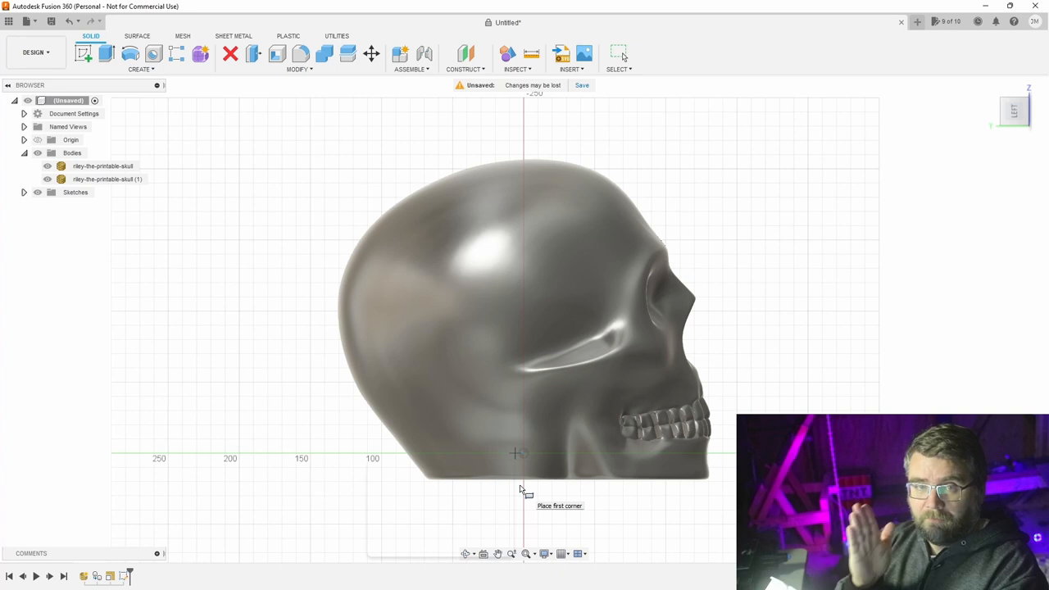
pyautogui.moveTo(595, 548)
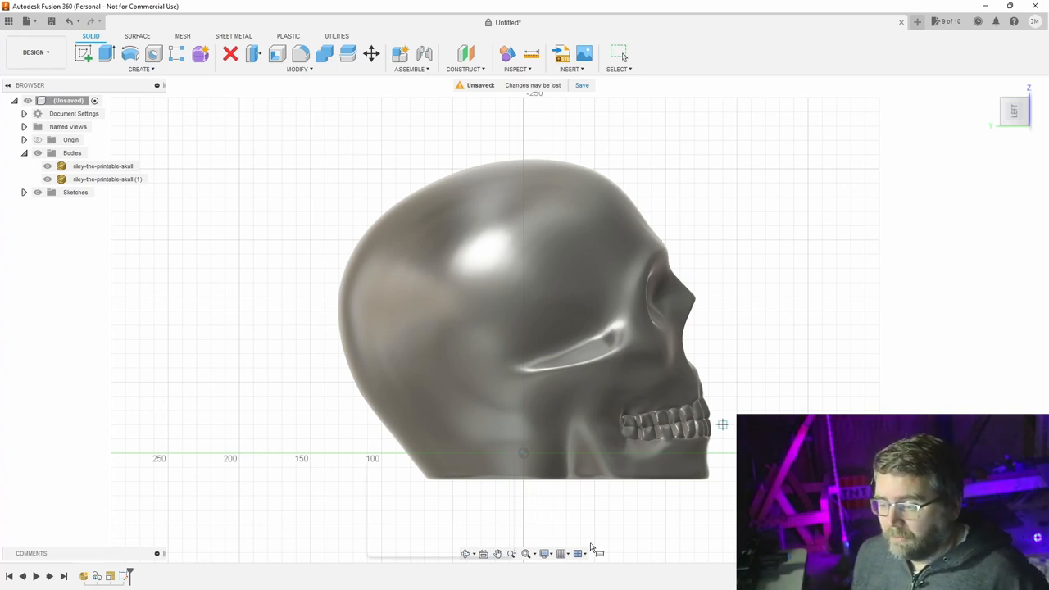
pyautogui.moveTo(506, 146)
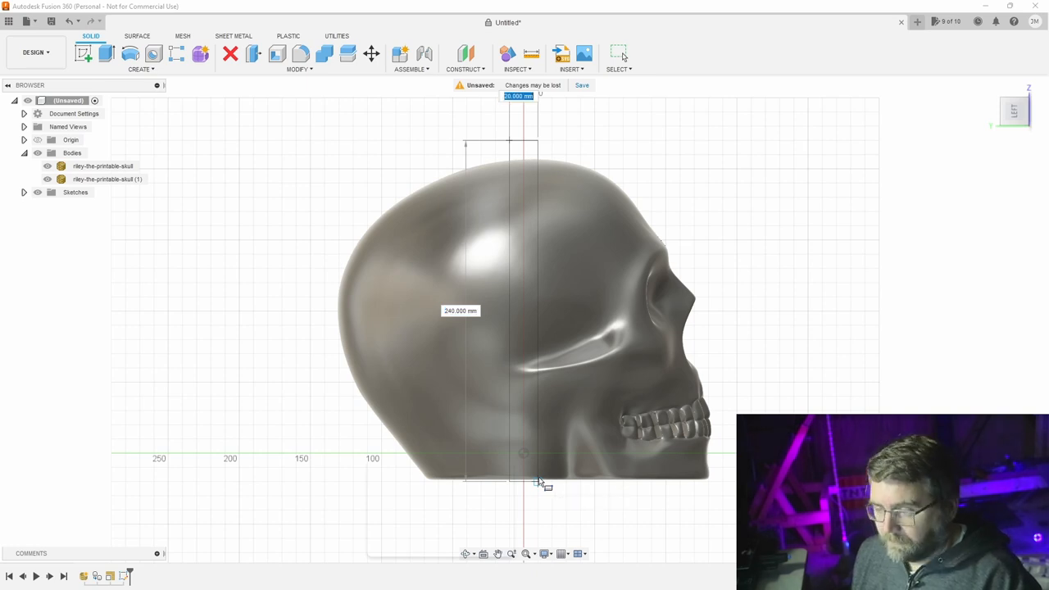
# Create a 240 x 10 mm bar body, then extend its face 100 mm with Join
pyautogui.write('10')
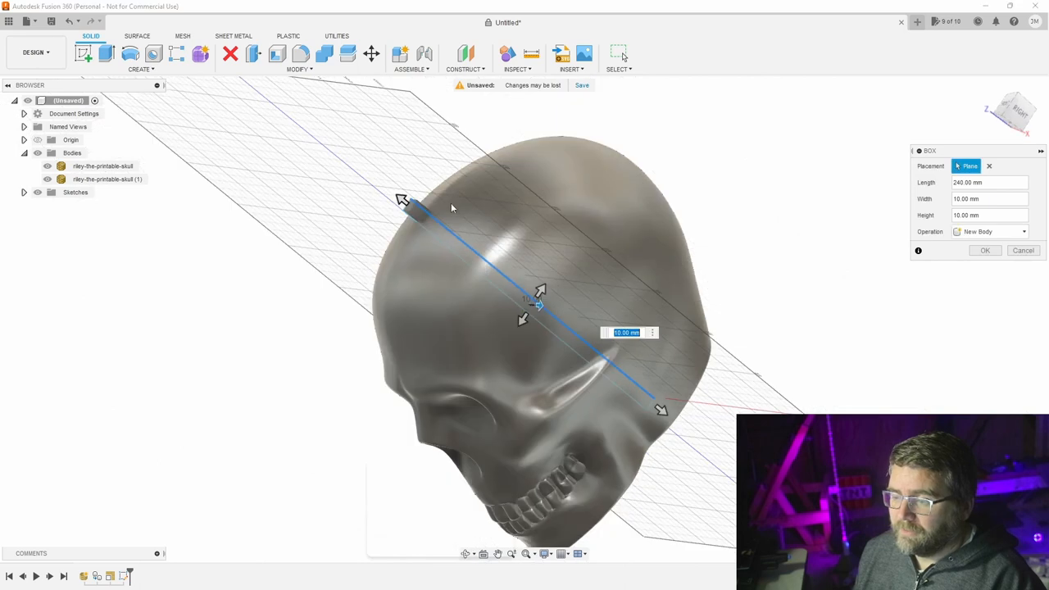
pyautogui.click(984, 250)
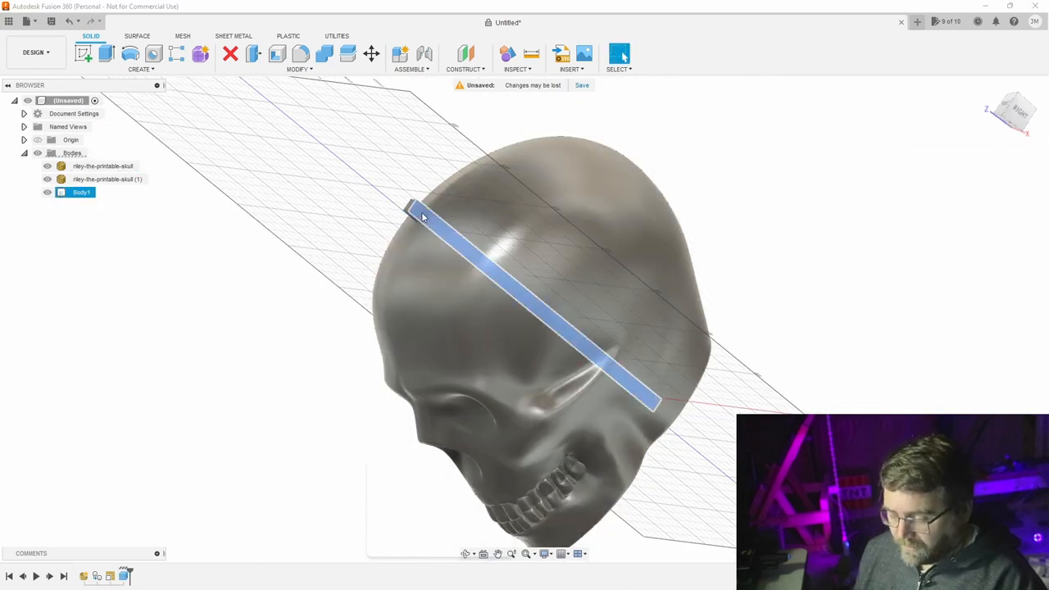
pyautogui.click(106, 53)
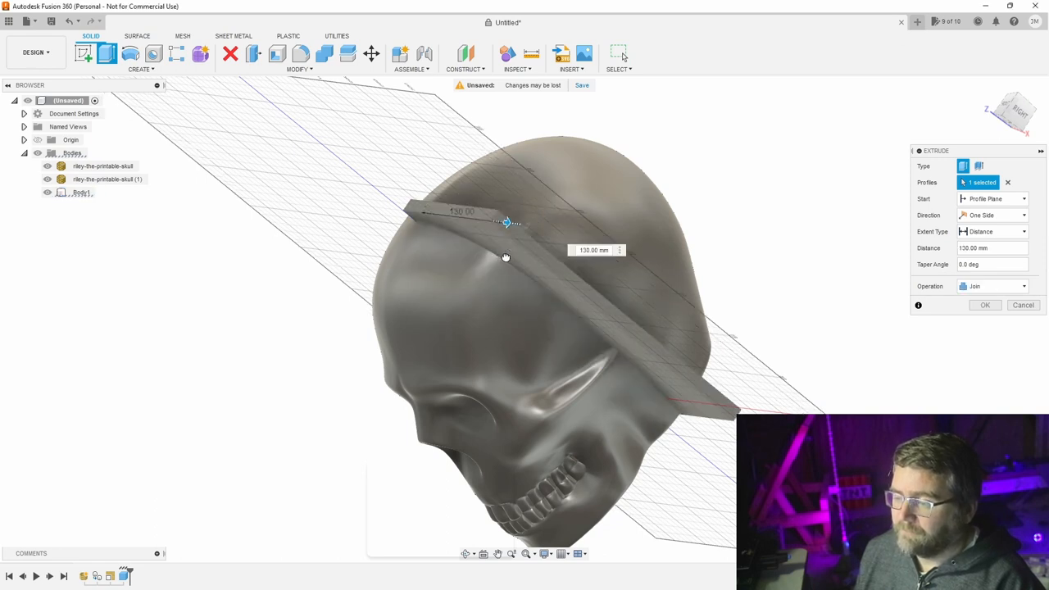
pyautogui.click(1014, 112)
pyautogui.write('100')
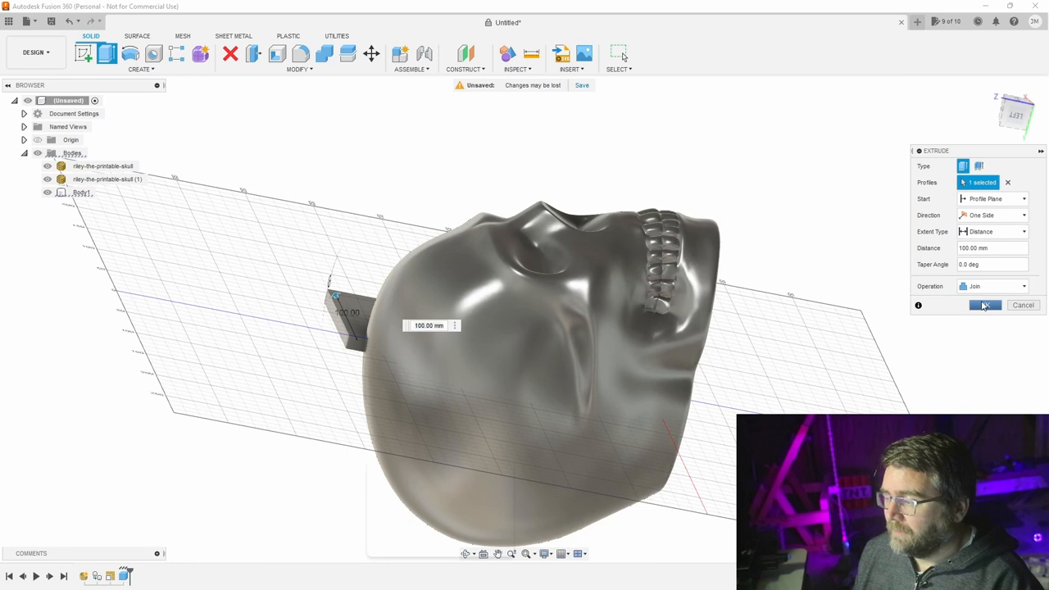
pyautogui.click(984, 304)
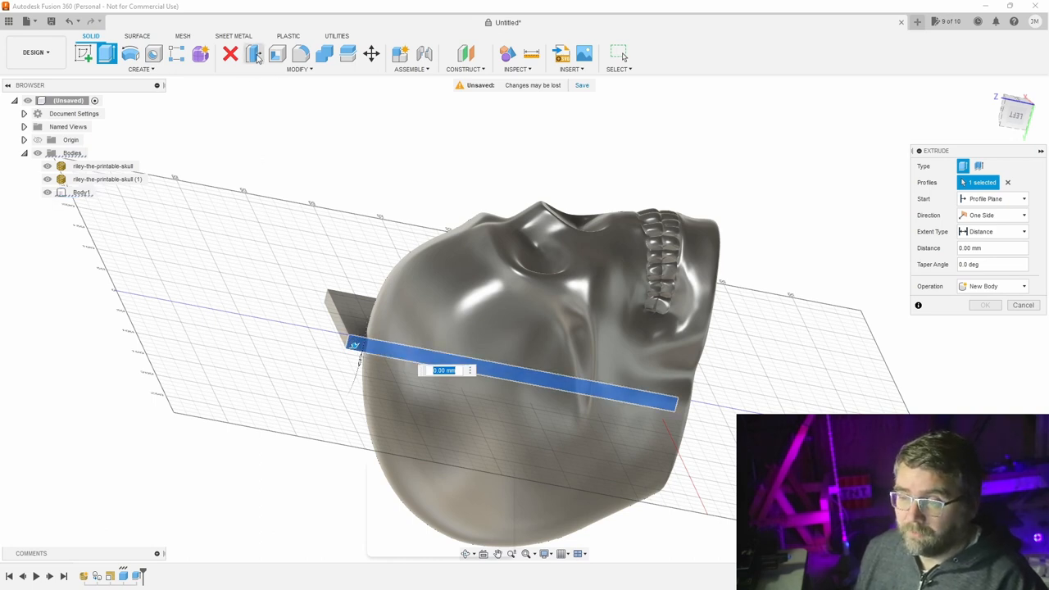
pyautogui.moveTo(108, 54)
pyautogui.write('120')
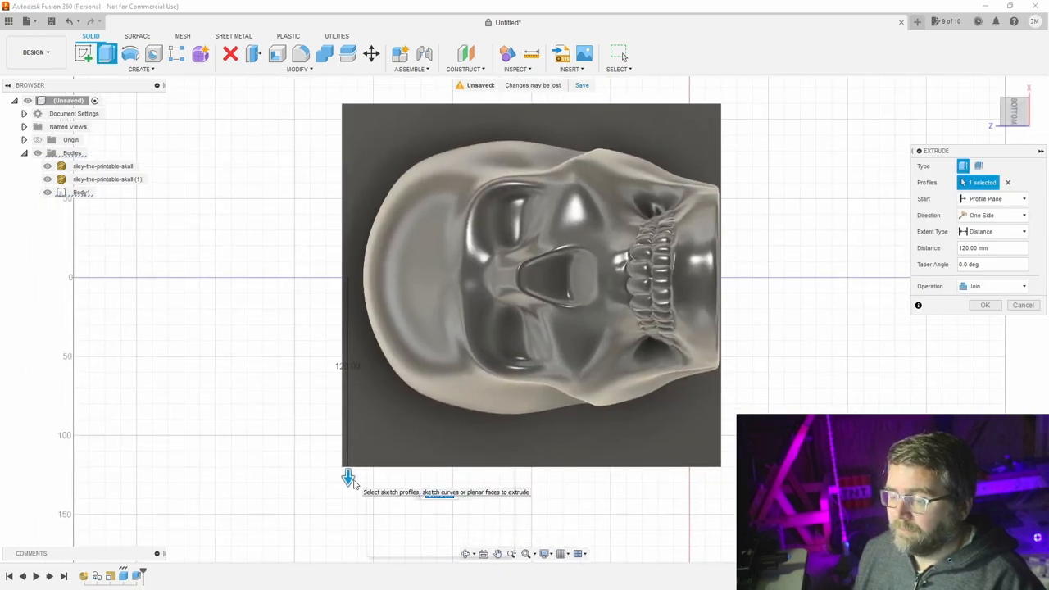
# Extrude the profile 110 mm with Join into a plate behind the skull
pyautogui.moveTo(349, 478); pyautogui.dragTo(347, 461)
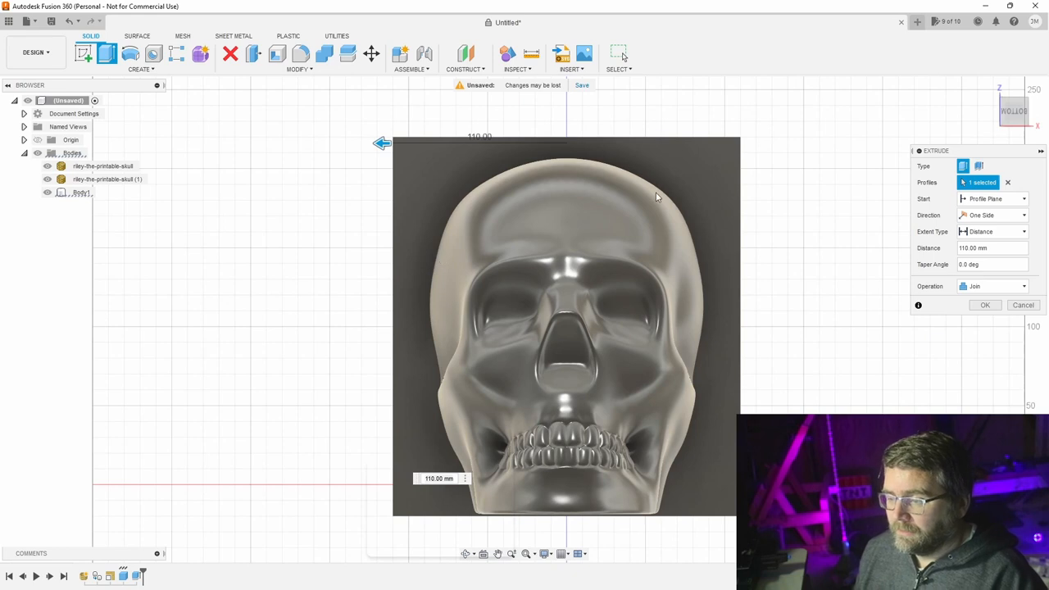
pyautogui.moveTo(974, 305)
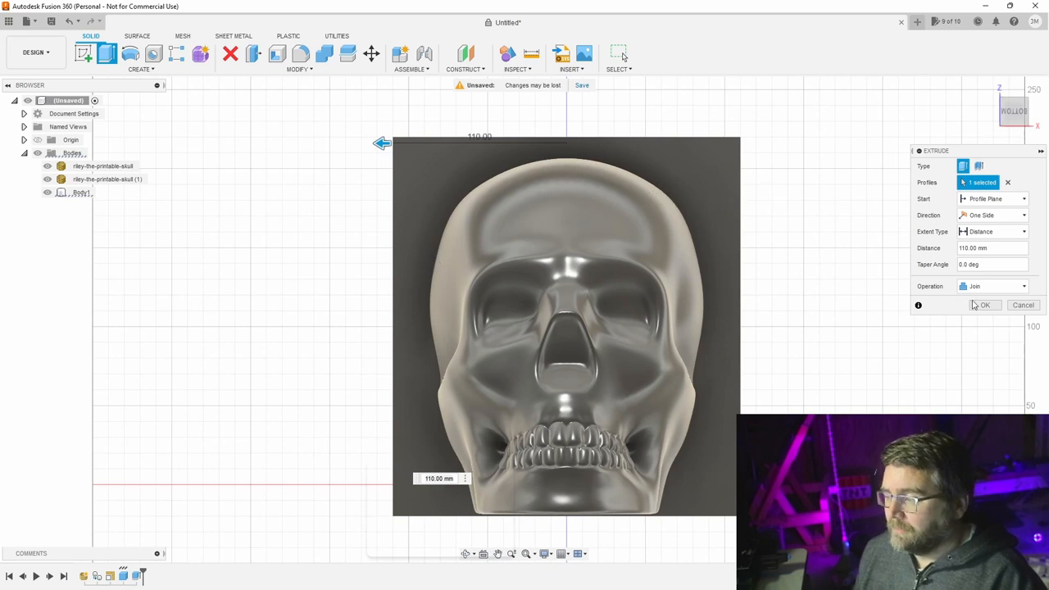
pyautogui.click(984, 305)
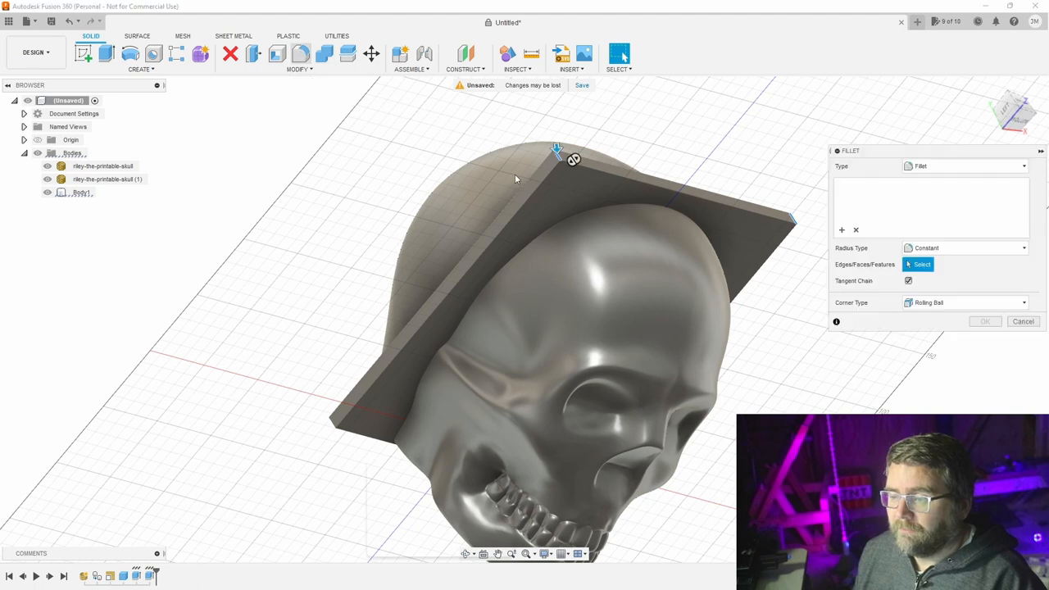
# Fillet the dividing plate's top corner edges
pyautogui.click(560, 168)
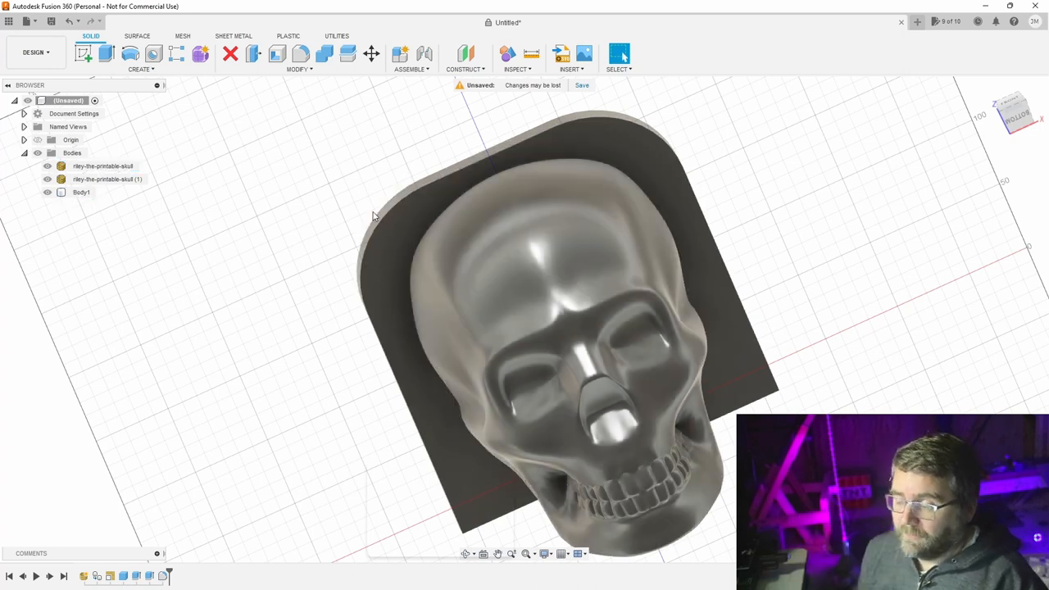
pyautogui.moveTo(242, 62)
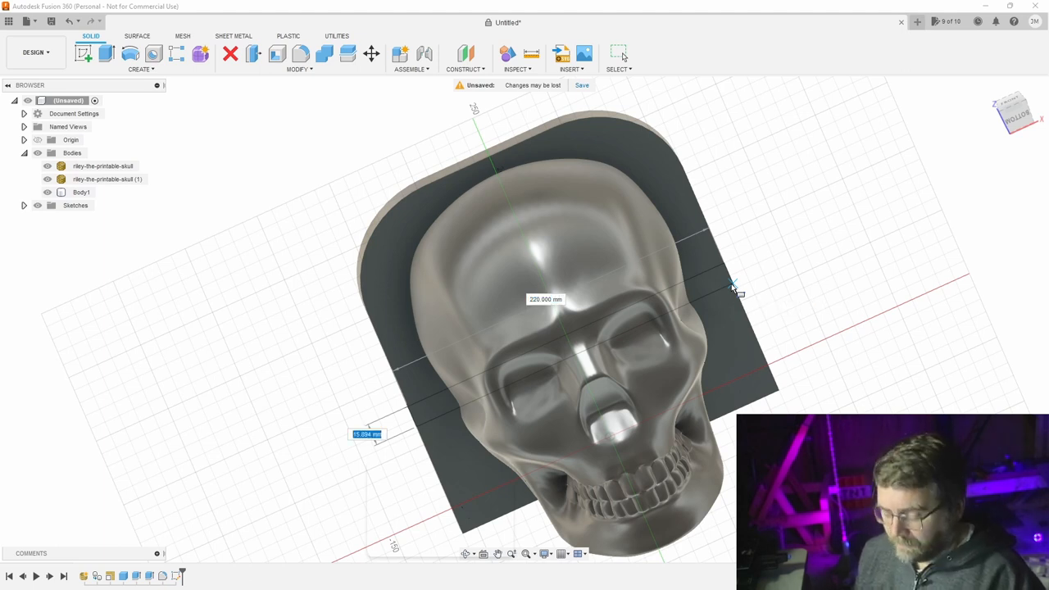
# Set the strip rectangle's width to 10 mm
pyautogui.write('10')
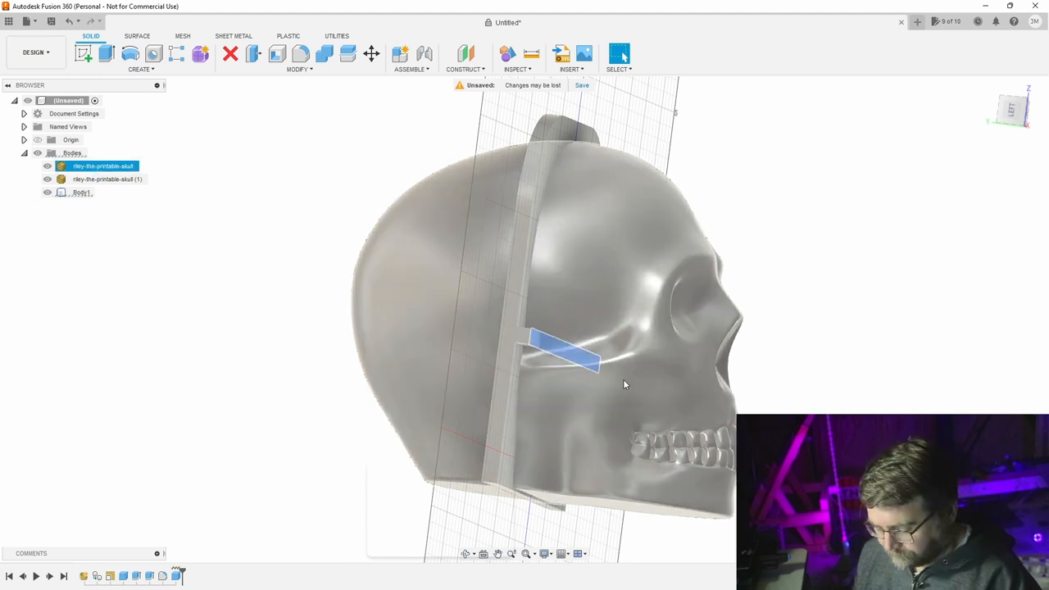
# Extrude the 10 mm strip 130 mm as a new body through the skull
pyautogui.click(106, 54)
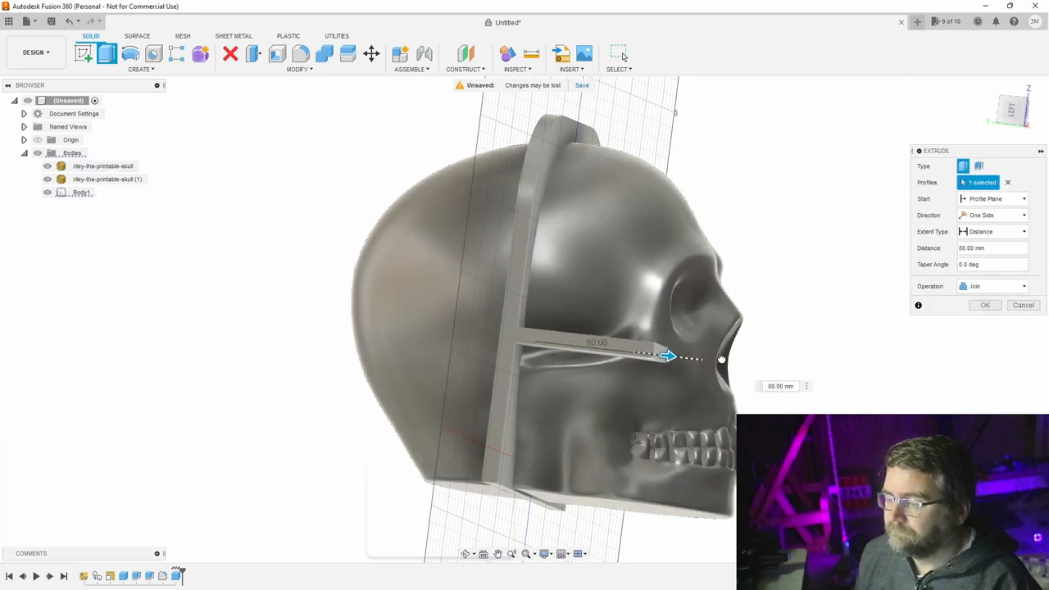
pyautogui.moveTo(668, 356); pyautogui.dragTo(737, 362)
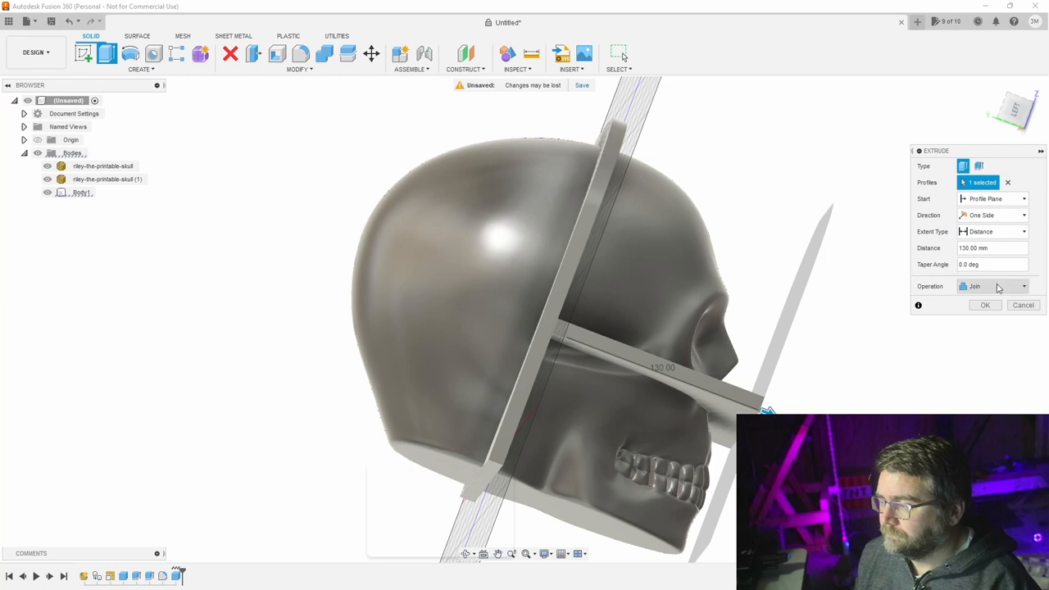
pyautogui.click(991, 286)
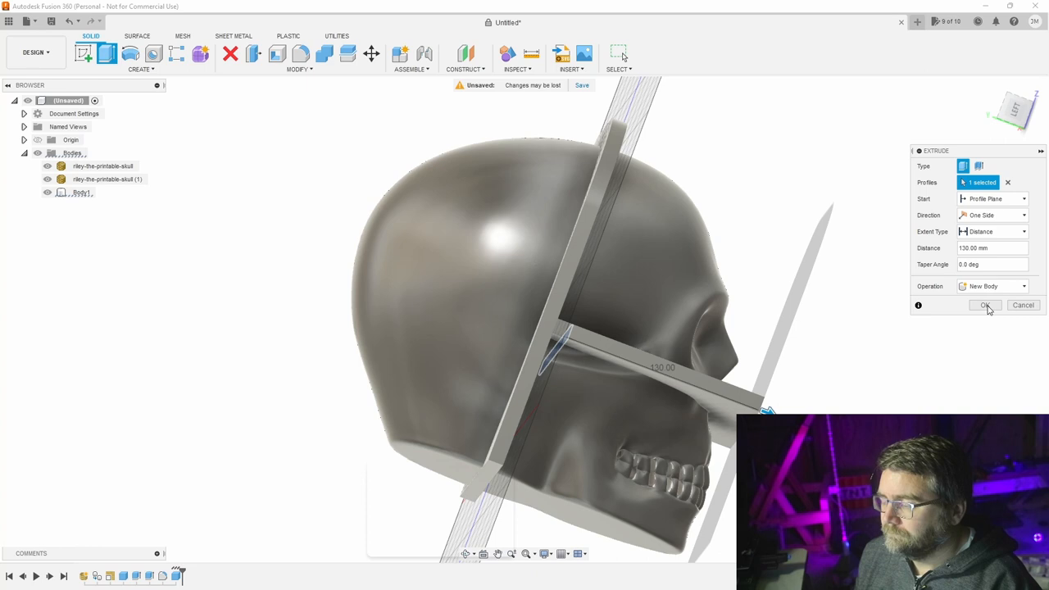
pyautogui.click(992, 286)
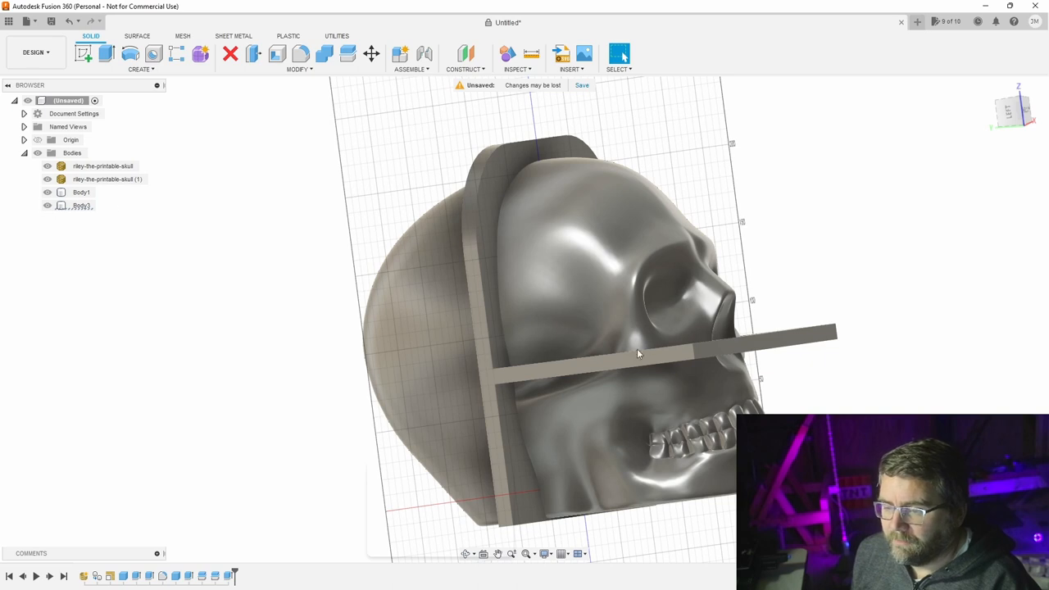
# Rotate Body1 with Move/Copy to a -15° X angle
pyautogui.click(82, 192)
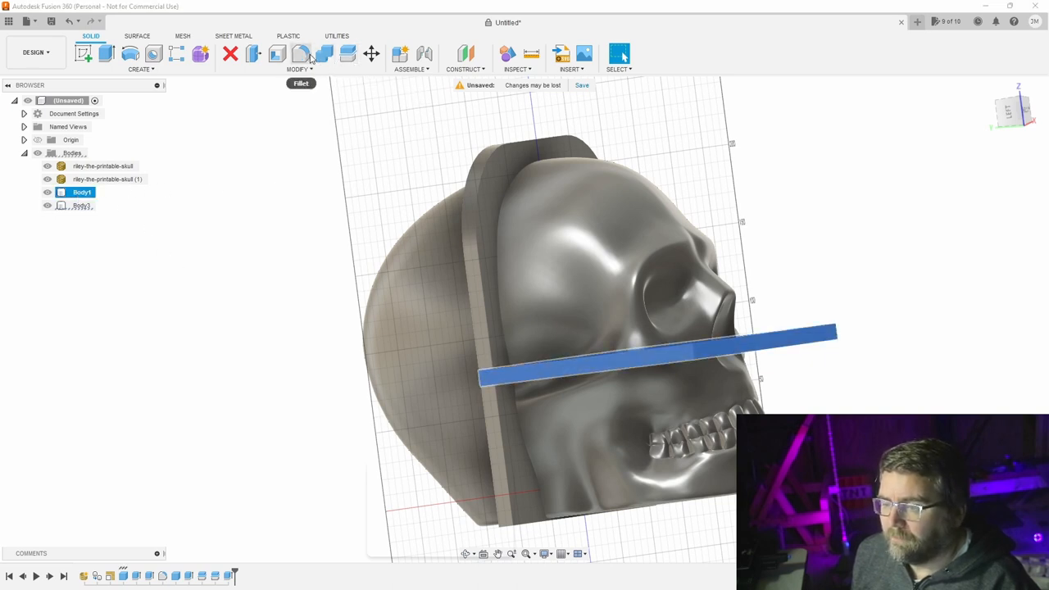
pyautogui.click(371, 53)
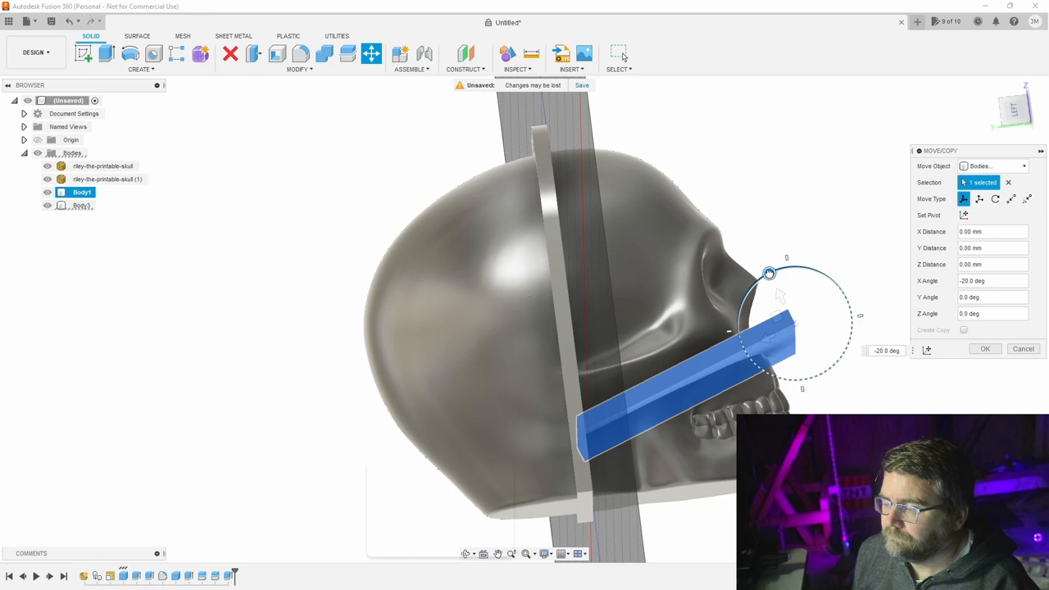
pyautogui.moveTo(768, 273); pyautogui.dragTo(774, 272)
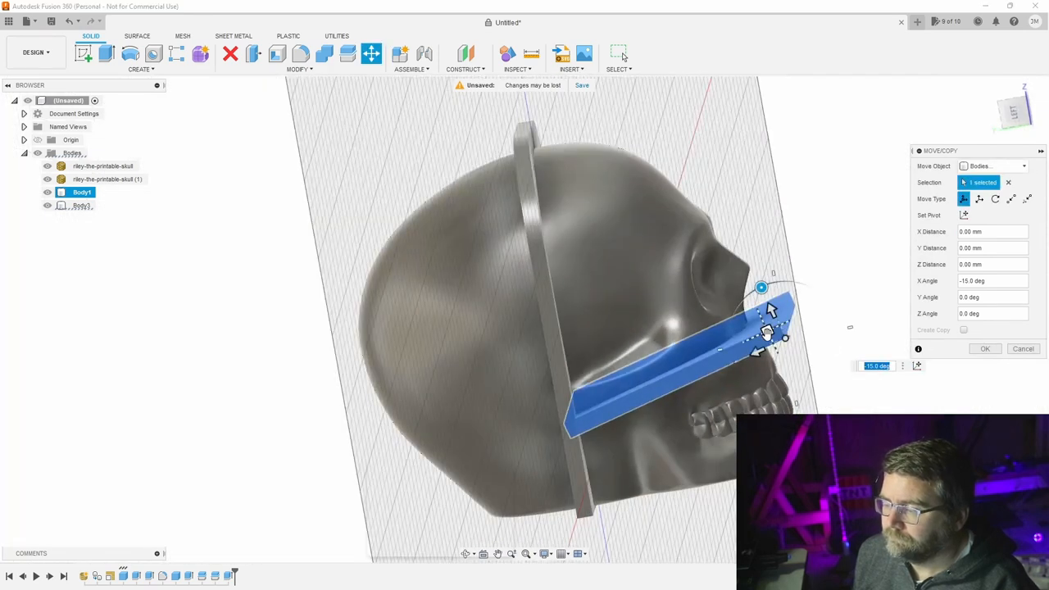
pyautogui.moveTo(767, 331); pyautogui.dragTo(756, 278)
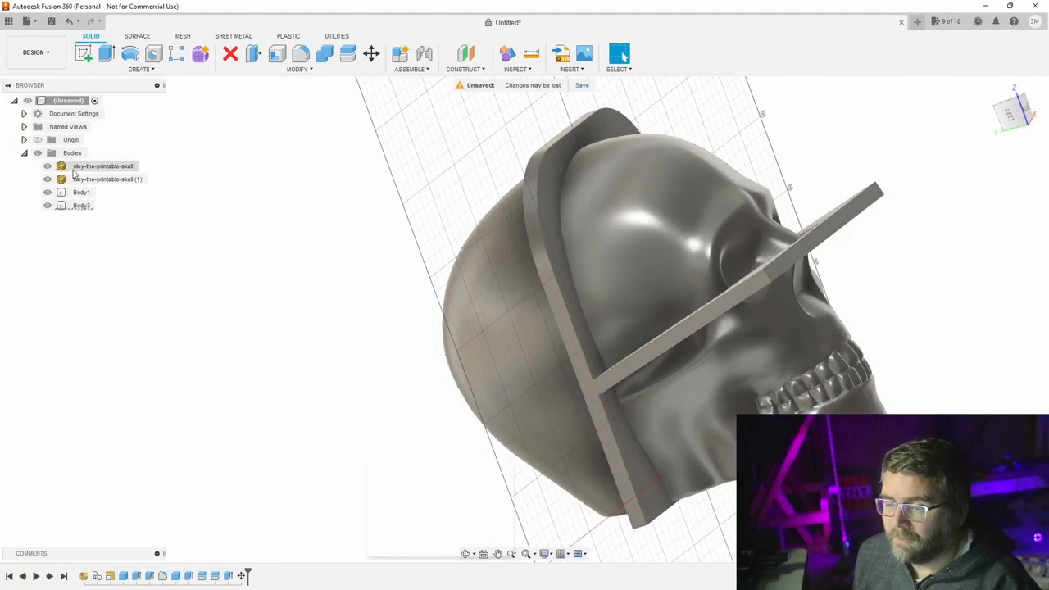
# Join Body1 and Body3 with Combine, then make the skull bodies visible again
pyautogui.click(81, 192)
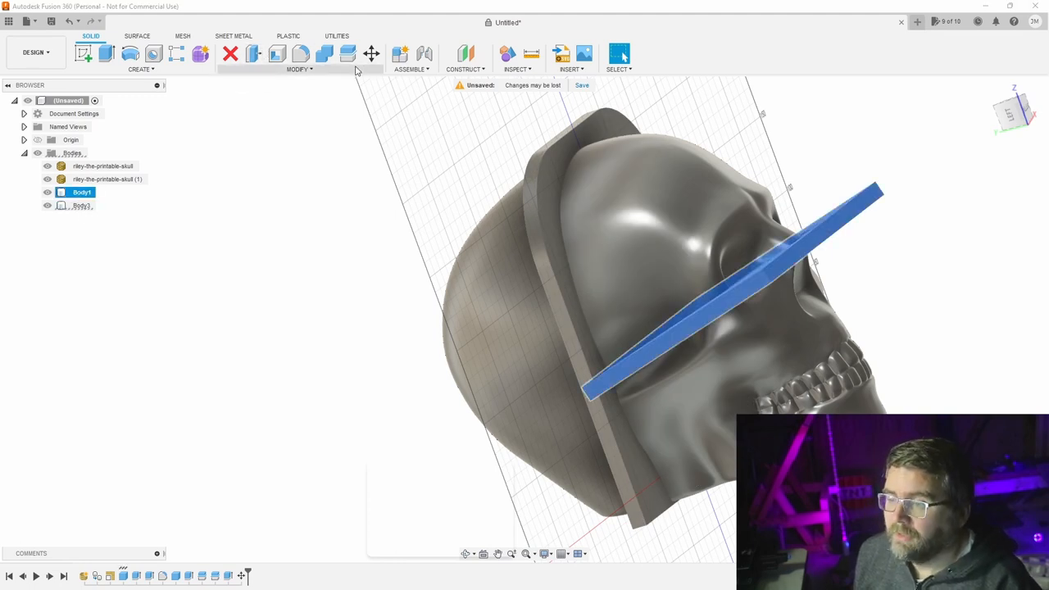
pyautogui.click(324, 53)
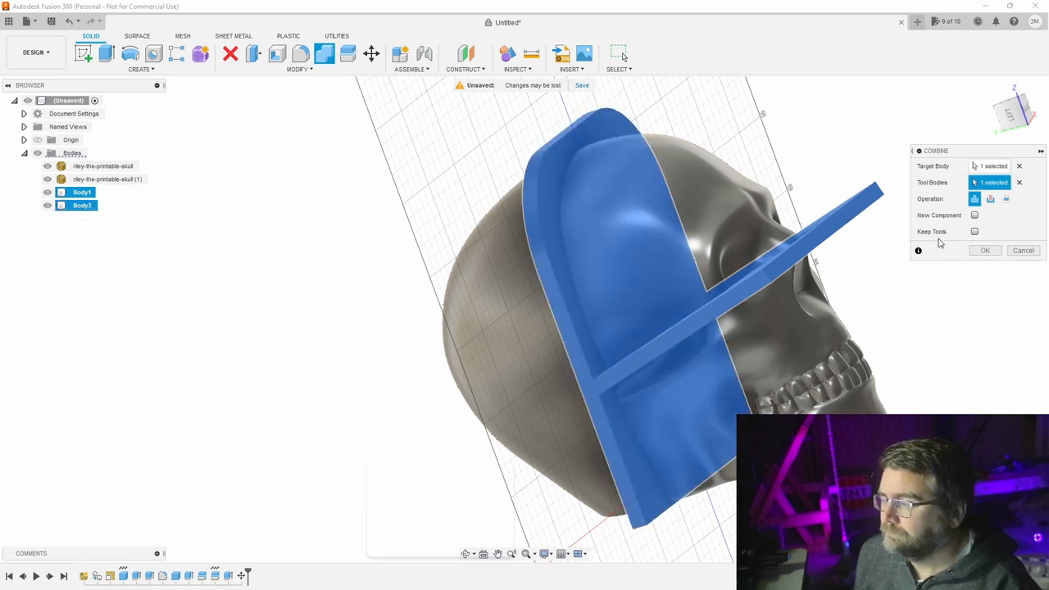
pyautogui.click(984, 250)
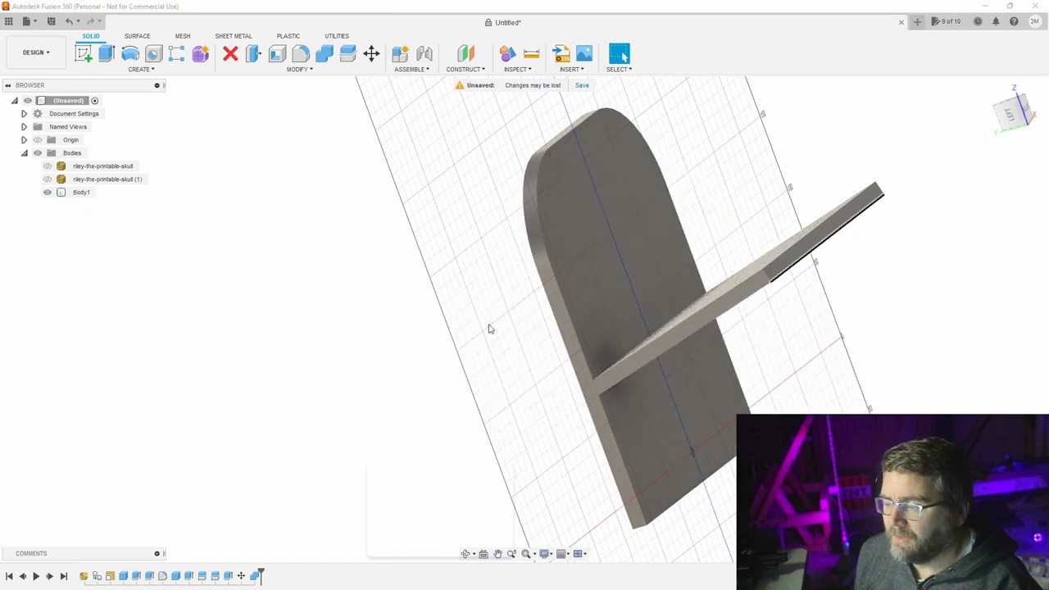
pyautogui.click(46, 166)
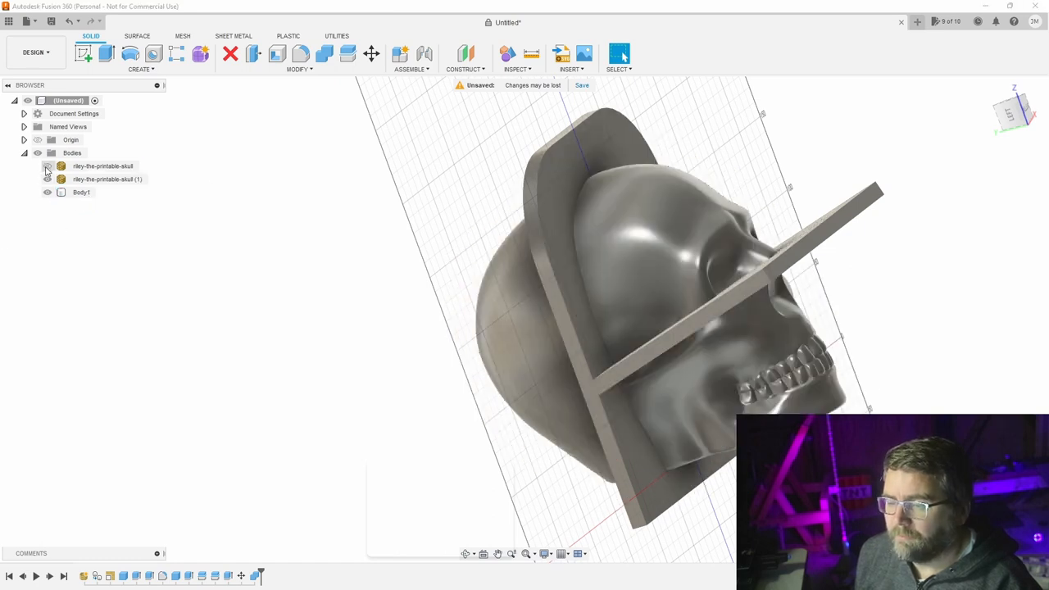
pyautogui.click(103, 165)
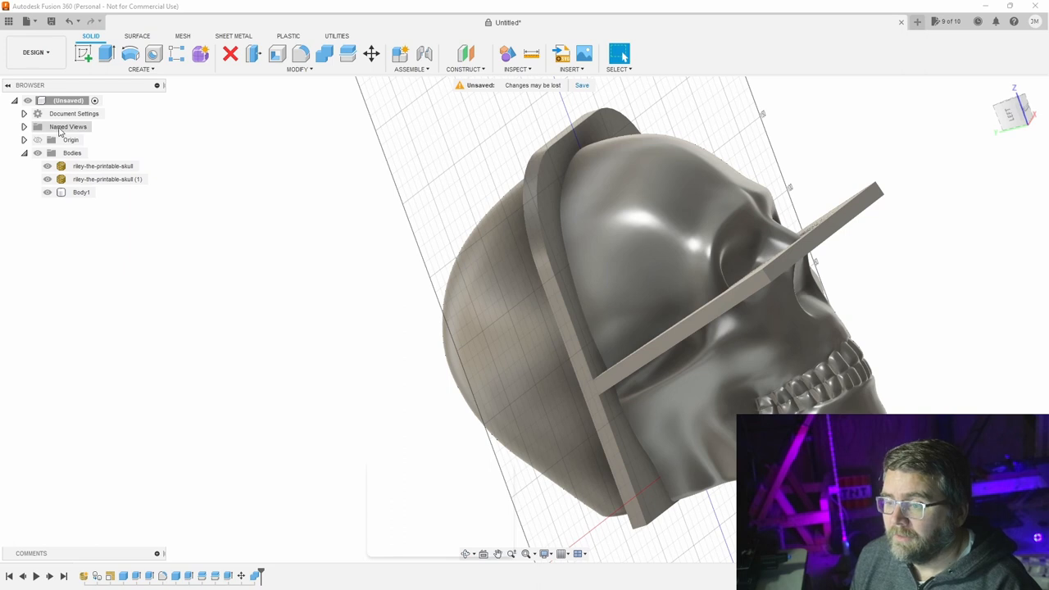
# Save the combined Body1 plates as a mesh named MANIFOLD and hide solid Body1
pyautogui.rightClick(81, 192)
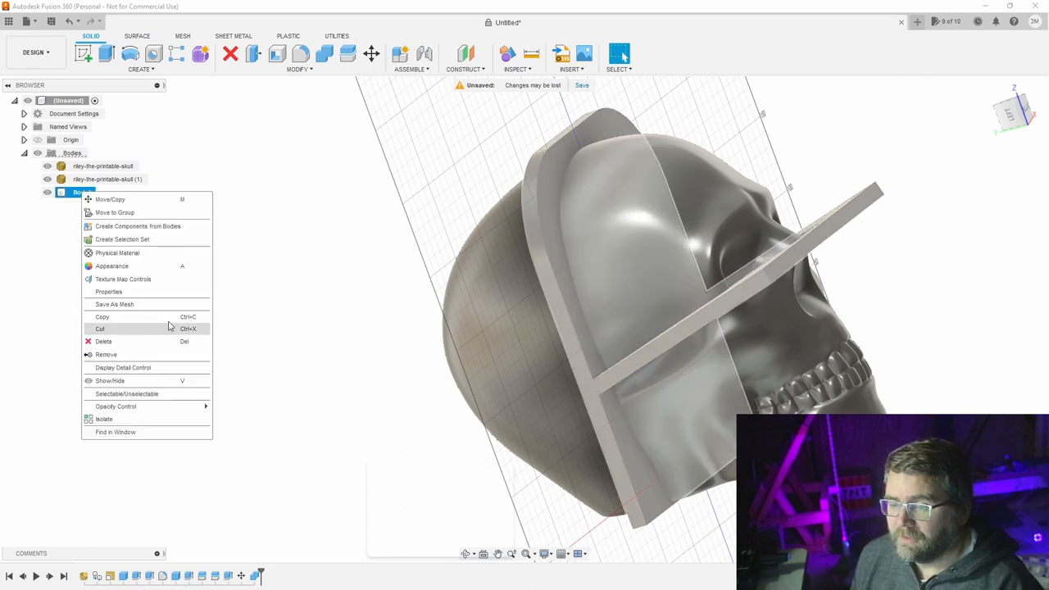
pyautogui.click(114, 304)
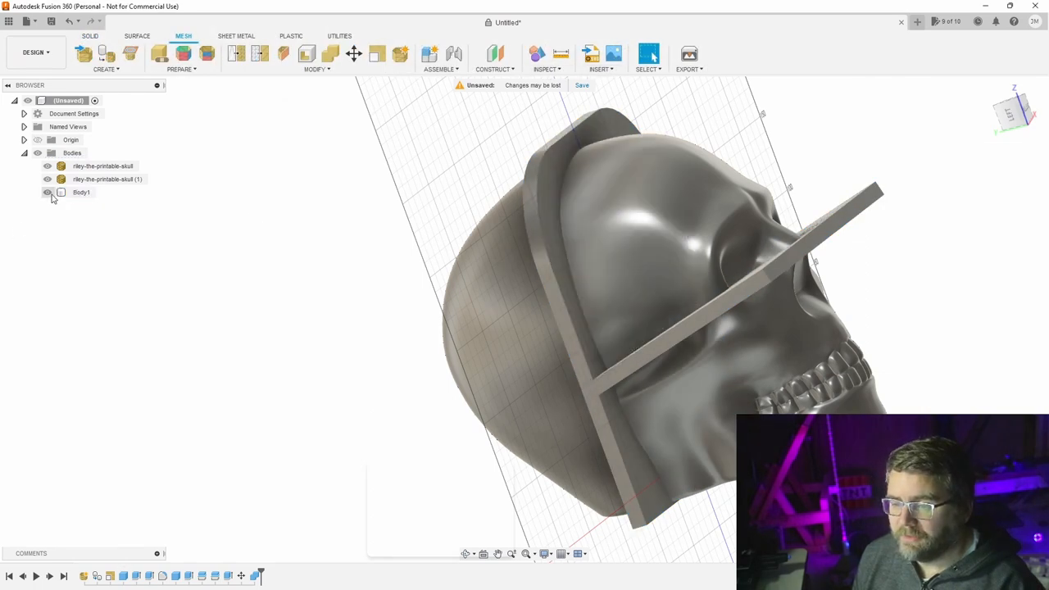
pyautogui.click(601, 58)
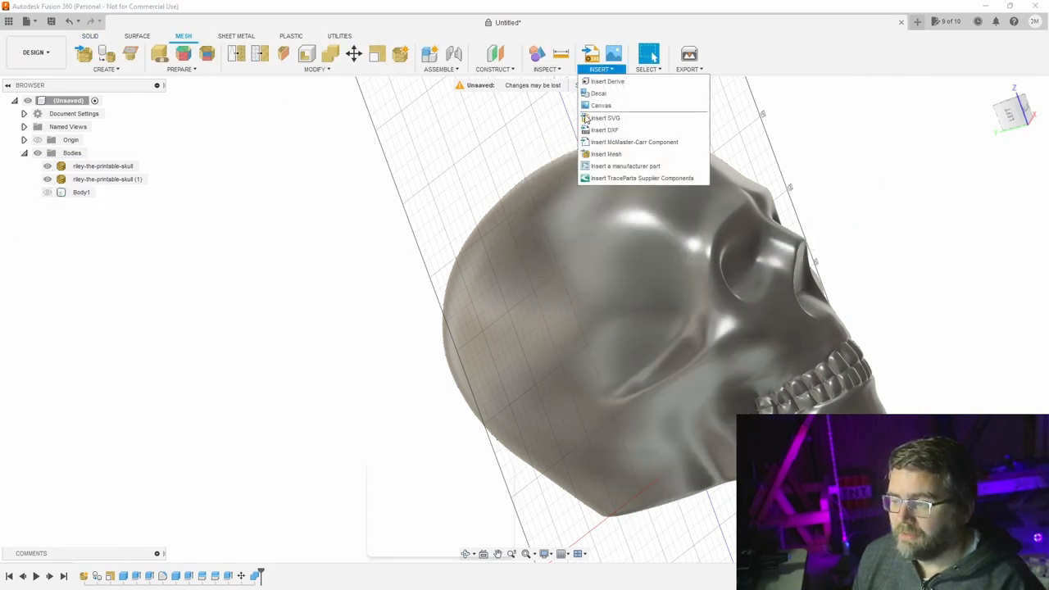
pyautogui.click(605, 153)
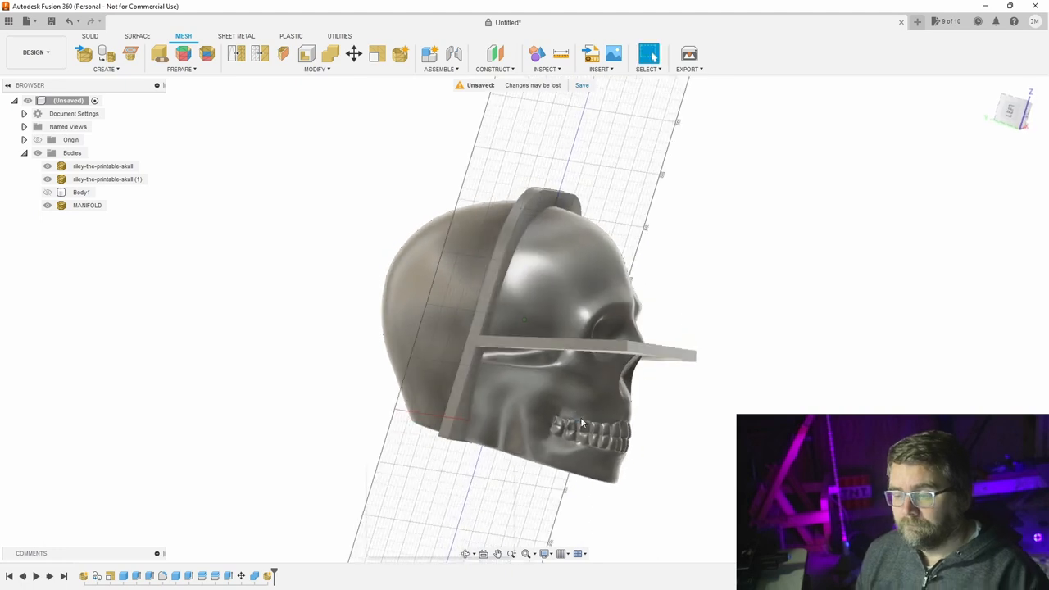
pyautogui.click(103, 166)
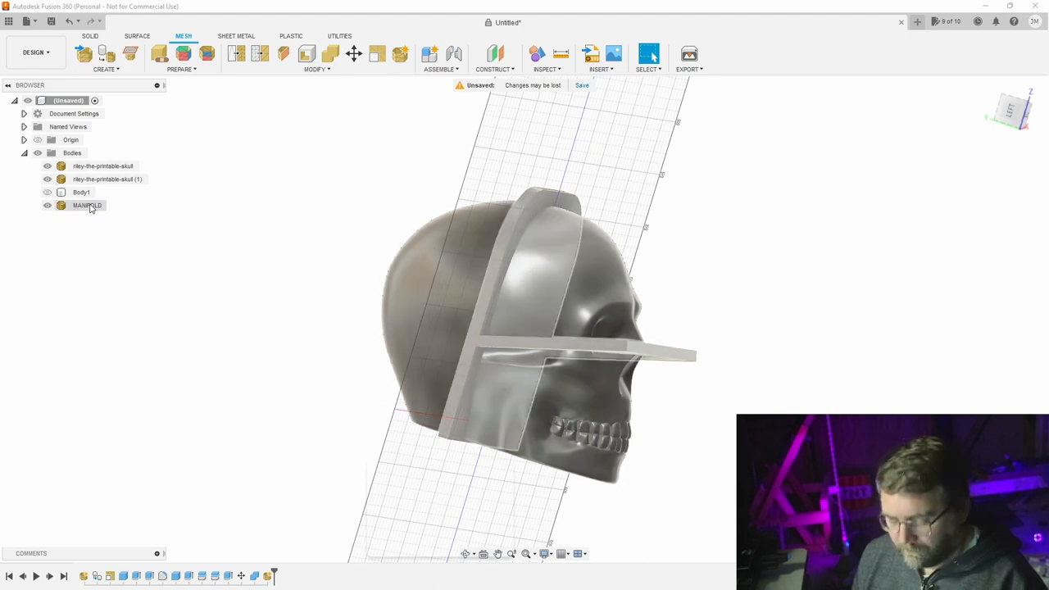
# Select the MANIFOLD plate mesh and begin a mesh Combine with the skull
pyautogui.click(87, 205)
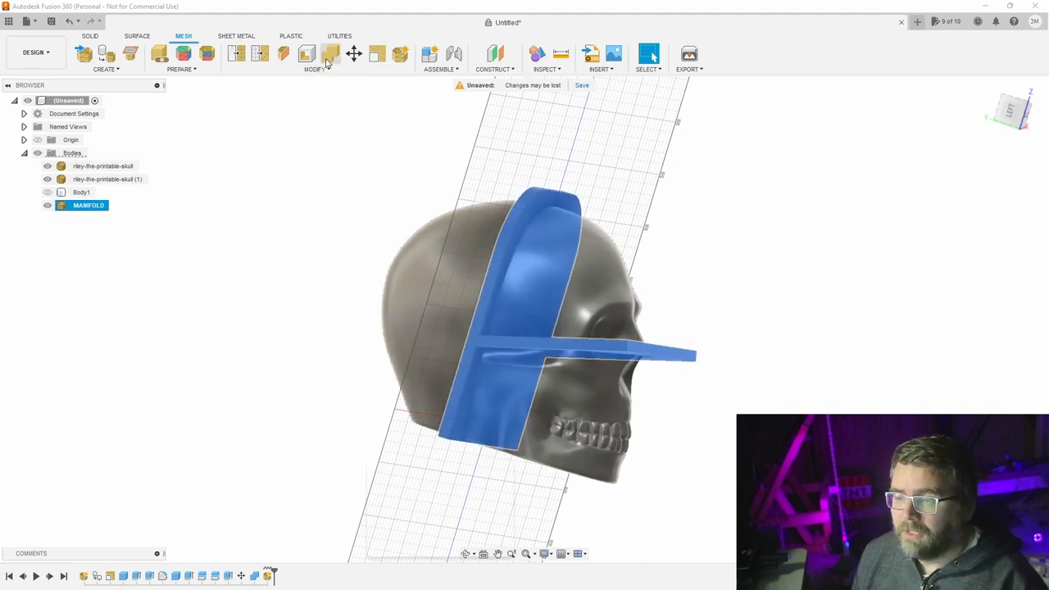
pyautogui.moveTo(329, 53)
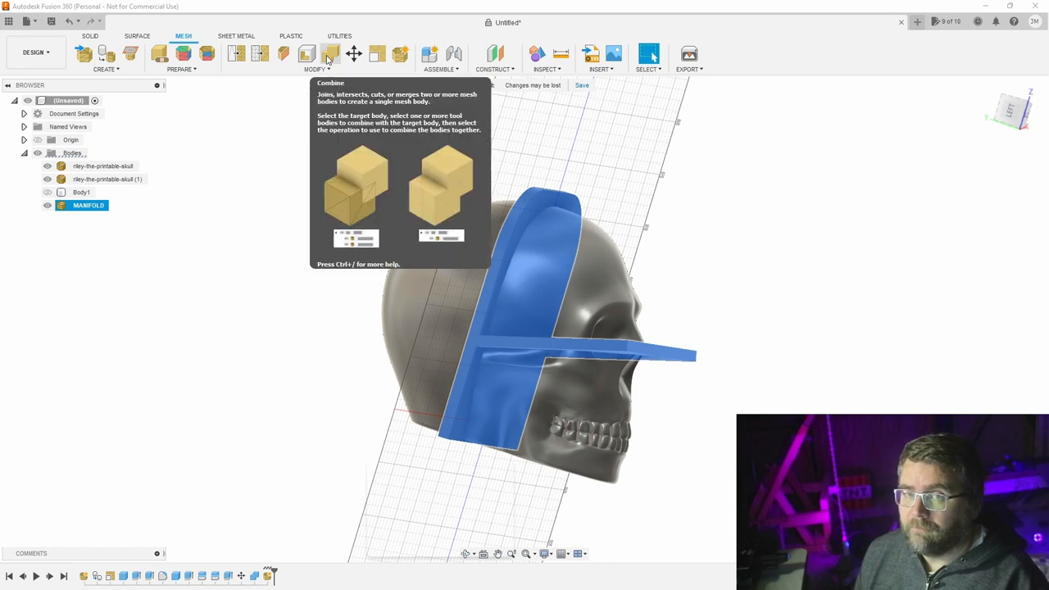
pyautogui.click(328, 54)
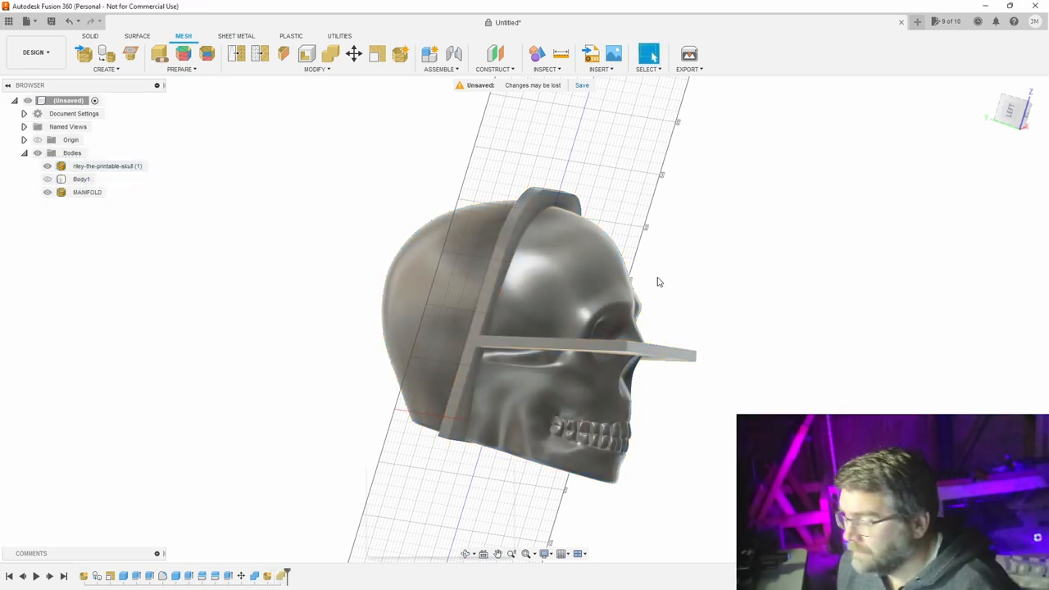
# Combine the remaining skull mesh with MANIFOLD, leaving only Body1 and MANIFOLD
pyautogui.click(88, 192)
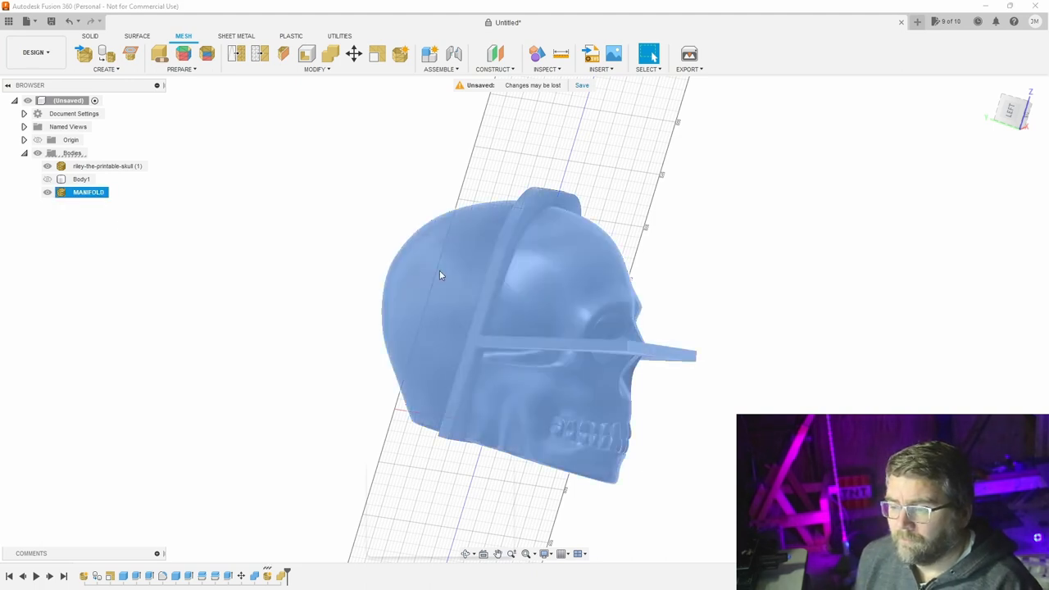
pyautogui.click(107, 165)
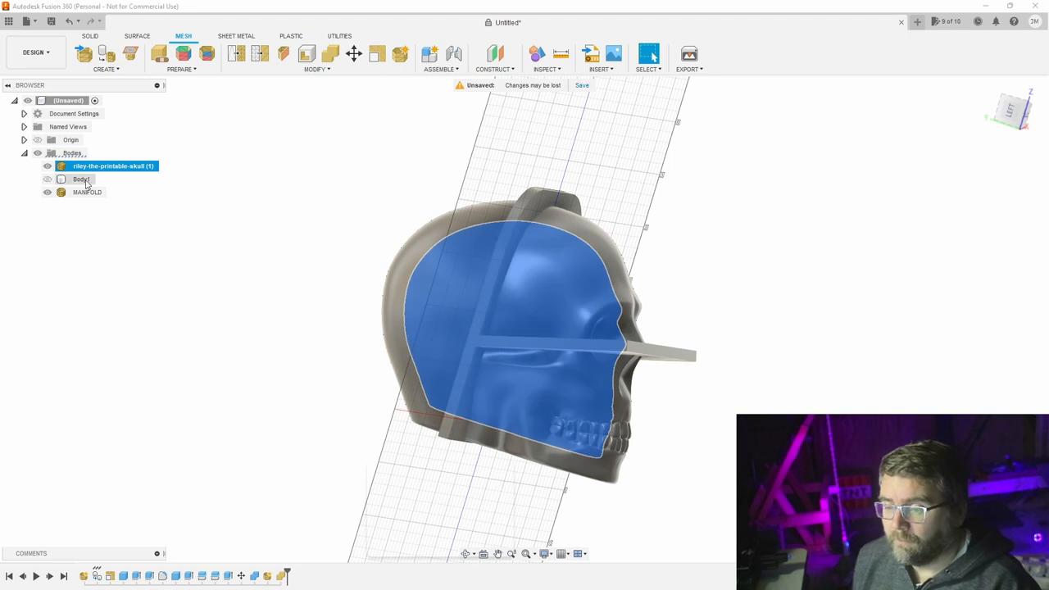
pyautogui.click(87, 192)
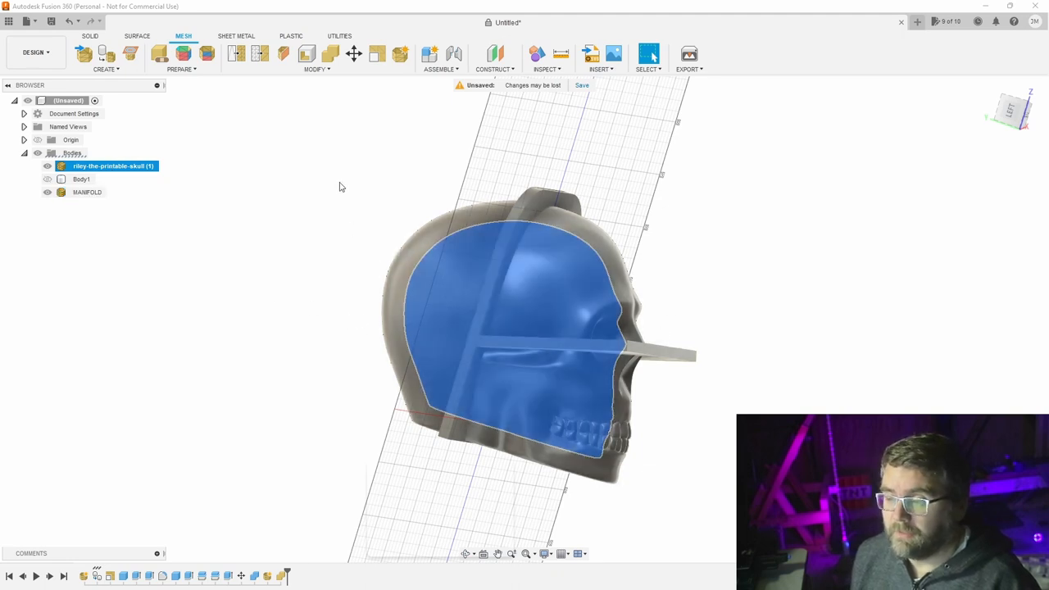
pyautogui.click(330, 53)
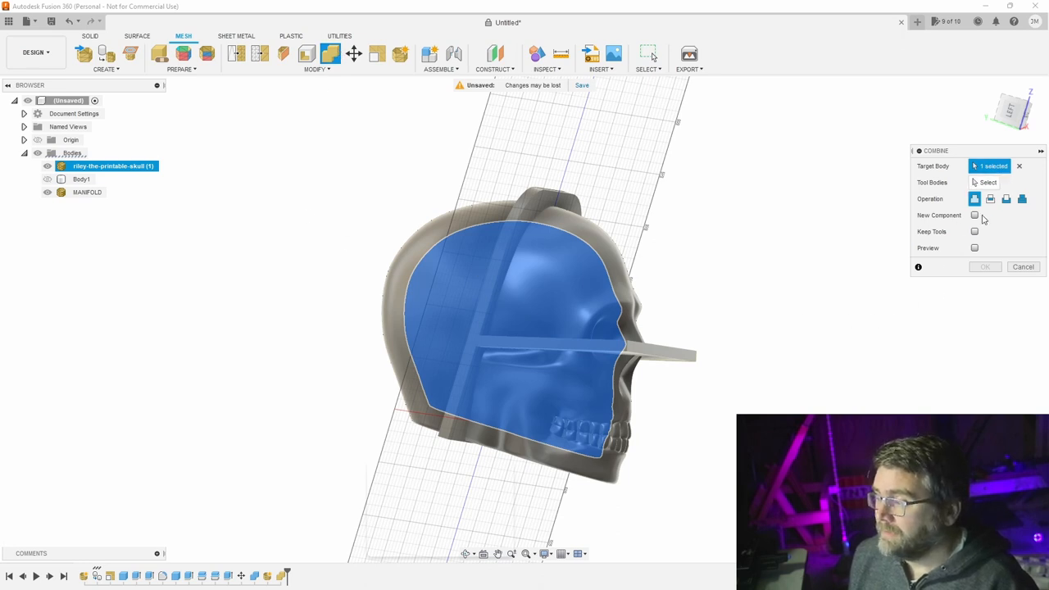
pyautogui.click(1006, 199)
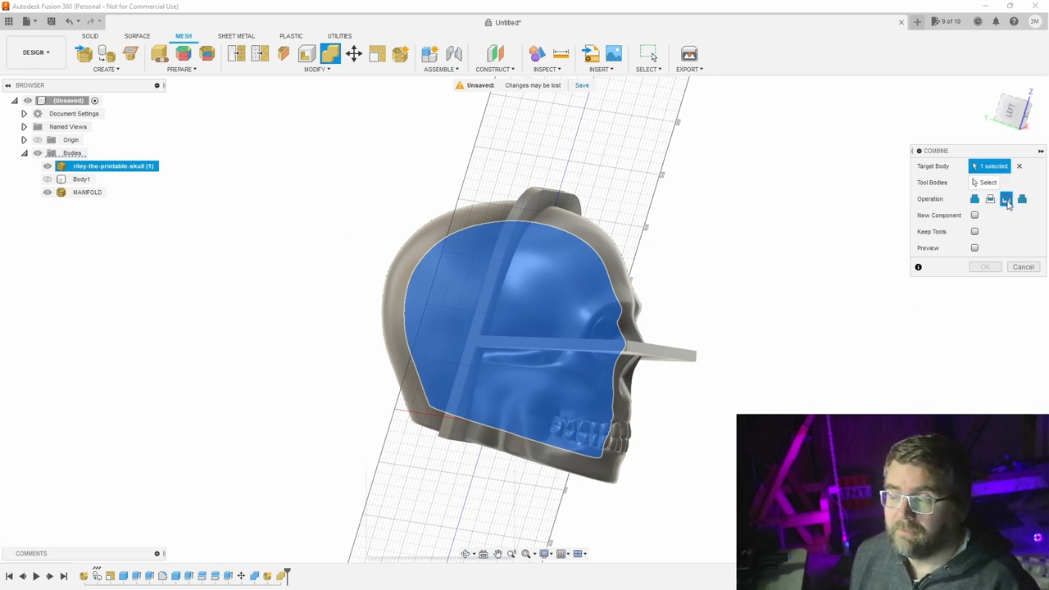
pyautogui.click(1006, 198)
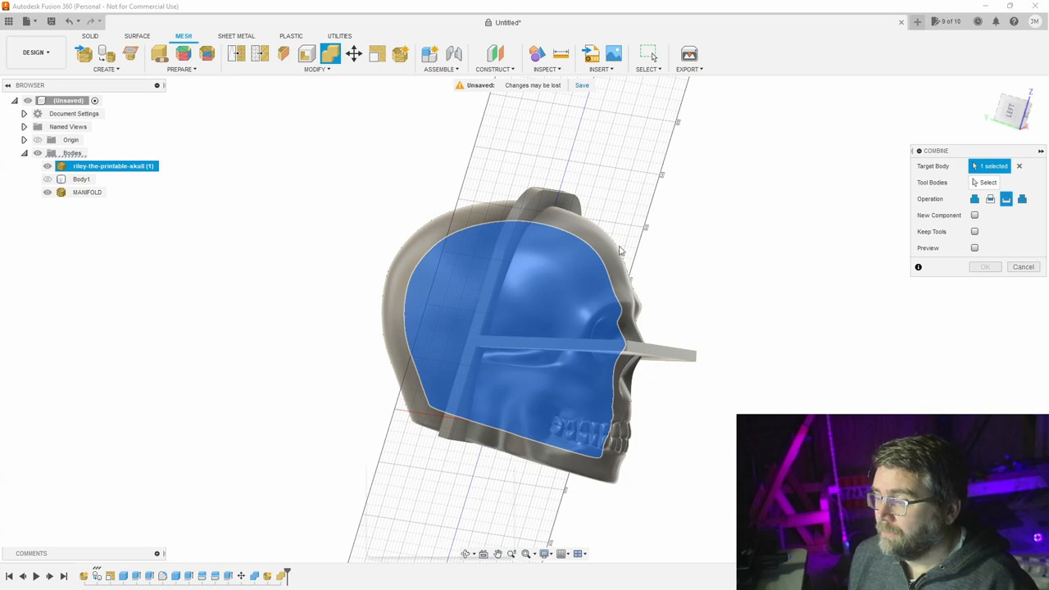
pyautogui.moveTo(609, 250)
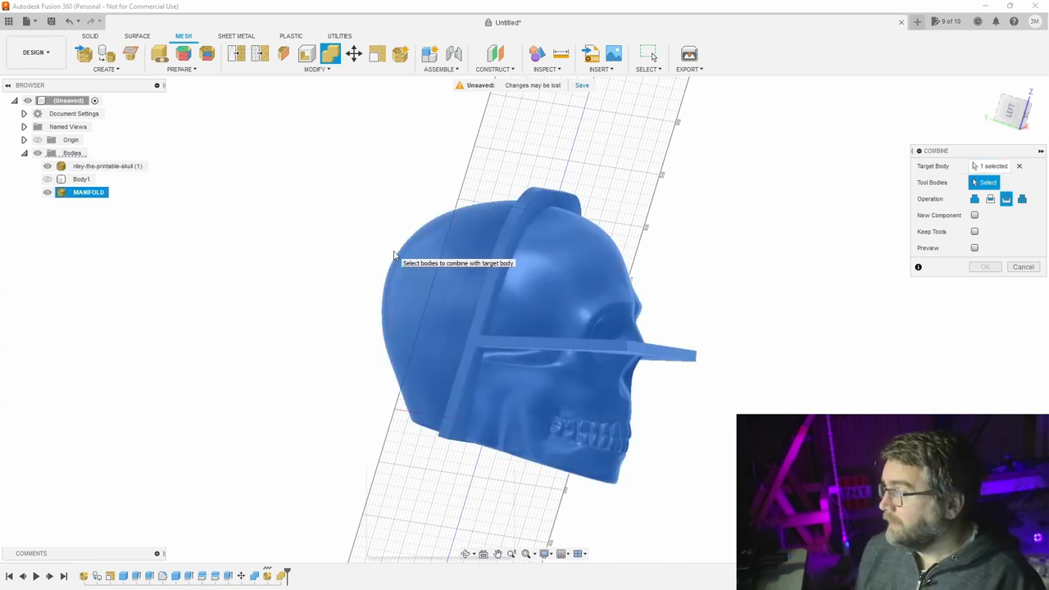
pyautogui.moveTo(449, 222)
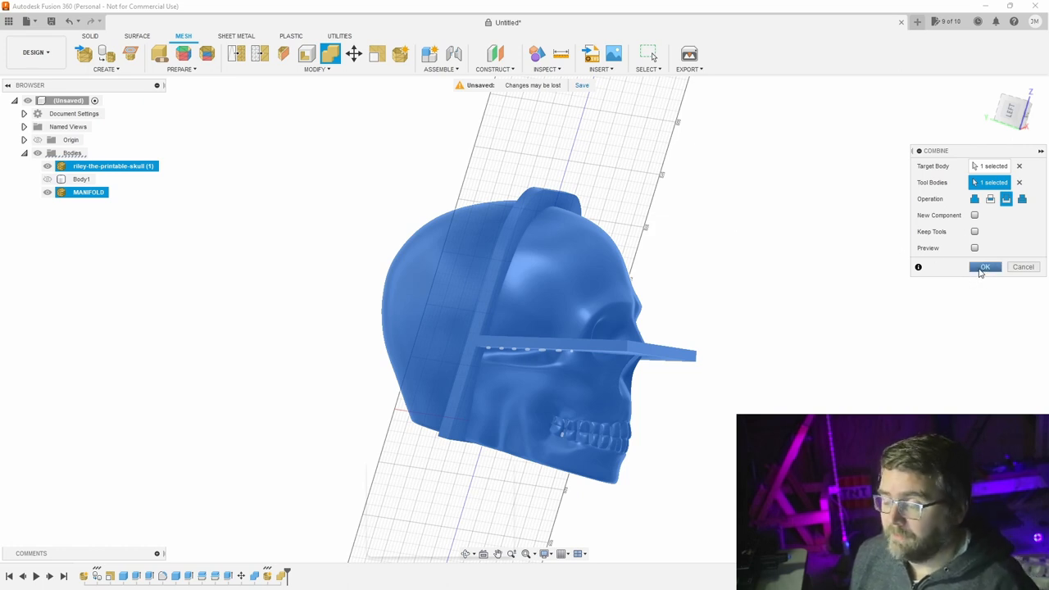
pyautogui.click(985, 266)
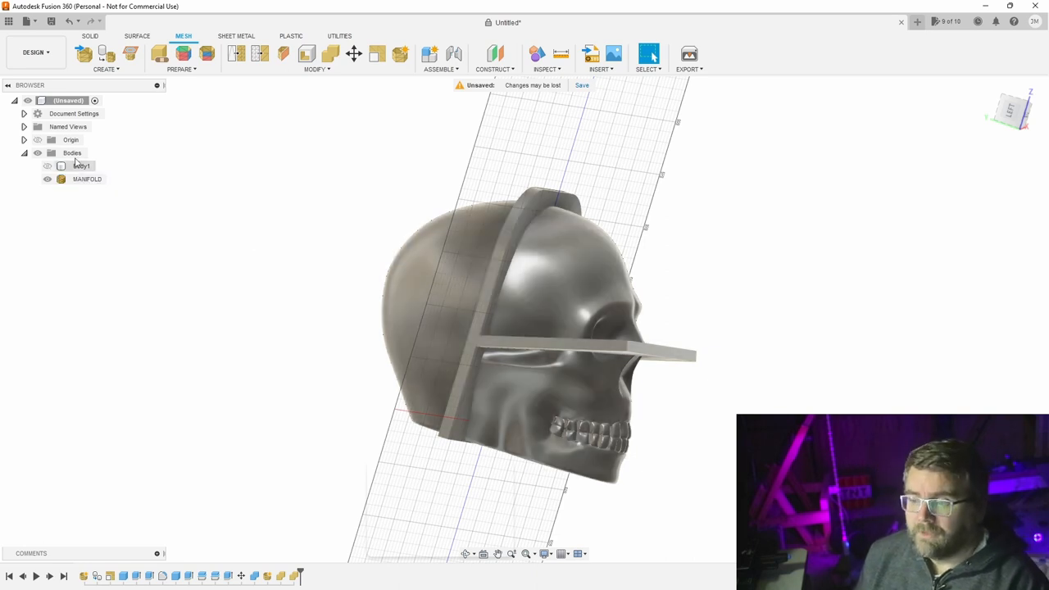
pyautogui.rightClick(87, 179)
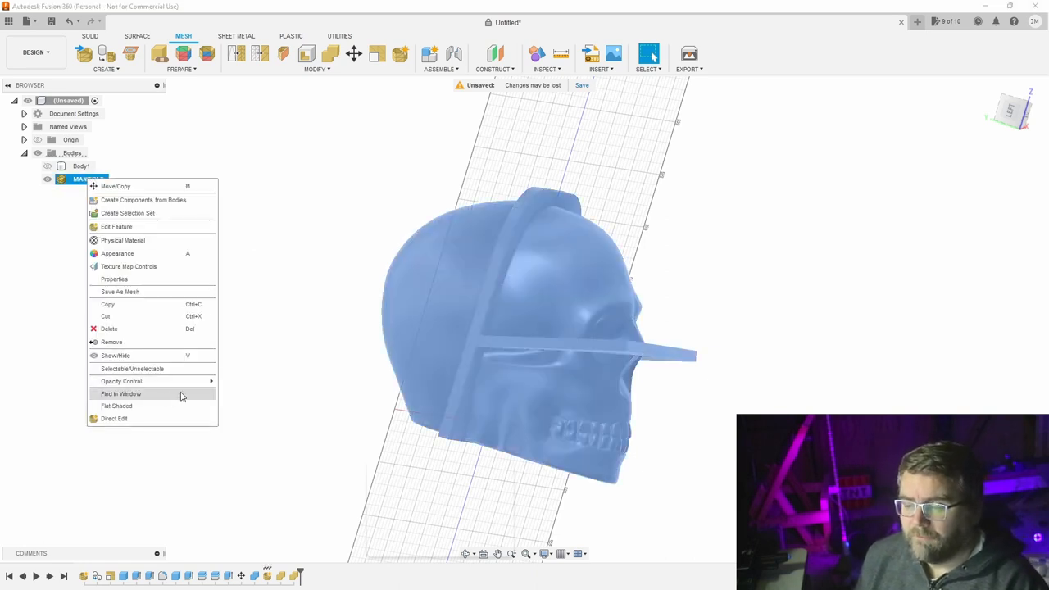
pyautogui.click(121, 393)
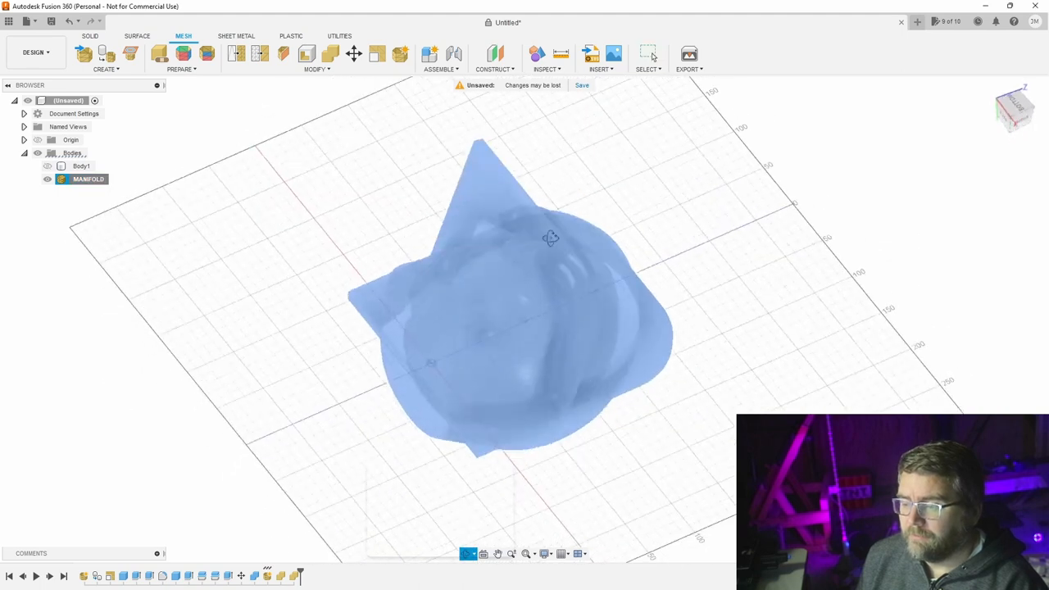
pyautogui.moveTo(549, 238); pyautogui.dragTo(423, 174)
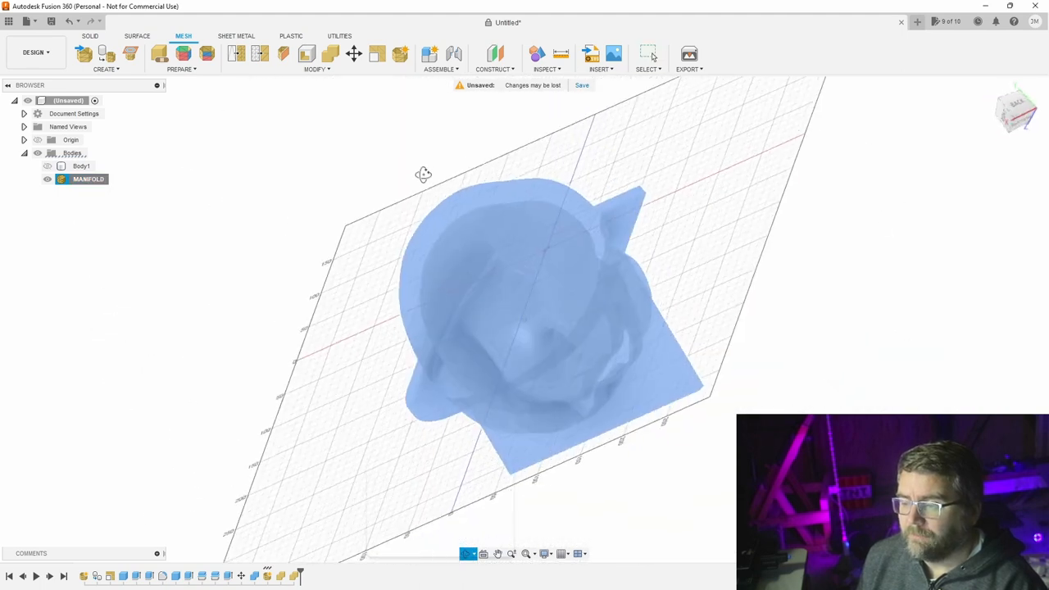
pyautogui.rightClick(87, 179)
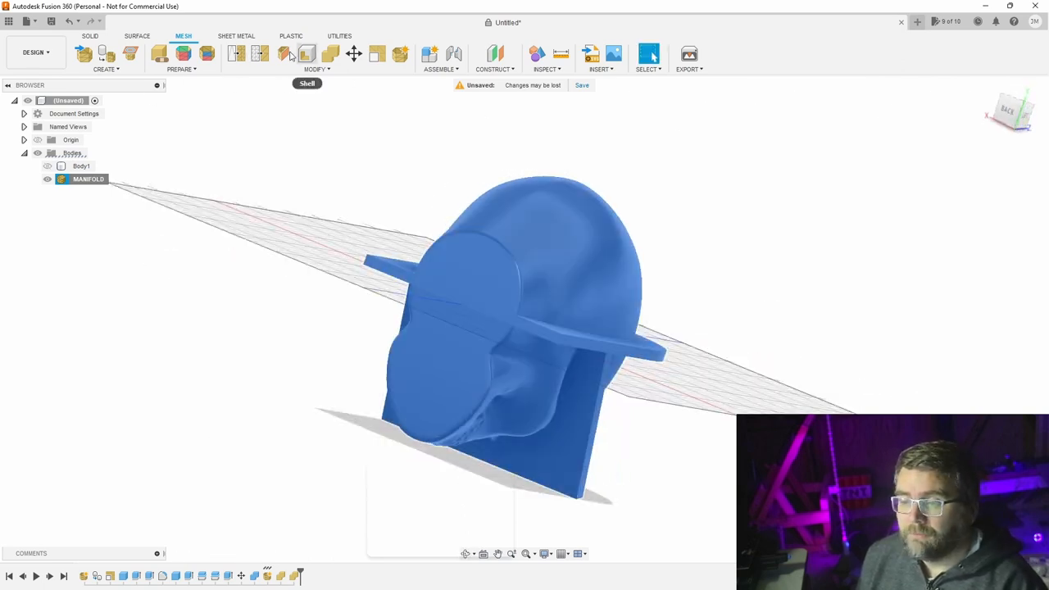
pyautogui.moveTo(283, 54)
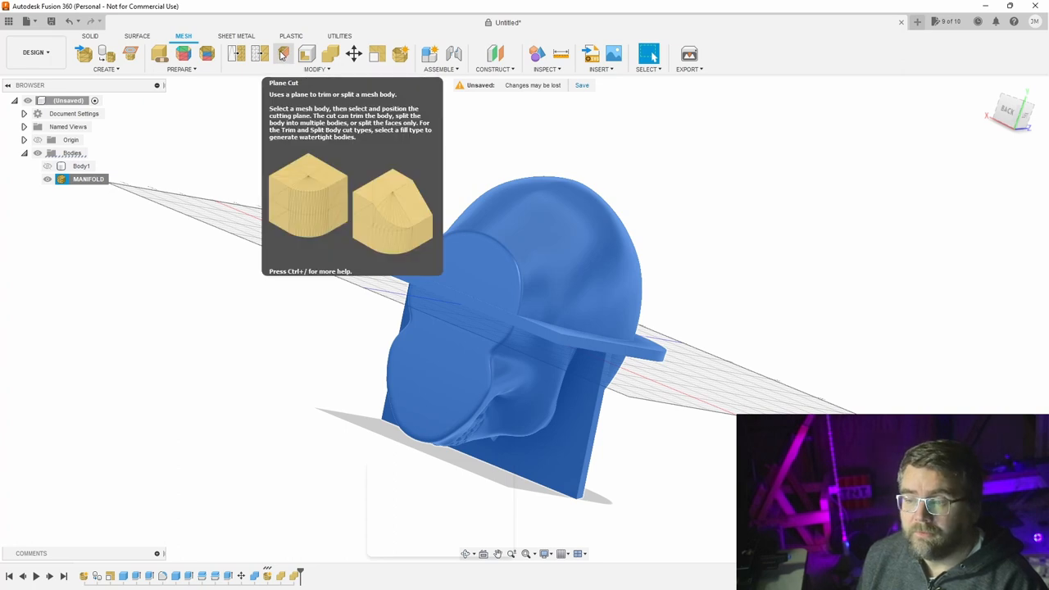
# Plane-cut MANIFOLD as Split Body with Minimal fill, creating MeshBody4
pyautogui.click(283, 53)
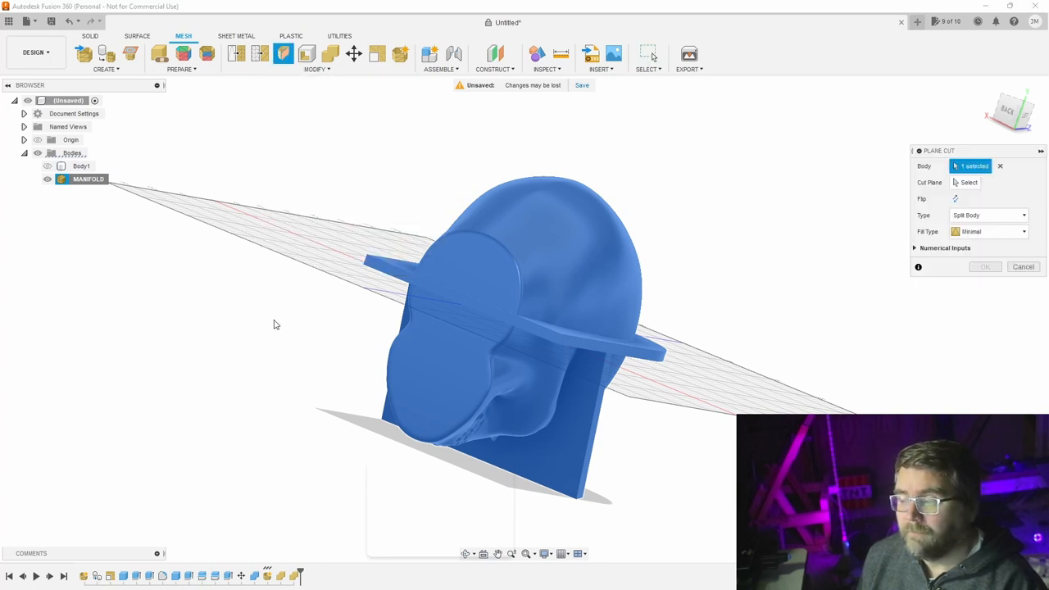
pyautogui.moveTo(569, 325)
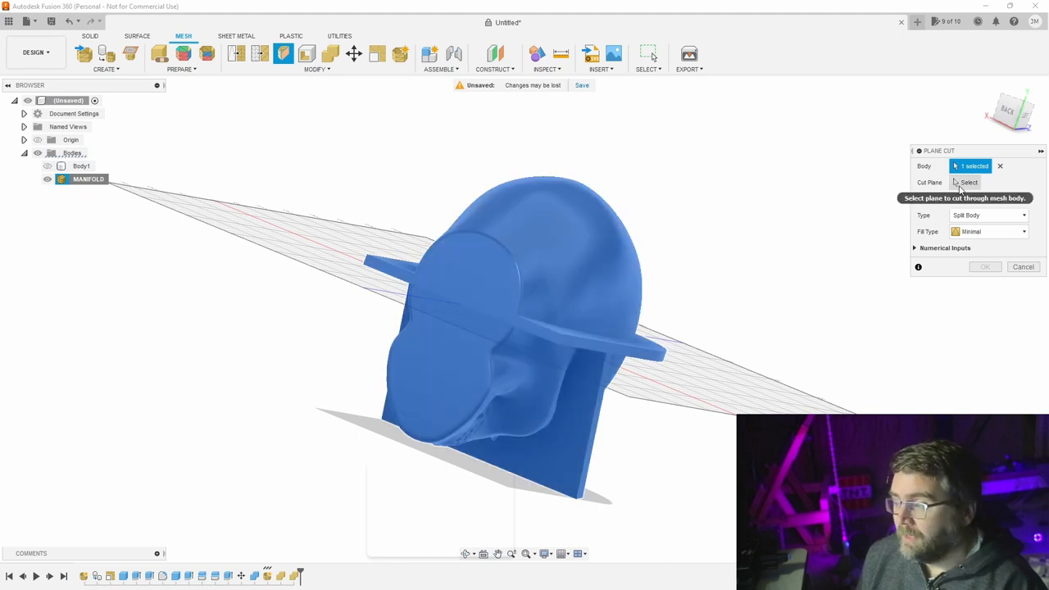
pyautogui.click(970, 182)
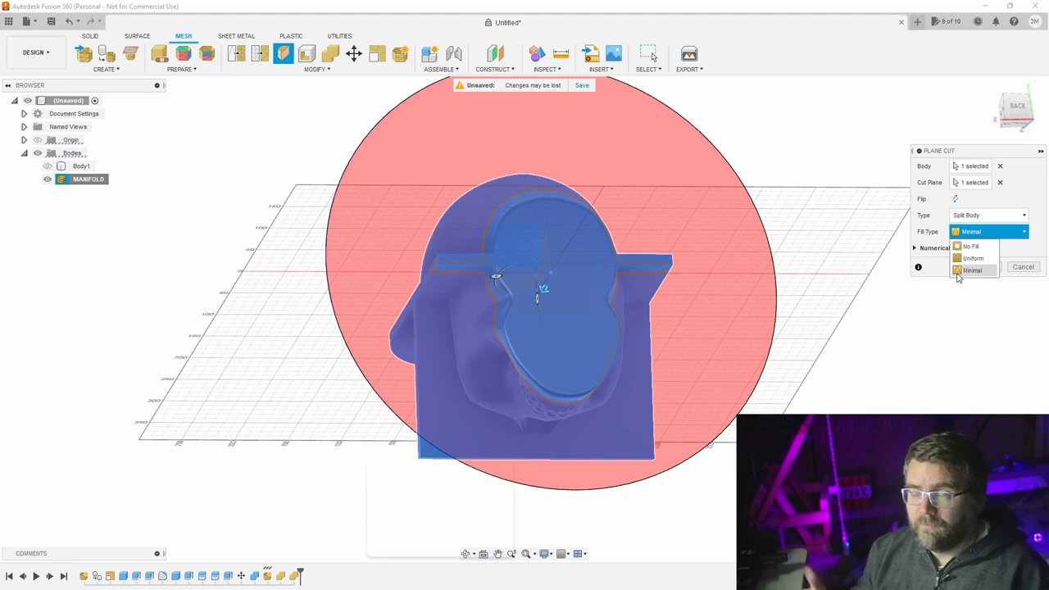
pyautogui.click(971, 270)
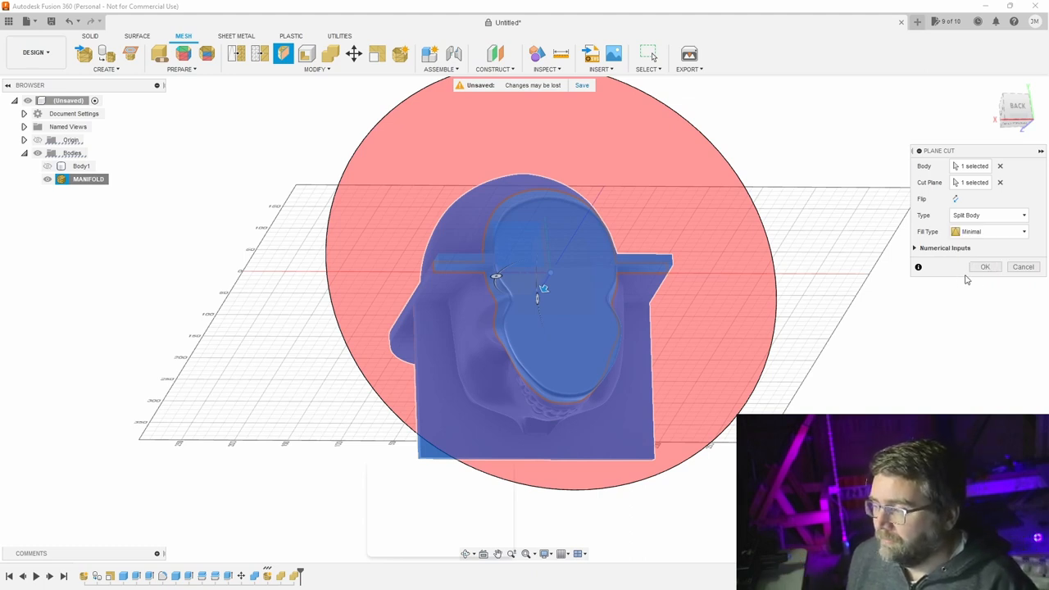
pyautogui.click(986, 266)
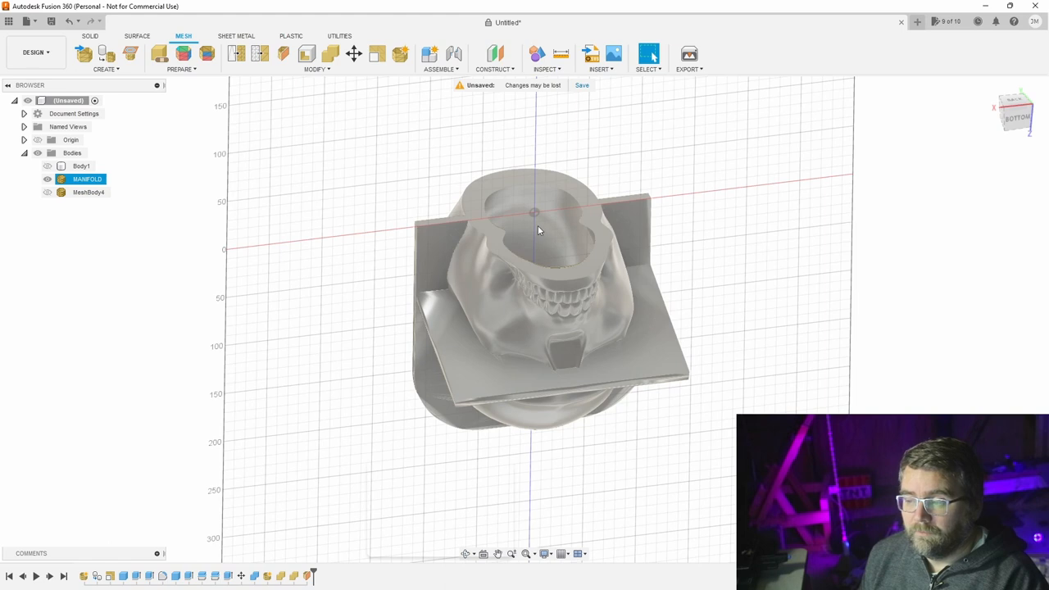
pyautogui.moveTo(540, 230); pyautogui.dragTo(647, 338)
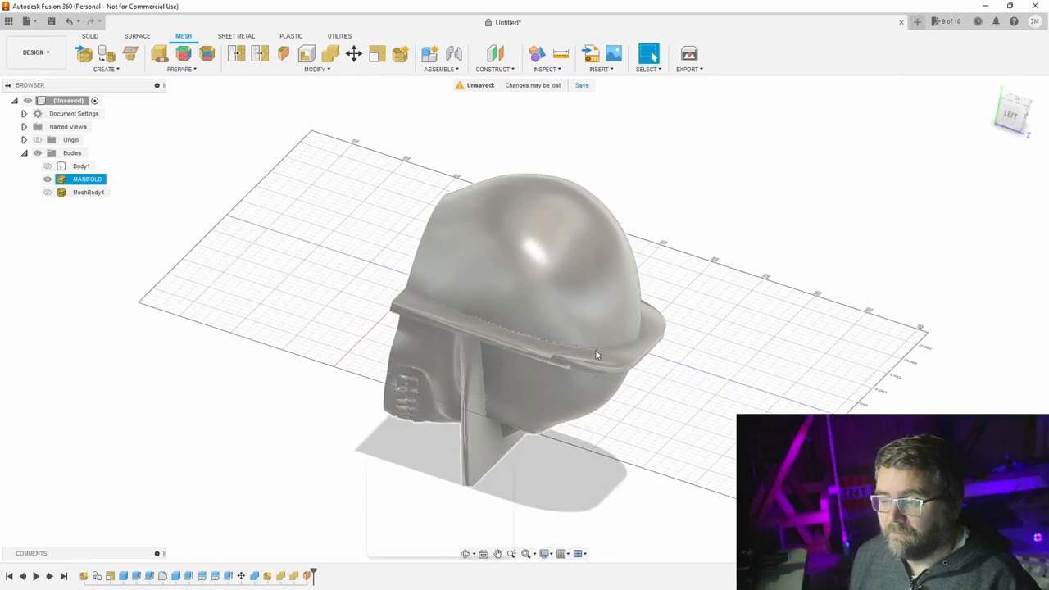
pyautogui.moveTo(455, 314)
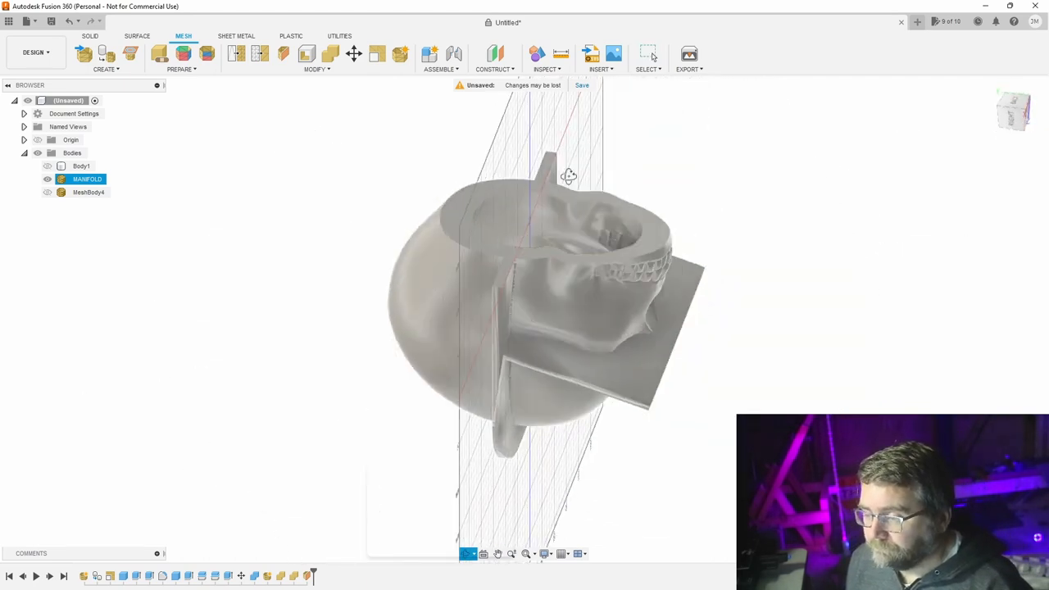
pyautogui.moveTo(569, 176); pyautogui.dragTo(582, 154)
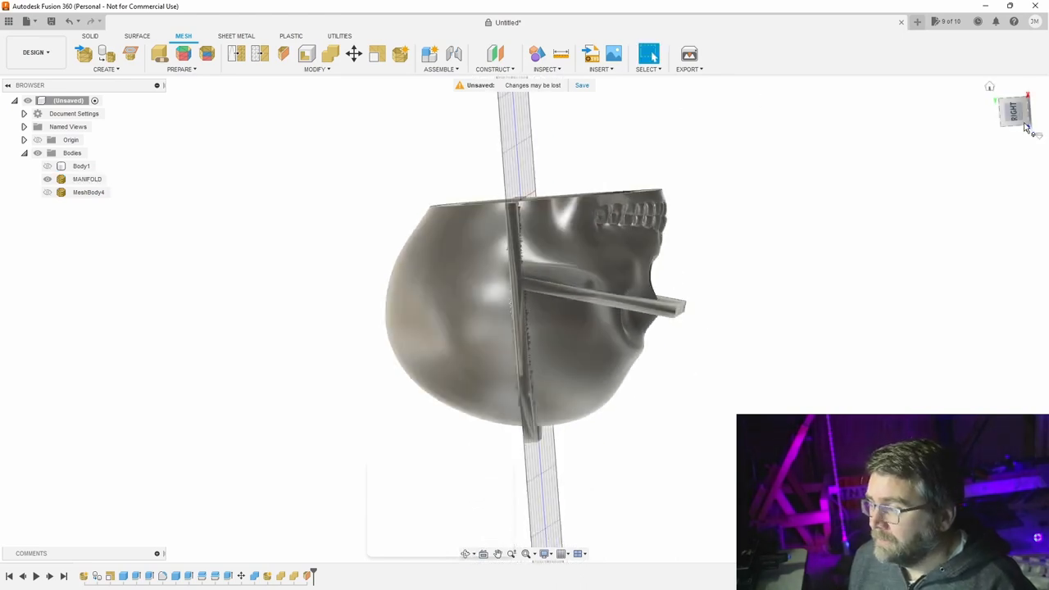
pyautogui.click(87, 178)
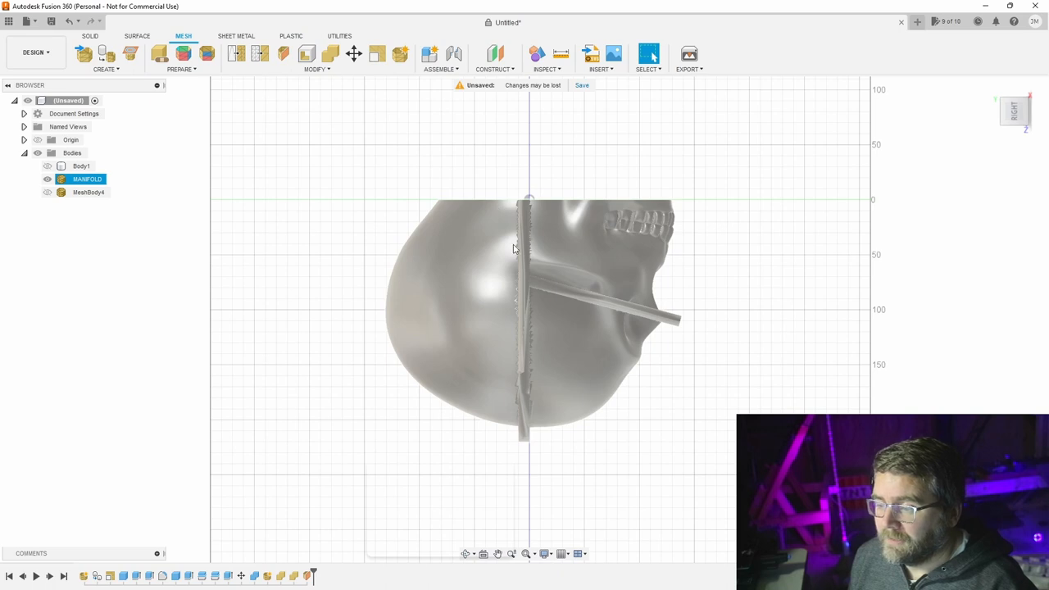
# Zoom to the seam and shift MANIFOLD about −6 mm and −3.5 mm
pyautogui.scroll(3)
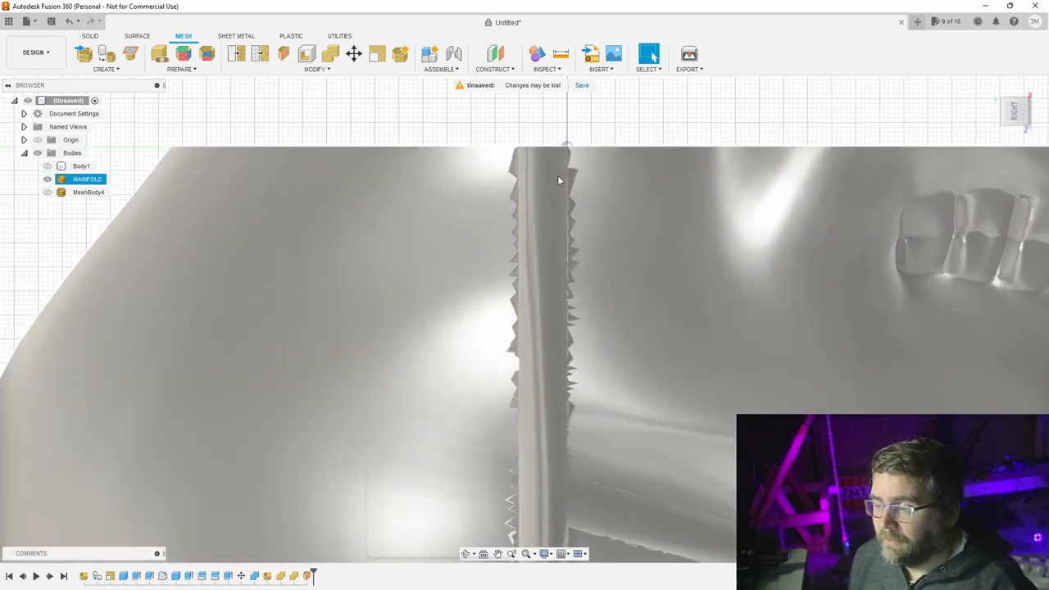
pyautogui.moveTo(581, 166)
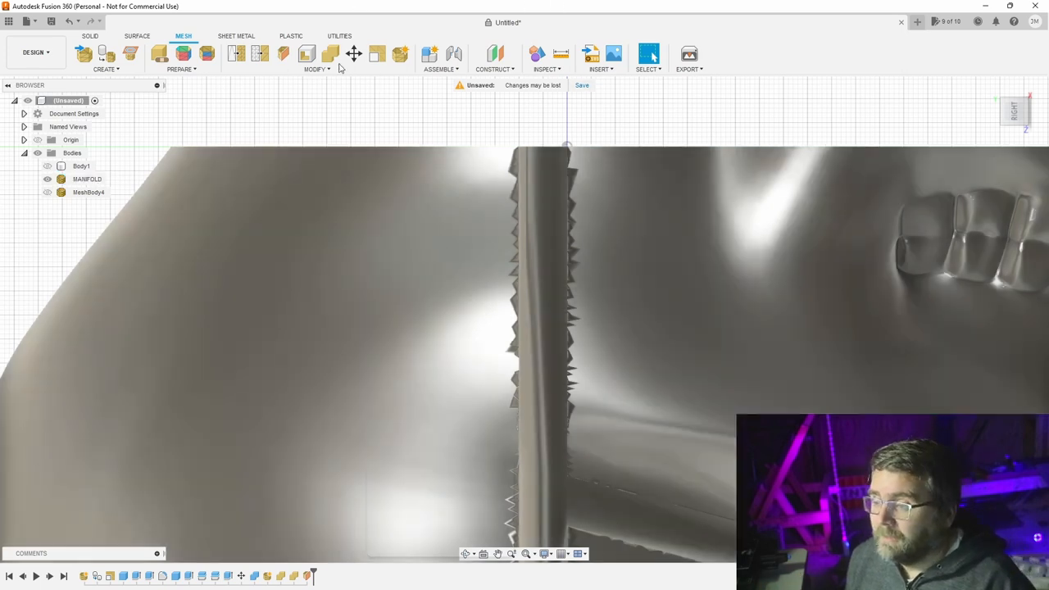
pyautogui.click(354, 54)
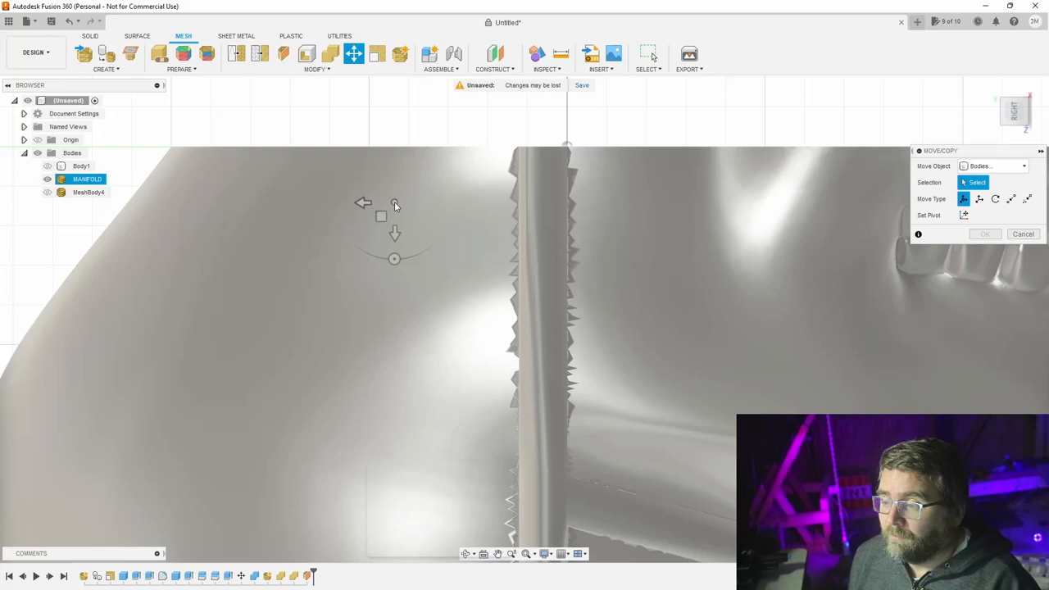
pyautogui.click(379, 214)
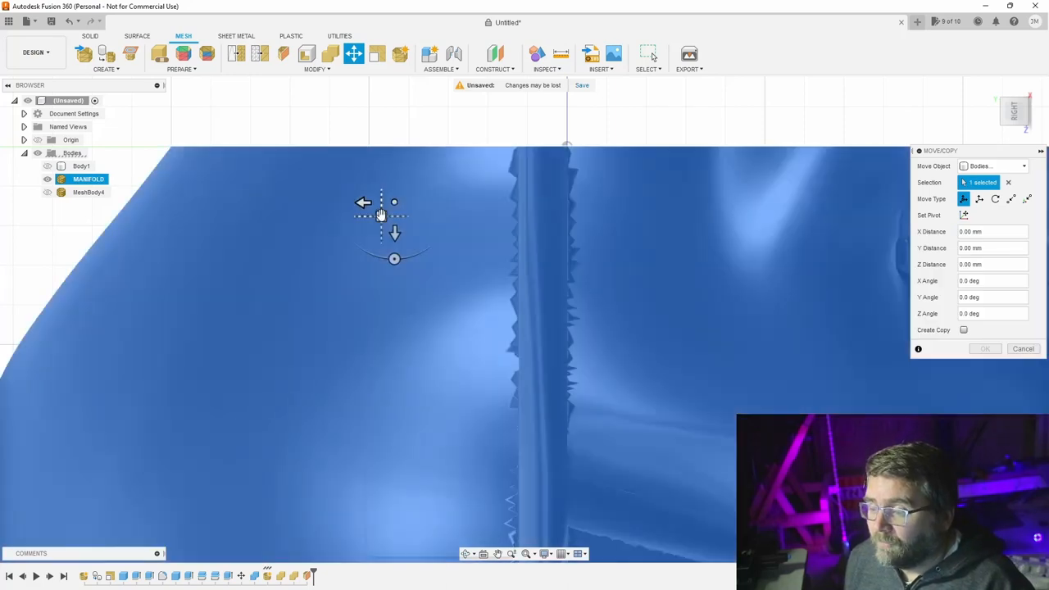
pyautogui.moveTo(394, 202); pyautogui.dragTo(408, 213)
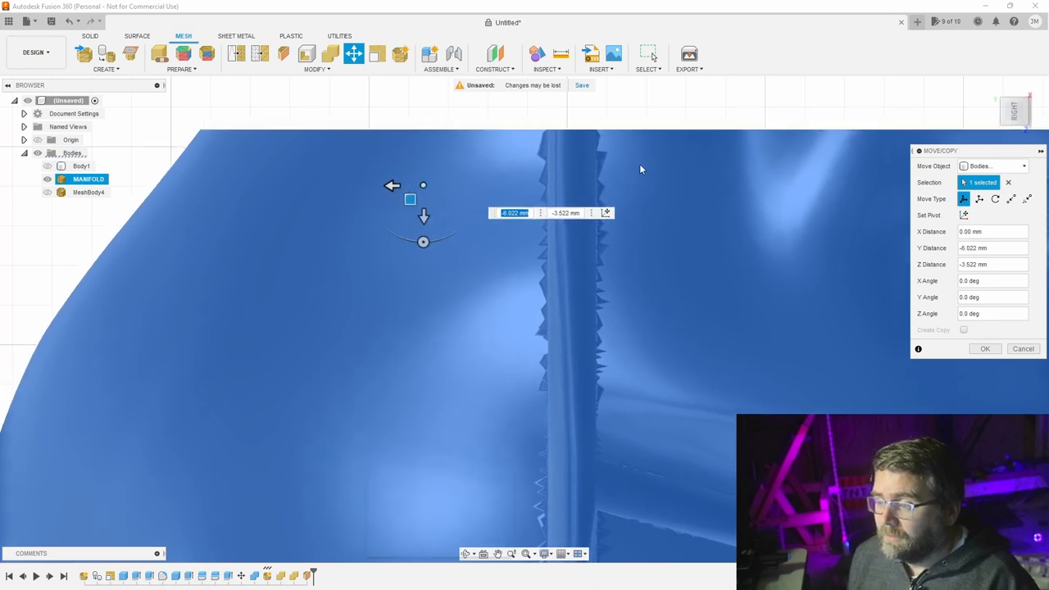
pyautogui.moveTo(450, 200)
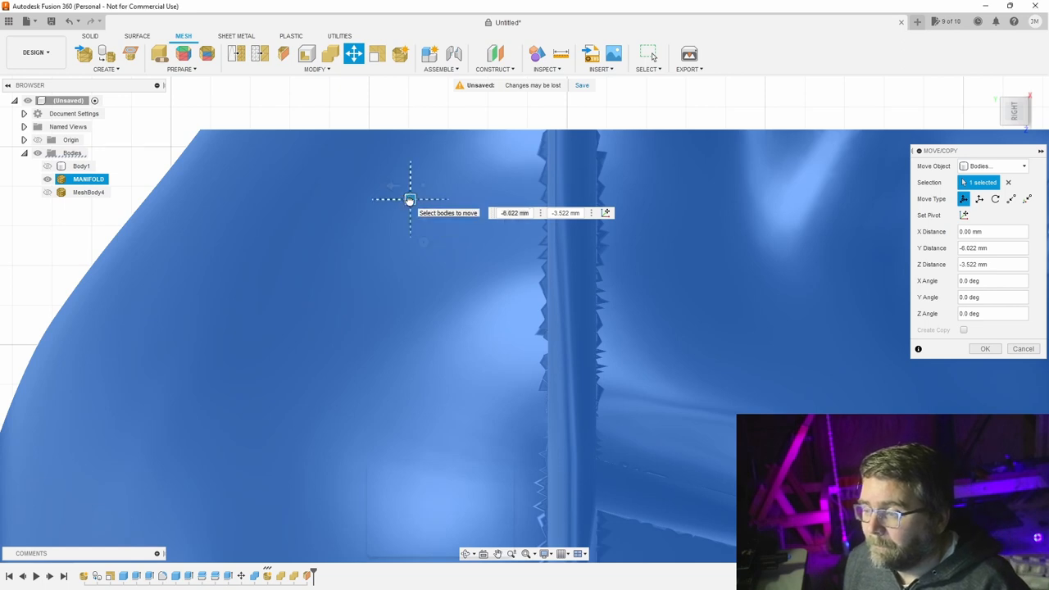
pyautogui.moveTo(410, 200); pyautogui.dragTo(407, 203)
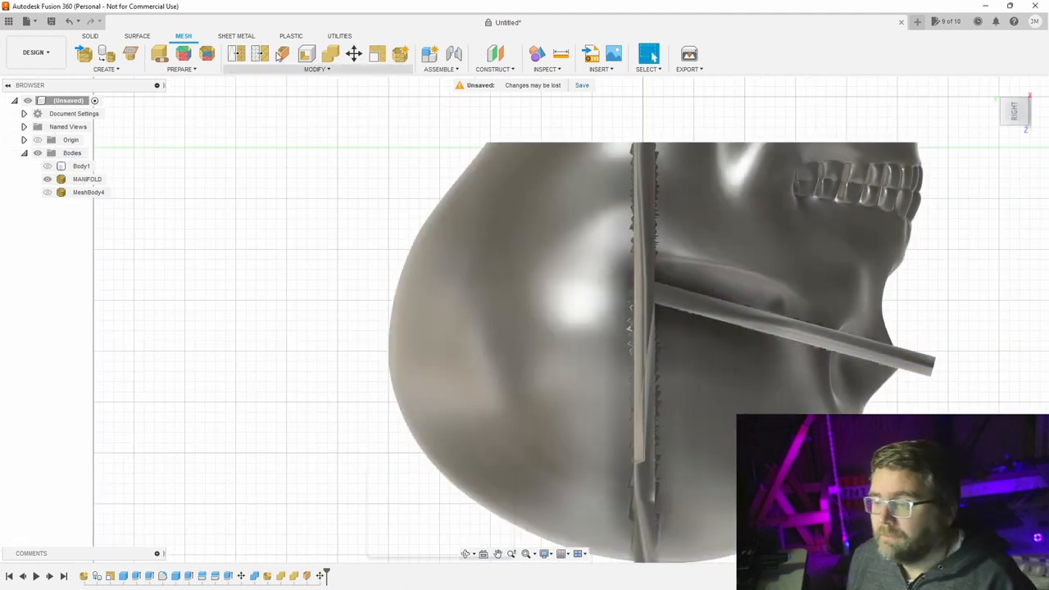
pyautogui.click(281, 53)
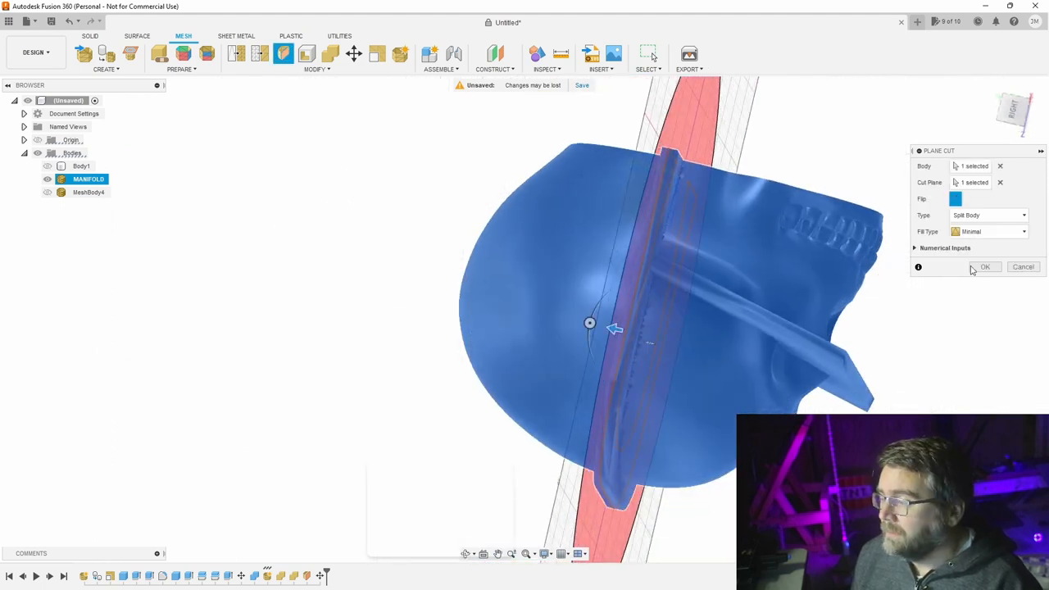
pyautogui.click(985, 267)
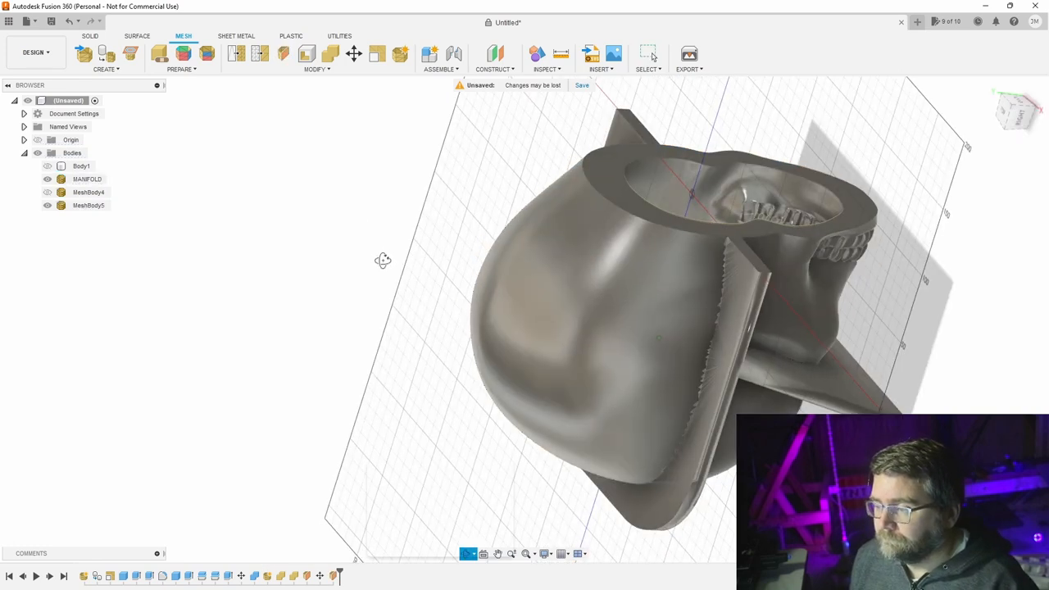
pyautogui.click(88, 205)
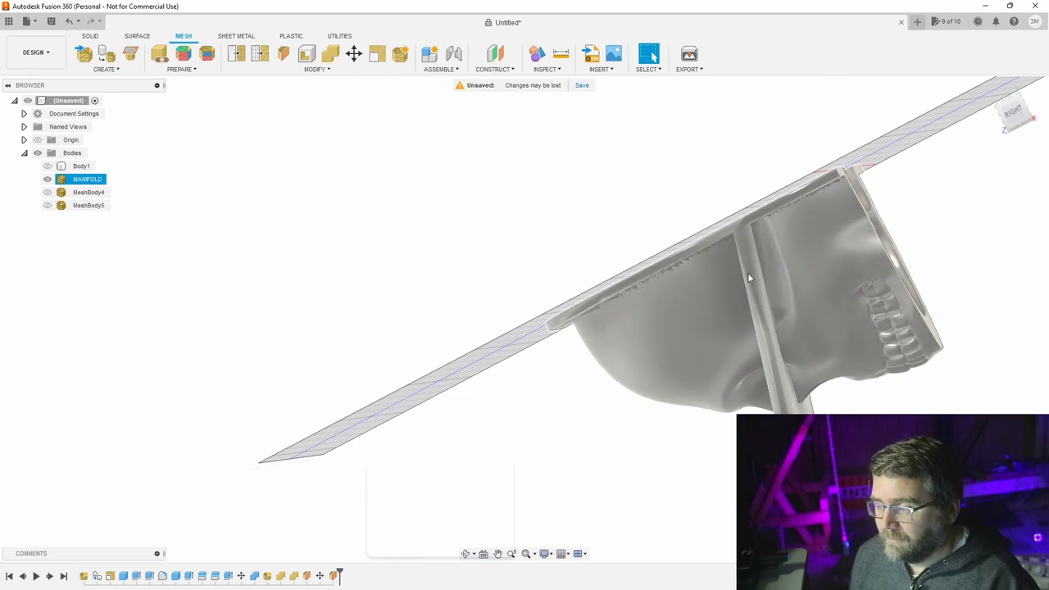
pyautogui.moveTo(768, 318)
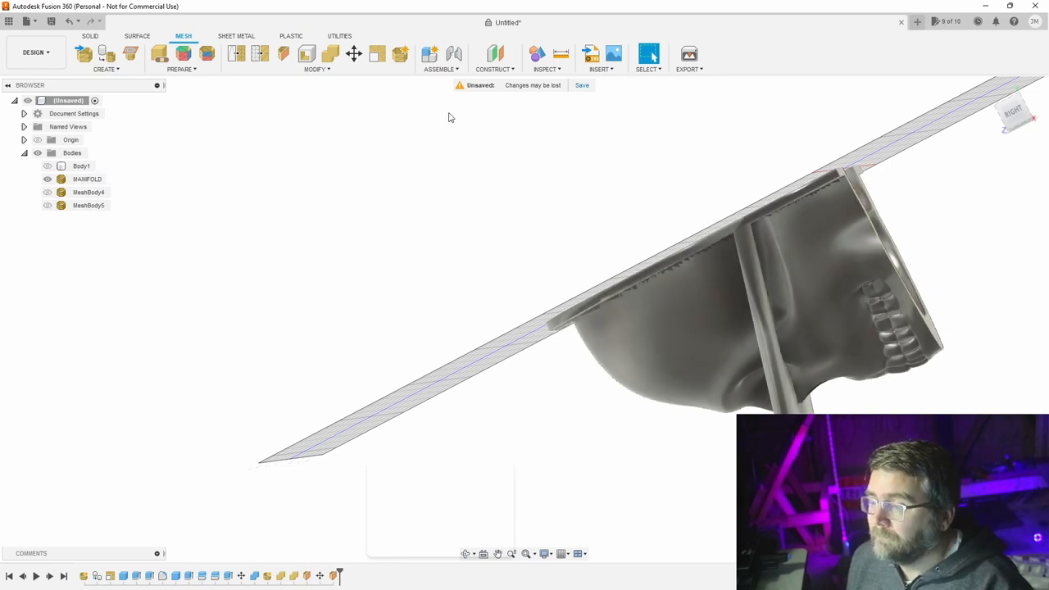
pyautogui.click(354, 54)
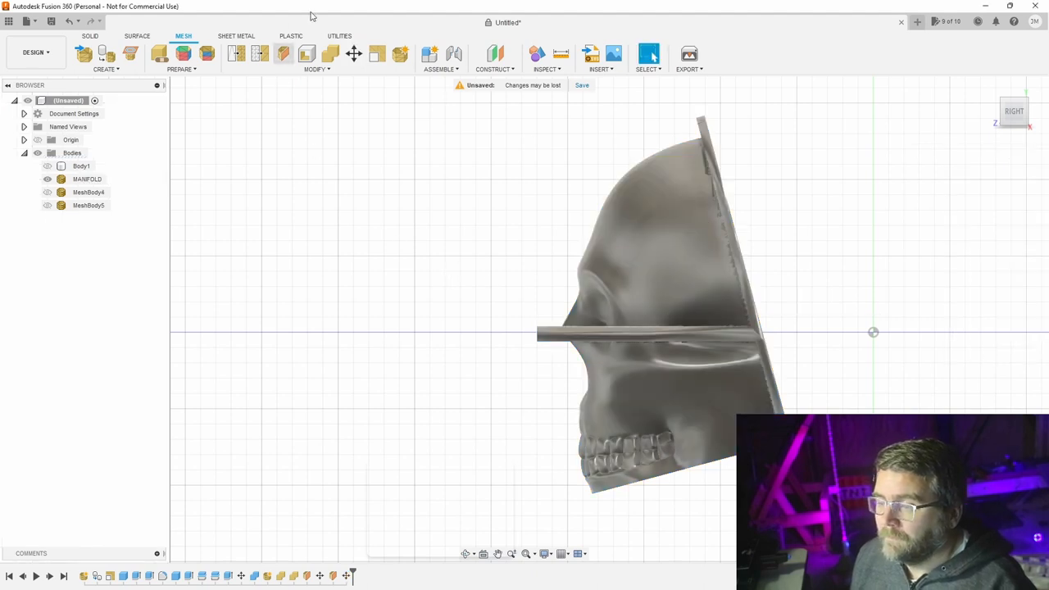
# Split MANIFOLD with a horizontal plane cut, adding MeshBody6
pyautogui.click(283, 53)
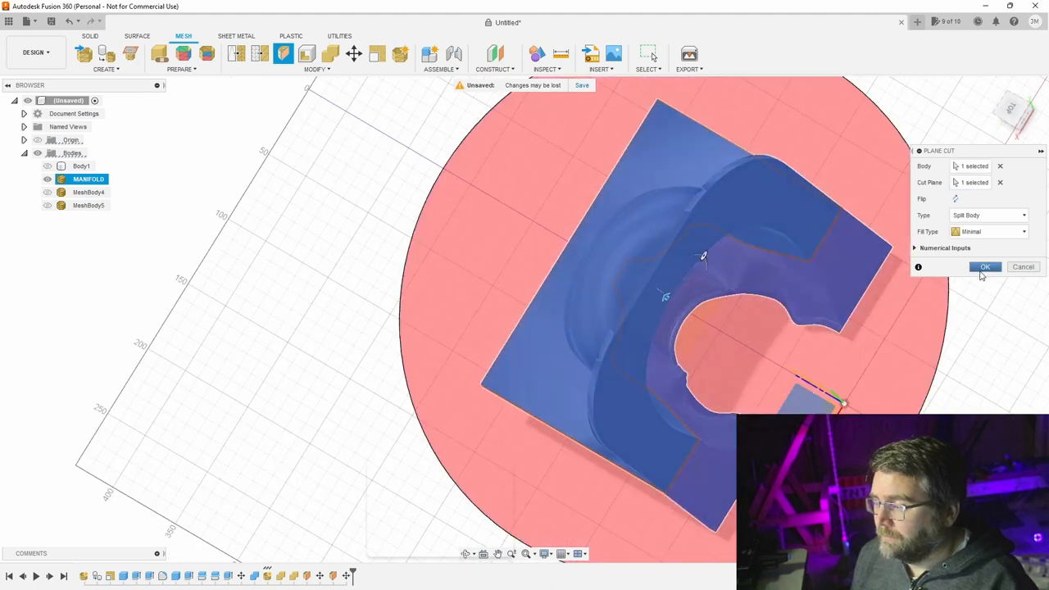
pyautogui.click(985, 267)
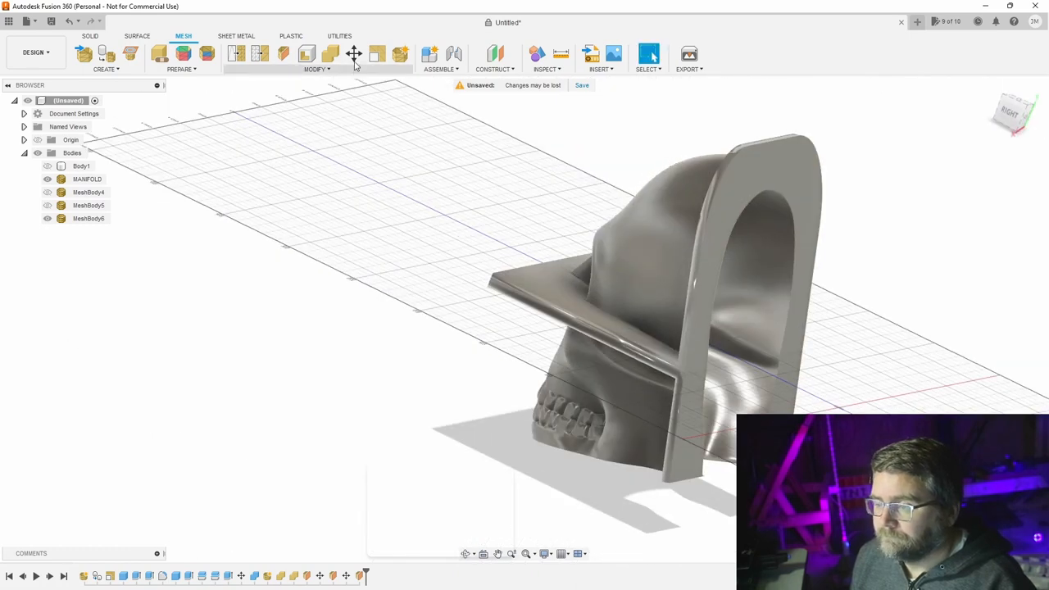
pyautogui.click(354, 53)
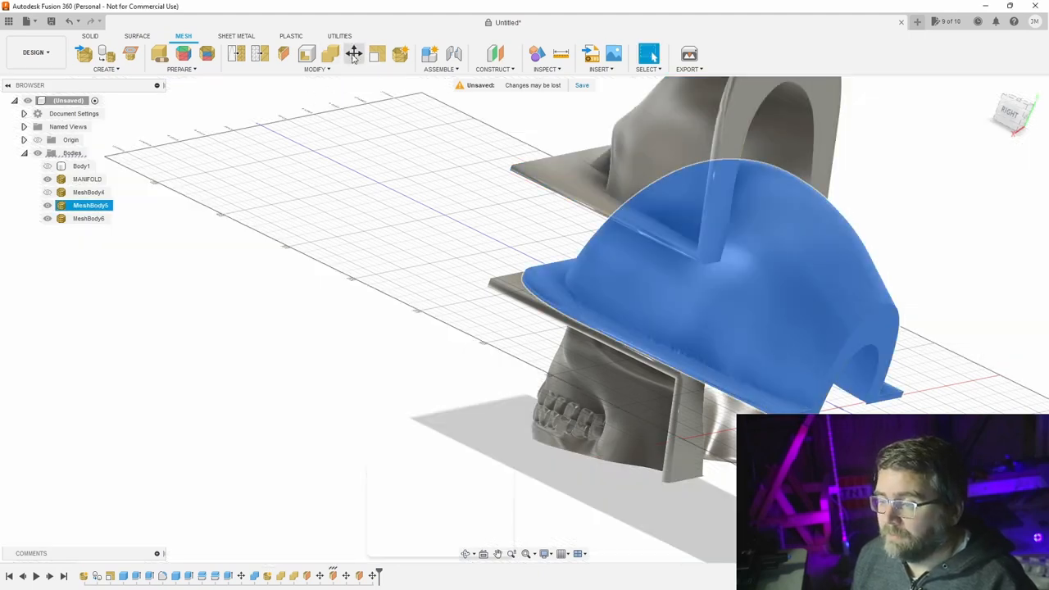
# Move MeshBody5 −170 mm in Z, rotate it −90° about X, and inspect
pyautogui.click(354, 53)
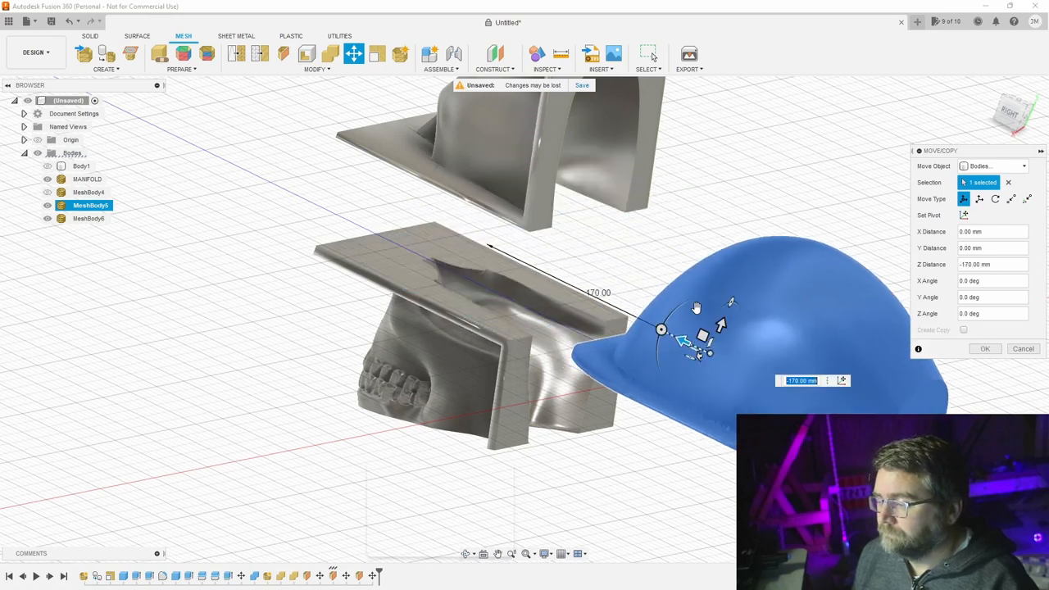
pyautogui.moveTo(721, 311); pyautogui.dragTo(696, 299)
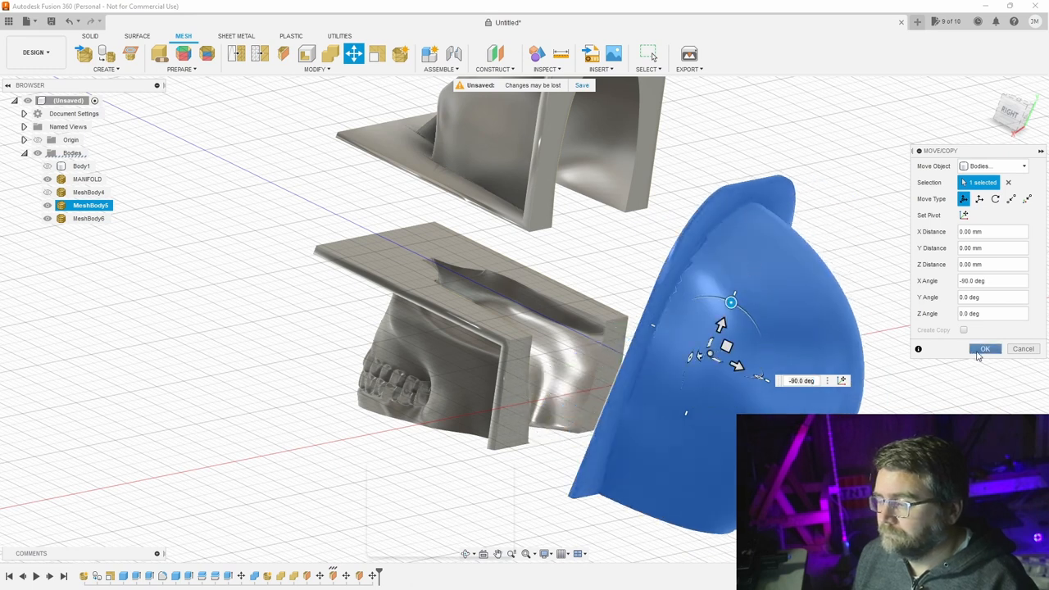
pyautogui.click(985, 348)
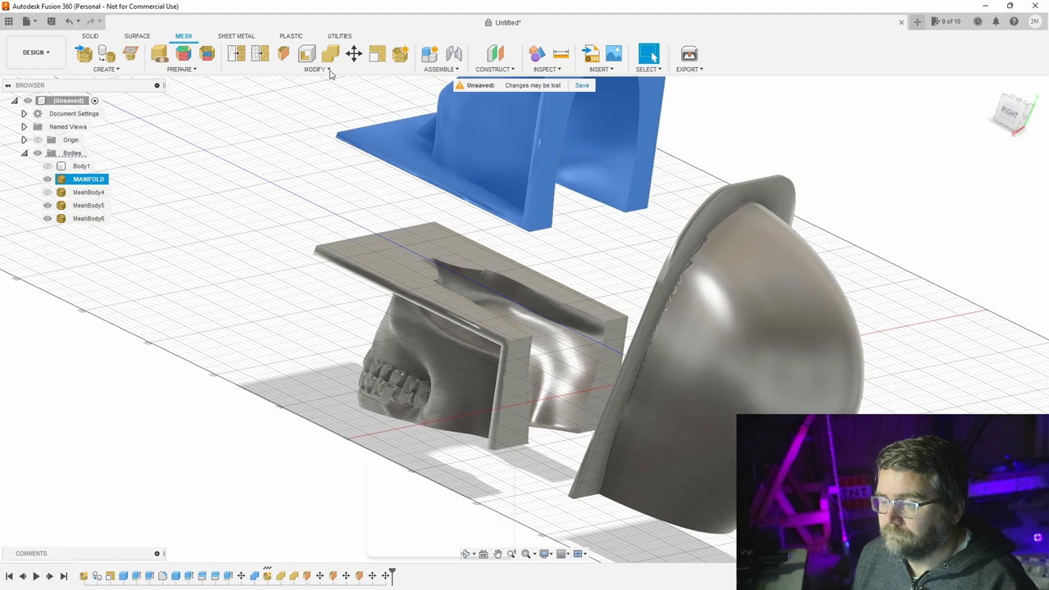
pyautogui.click(355, 53)
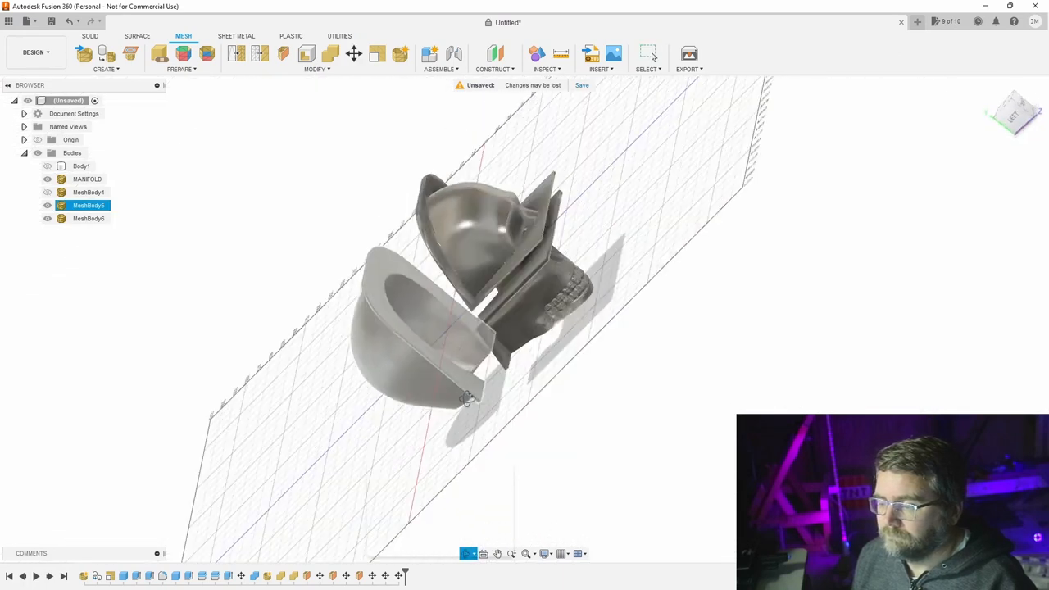
pyautogui.moveTo(467, 398); pyautogui.dragTo(459, 393)
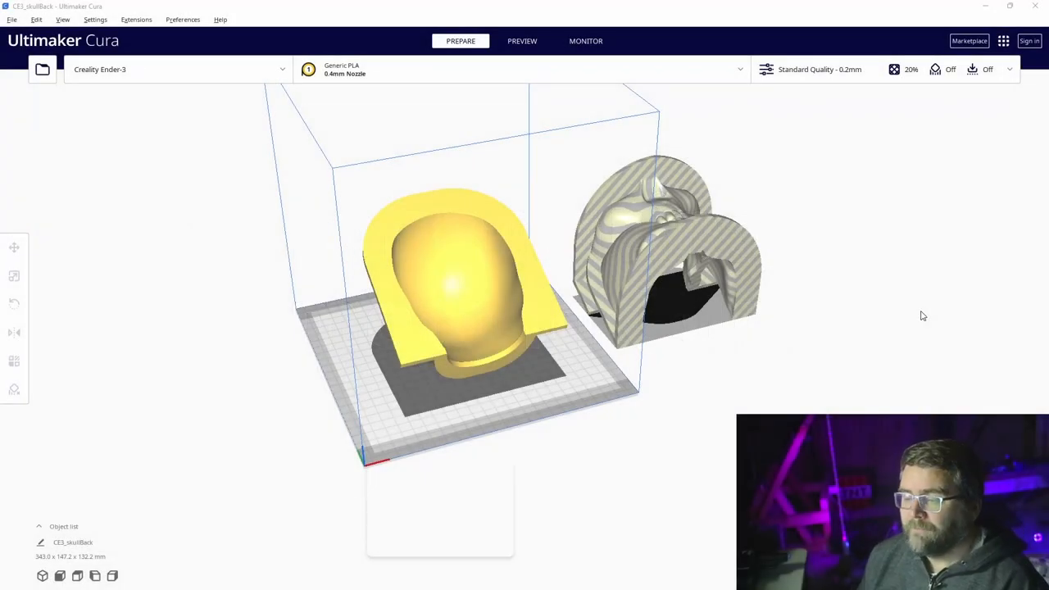
pyautogui.moveTo(425, 228)
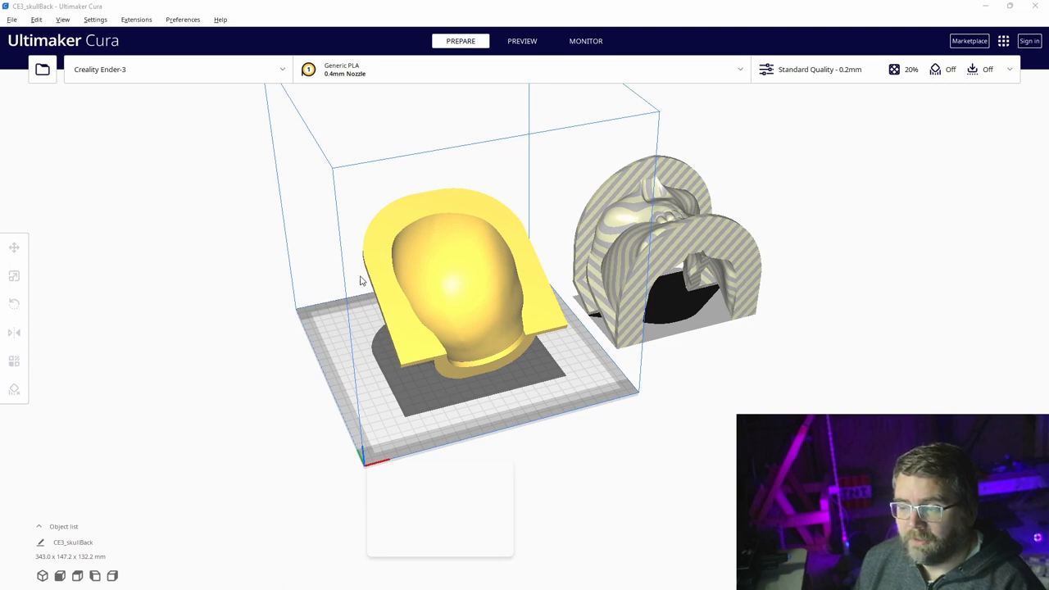
pyautogui.moveTo(445, 270)
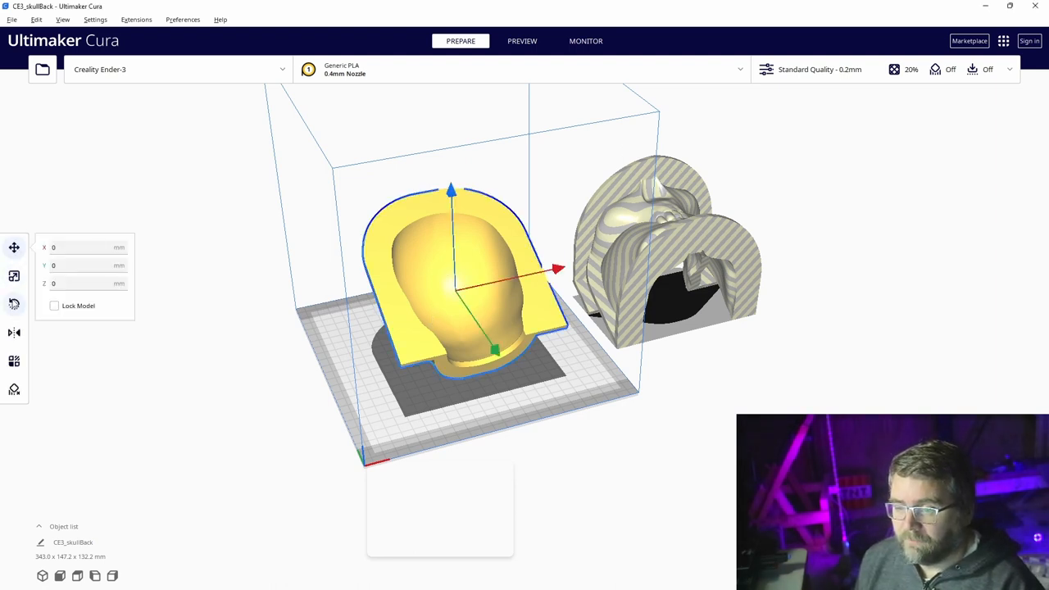
# Select the Rotate tool for the yellow CE3_skullBack piece
pyautogui.click(13, 304)
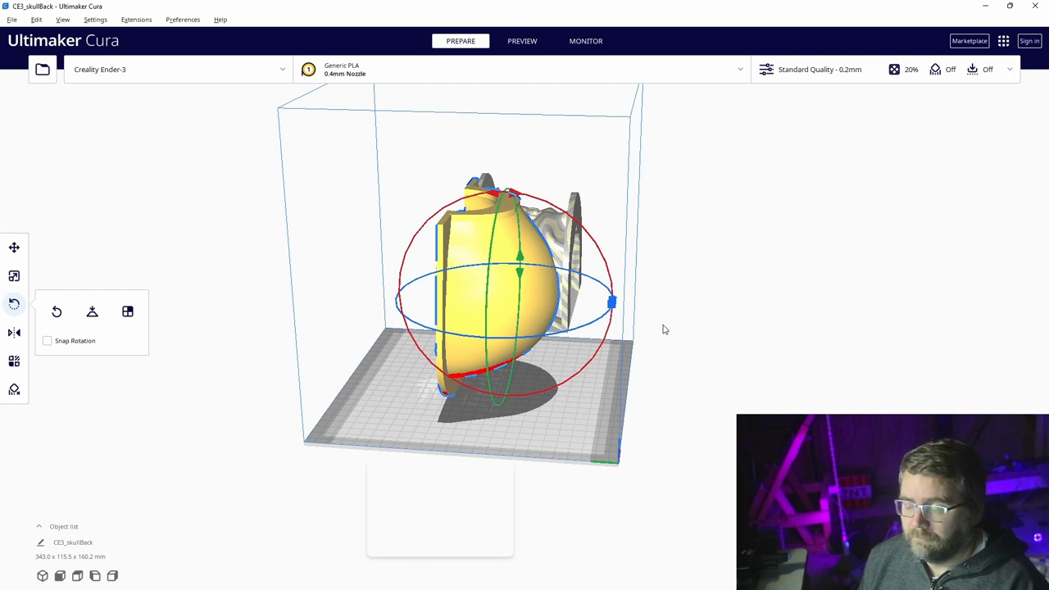
pyautogui.moveTo(471, 319)
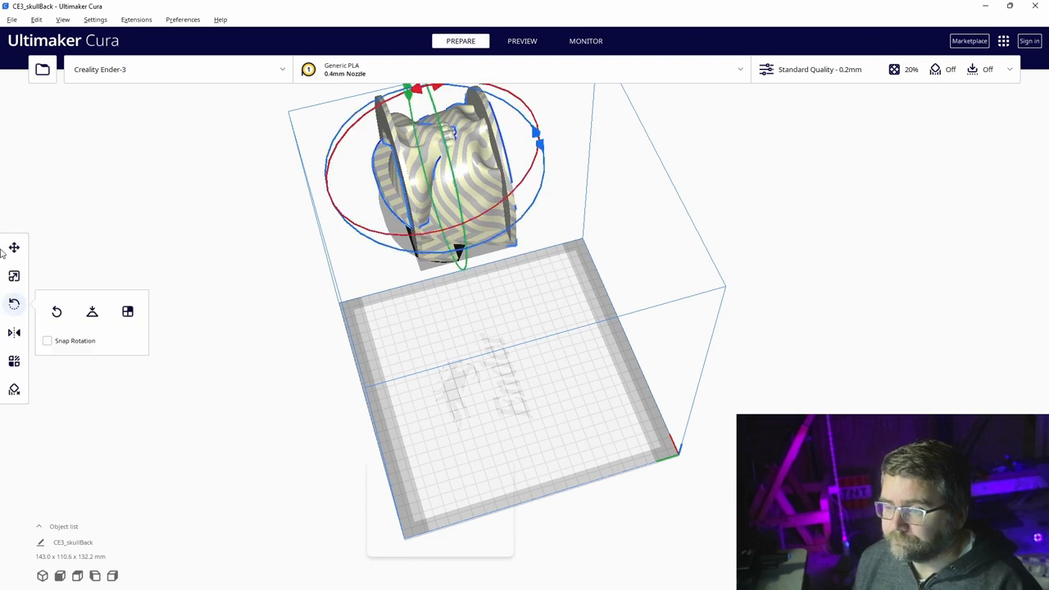
# Reorient the yellow piece and drag the face piece onto the build plate centre
pyautogui.click(14, 246)
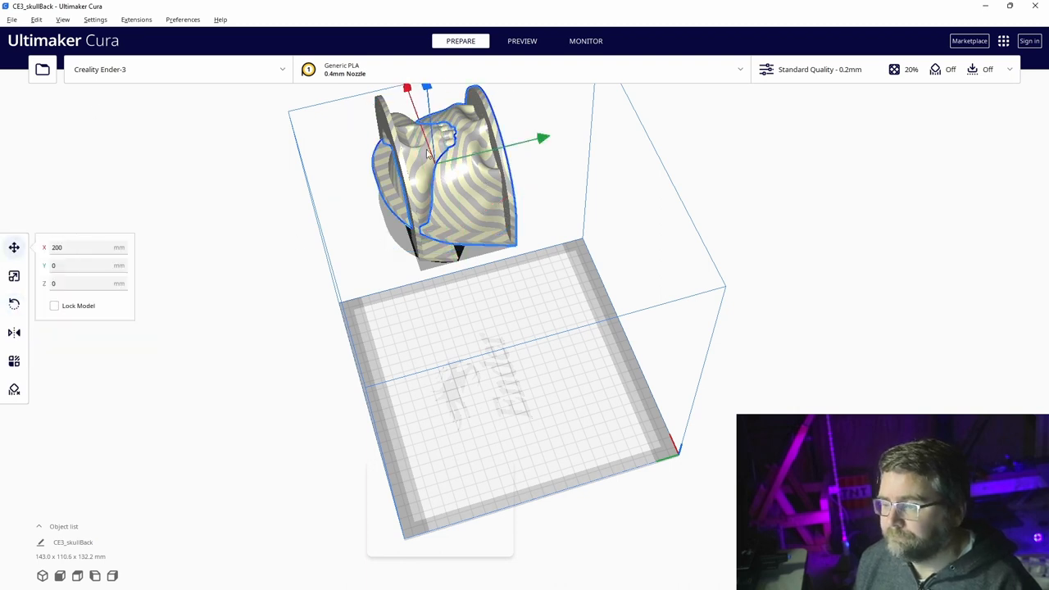
pyautogui.moveTo(410, 94)
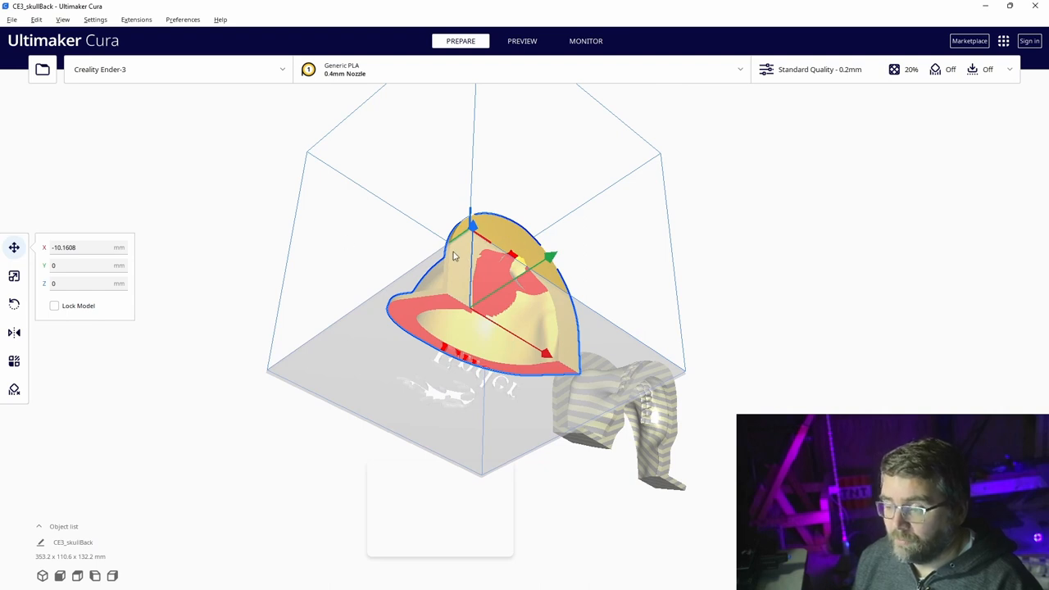
pyautogui.moveTo(455, 255); pyautogui.dragTo(500, 330)
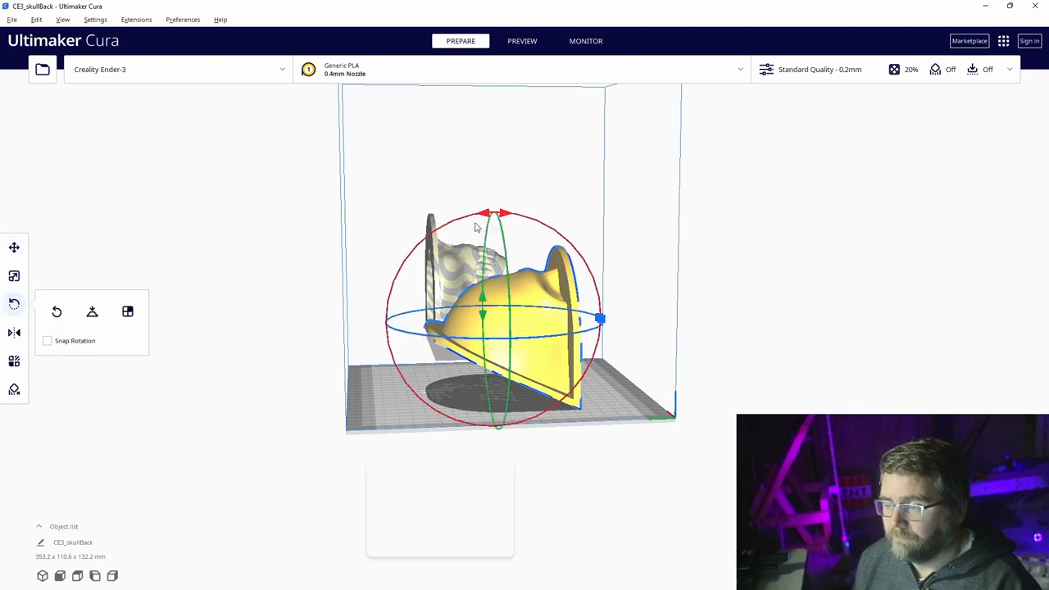
pyautogui.moveTo(492, 217); pyautogui.dragTo(492, 377)
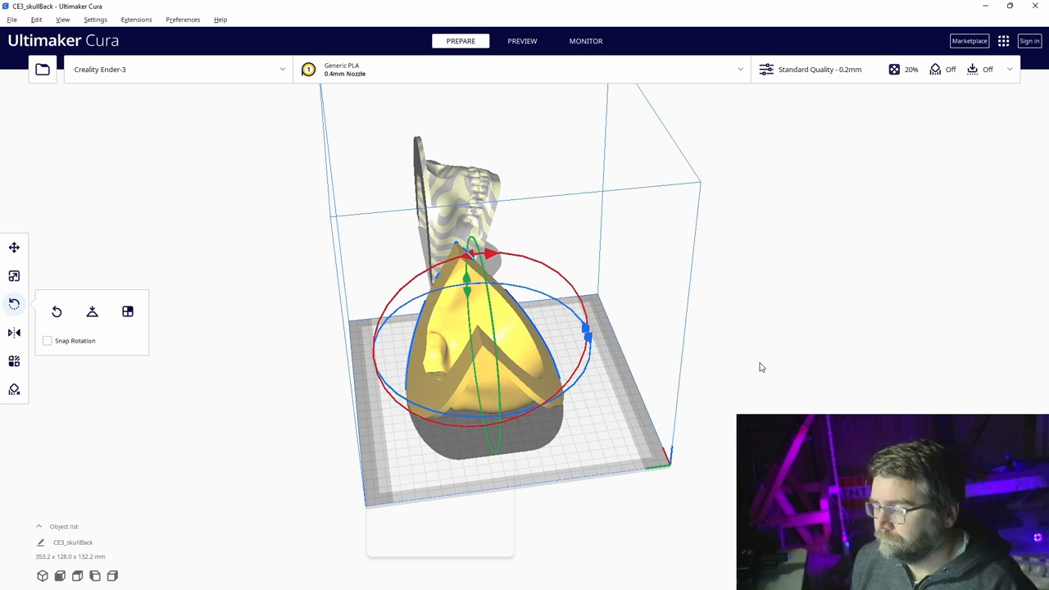
pyautogui.moveTo(643, 371)
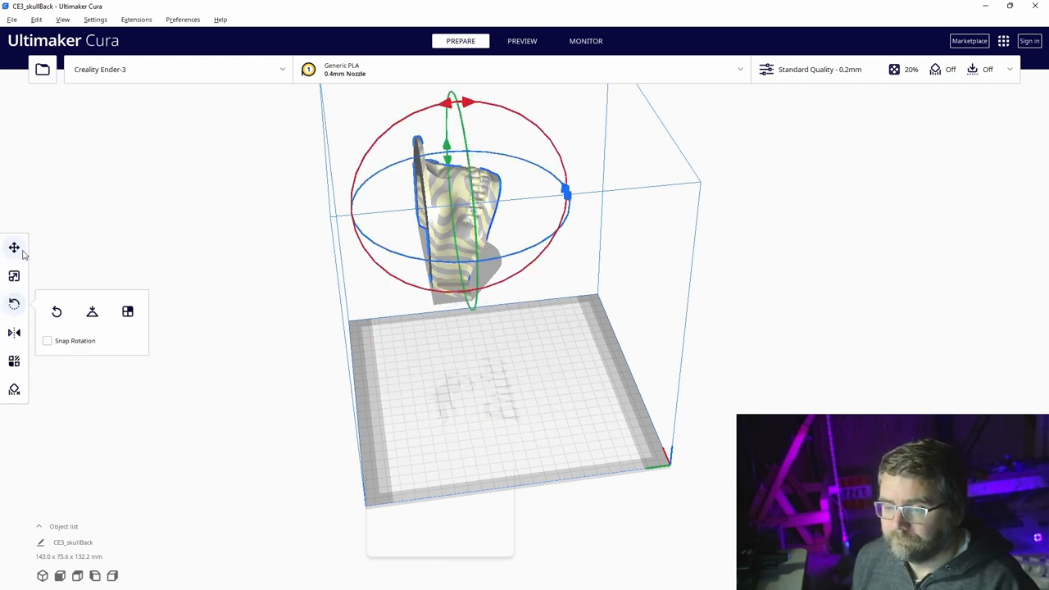
pyautogui.click(14, 246)
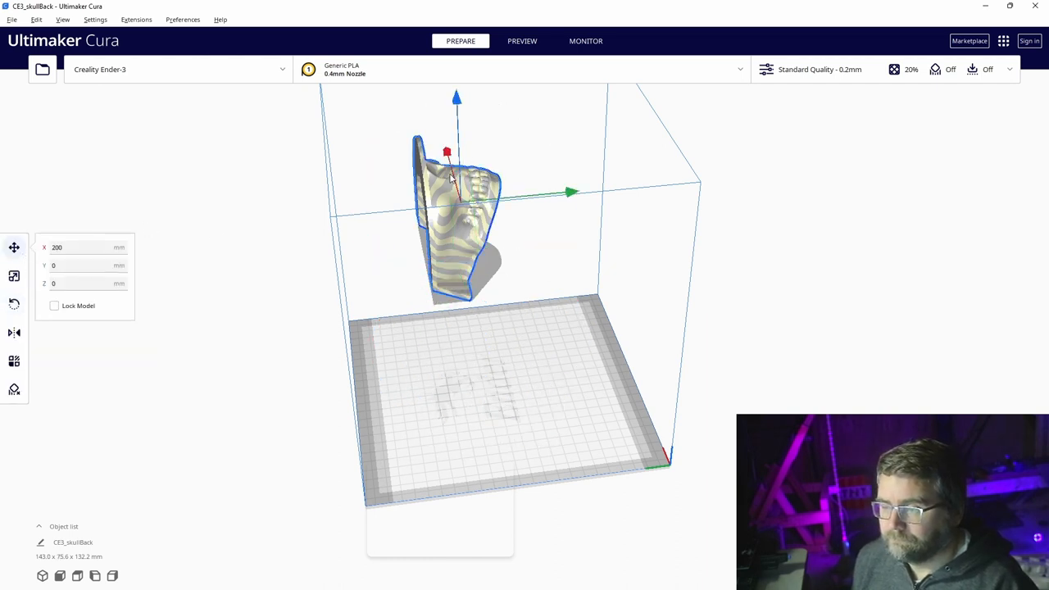
pyautogui.moveTo(572, 192); pyautogui.dragTo(605, 322)
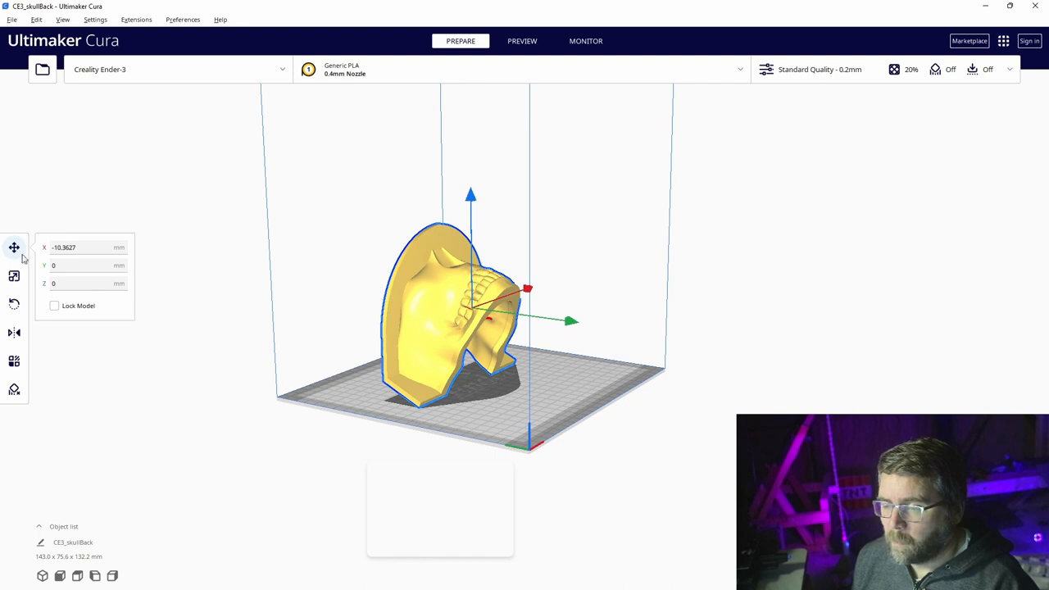
# Lay the face piece flat with Lay Flat and view the plate from above
pyautogui.click(14, 305)
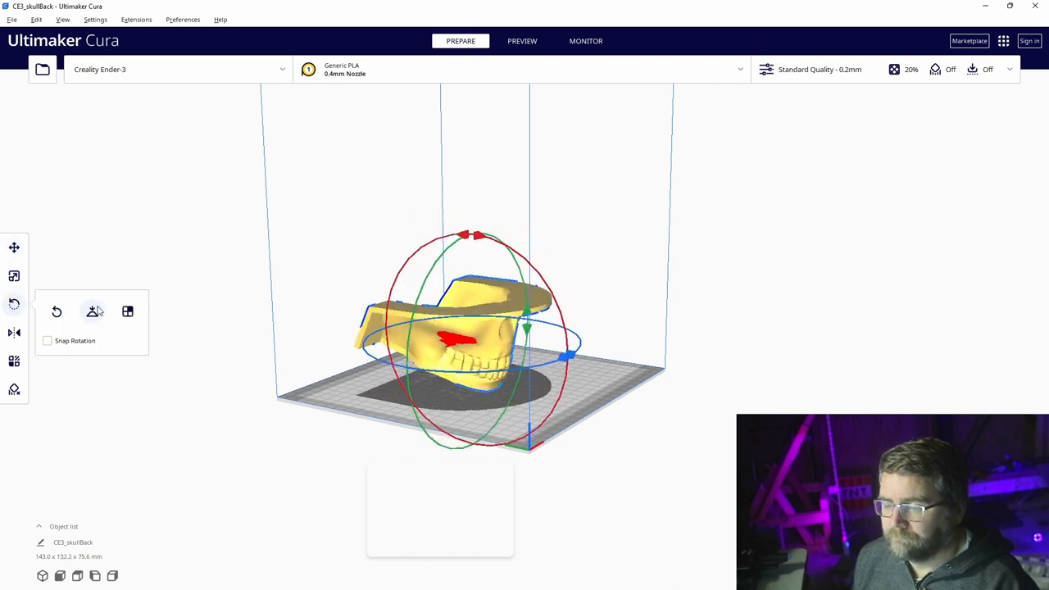
pyautogui.click(92, 311)
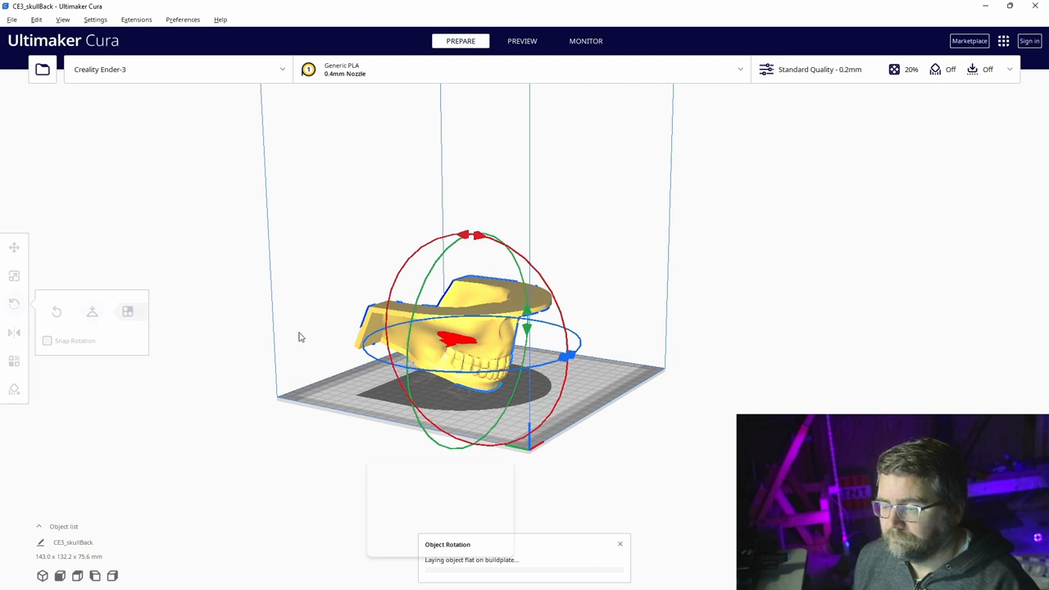
pyautogui.click(92, 313)
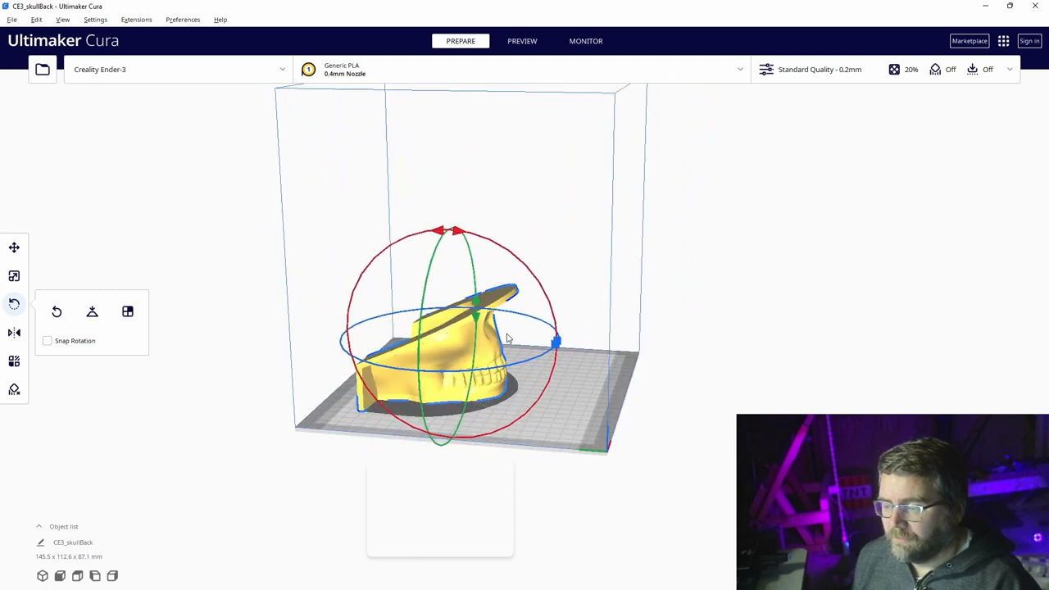
pyautogui.moveTo(421, 346)
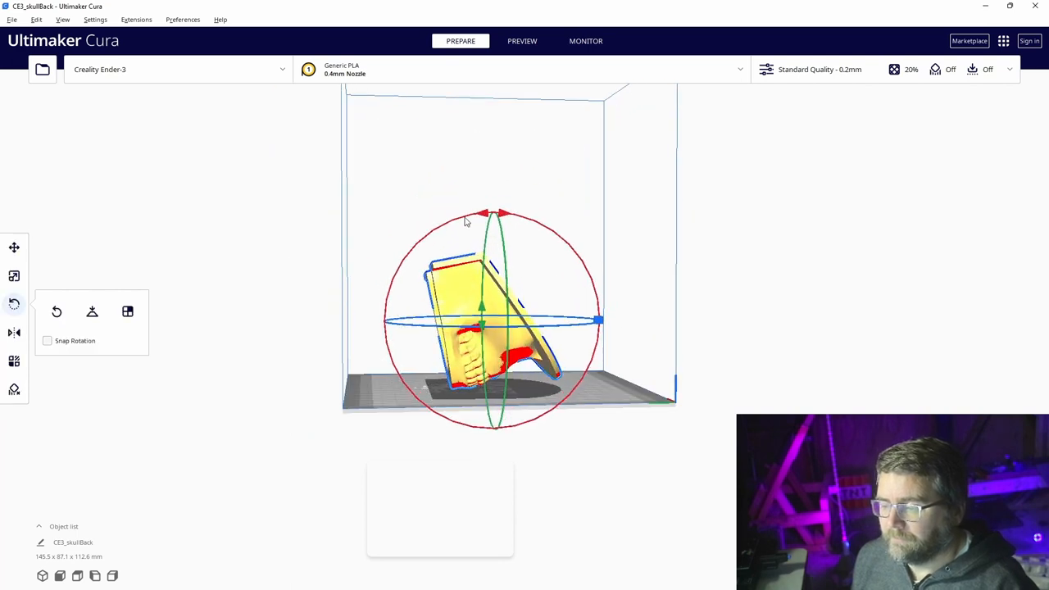
pyautogui.moveTo(466, 222); pyautogui.dragTo(533, 358)
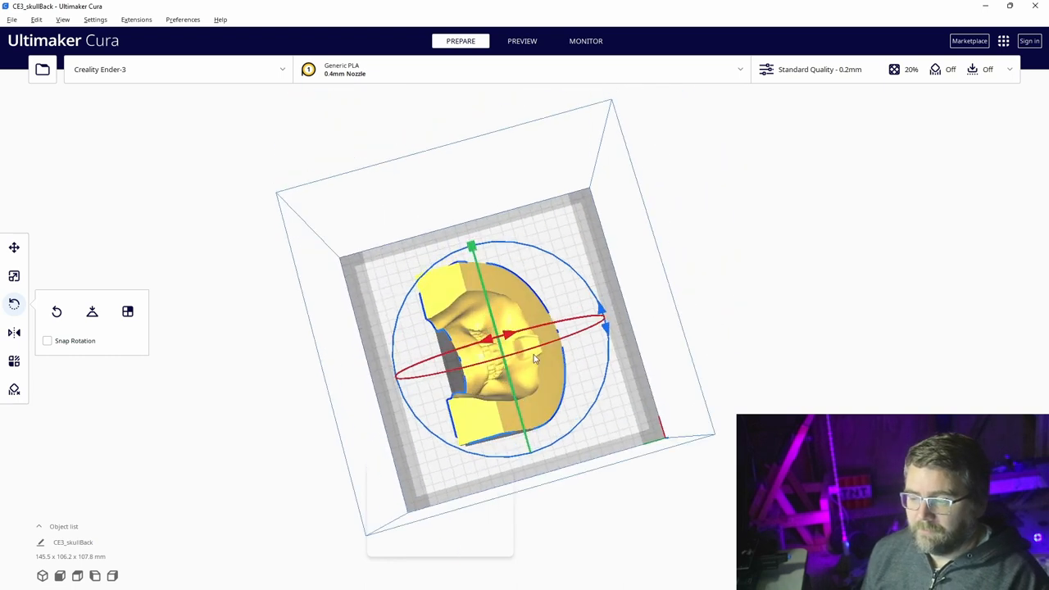
pyautogui.moveTo(469, 310)
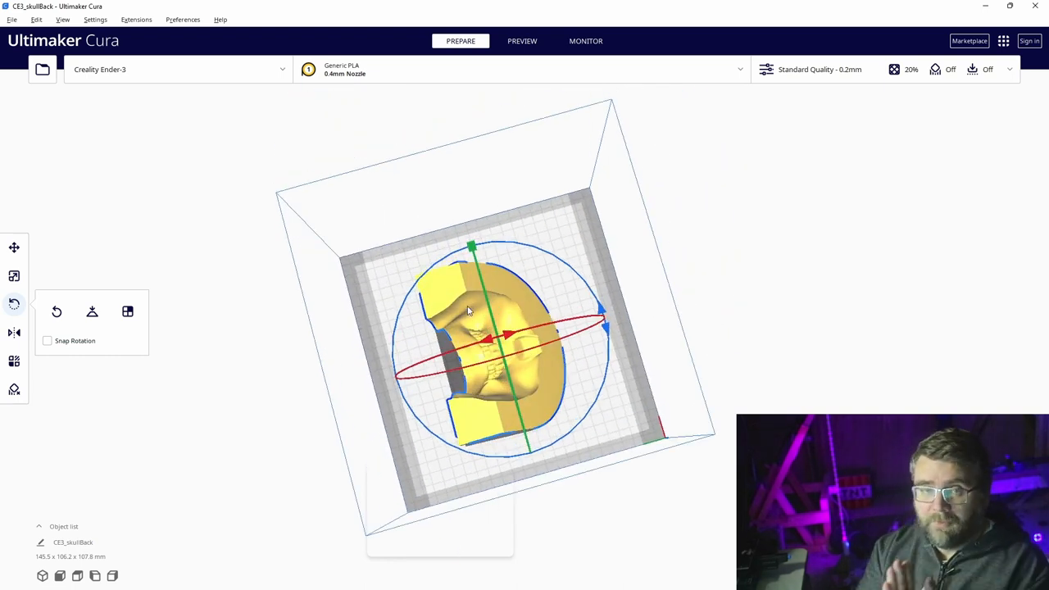